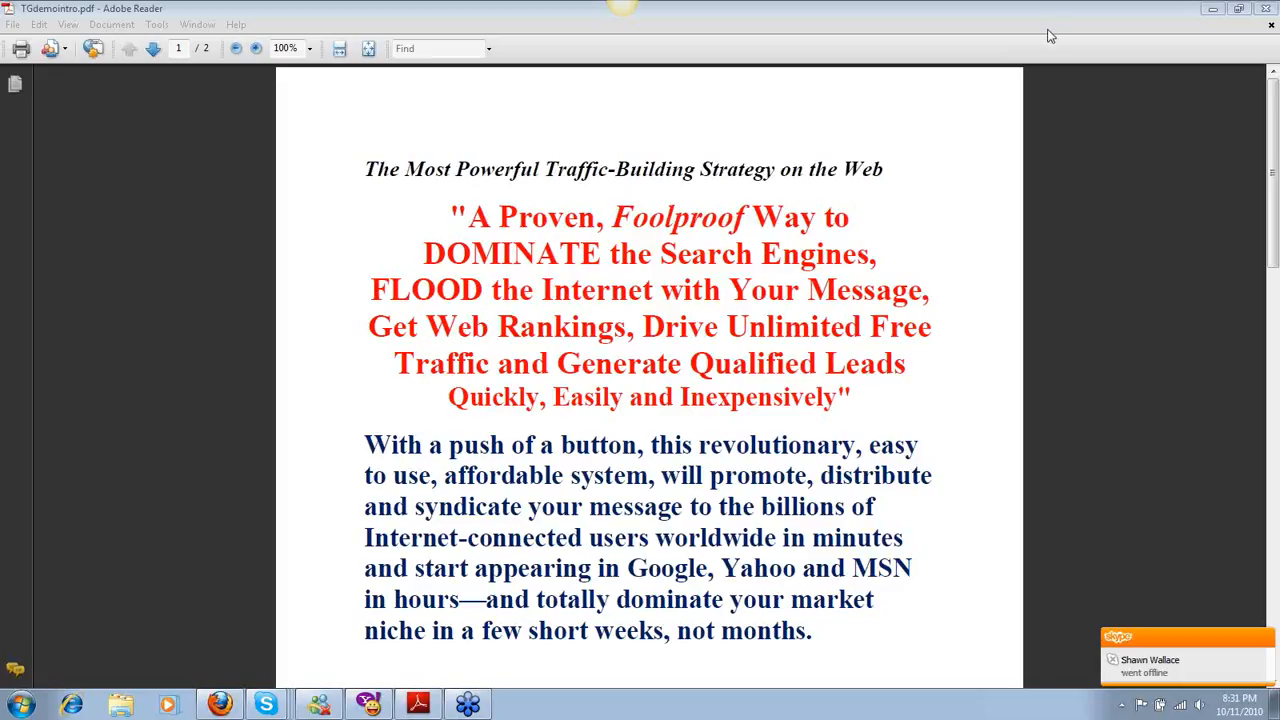
{"action": "mouse_move", "coordinate": [1040, 24]}
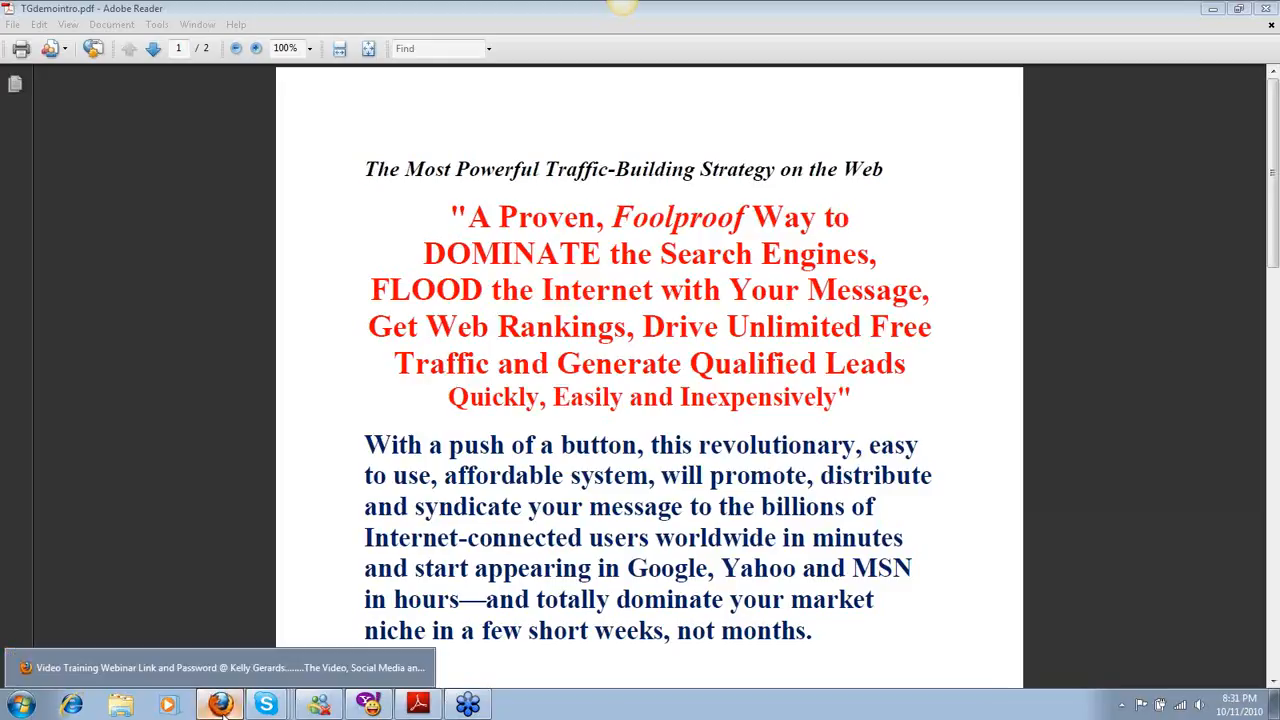
Bring Firefox forward and switch to the 'merchant loans boston' Google results tab.
{"action": "left_click", "coordinate": [220, 704]}
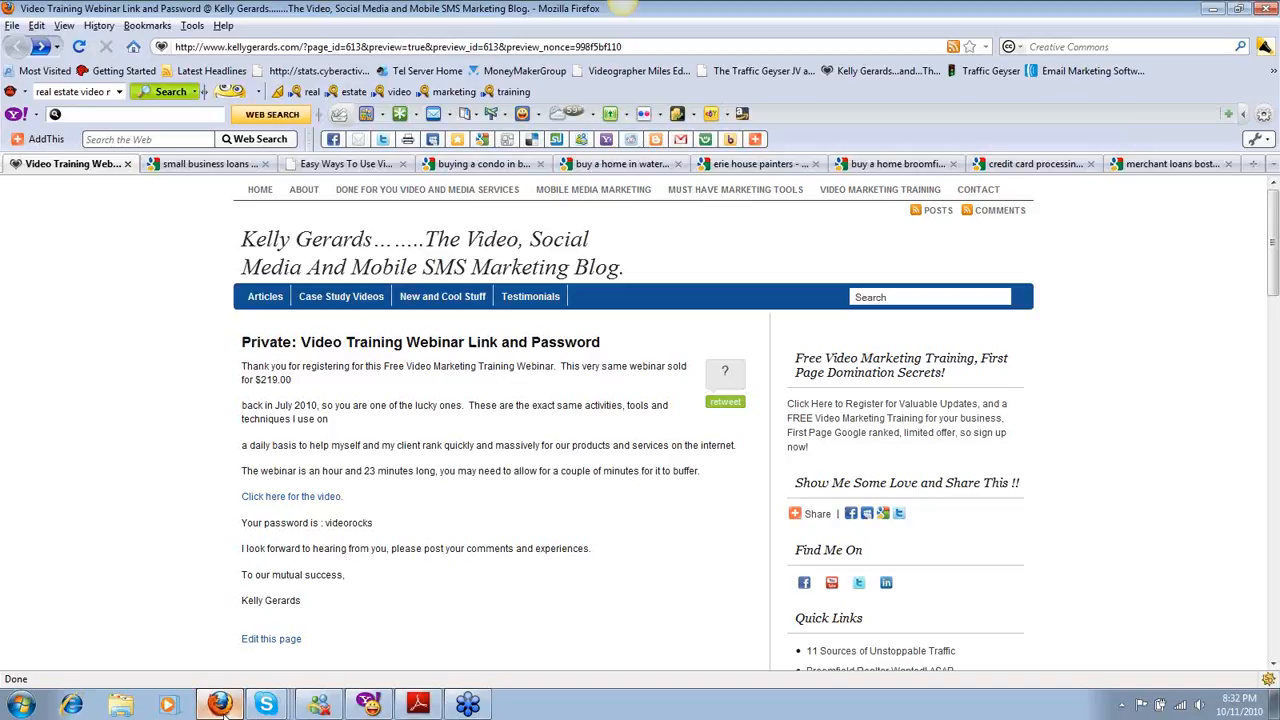
{"action": "mouse_move", "coordinate": [1156, 206]}
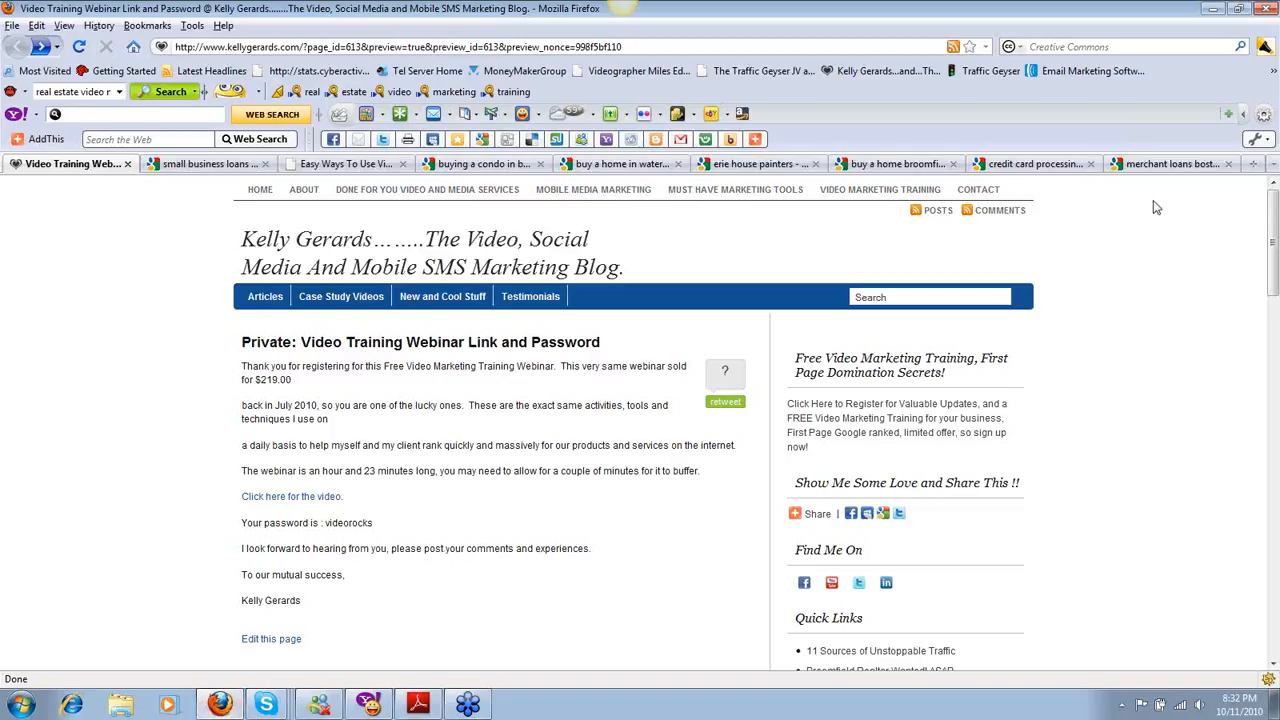
{"action": "left_click", "coordinate": [1170, 164]}
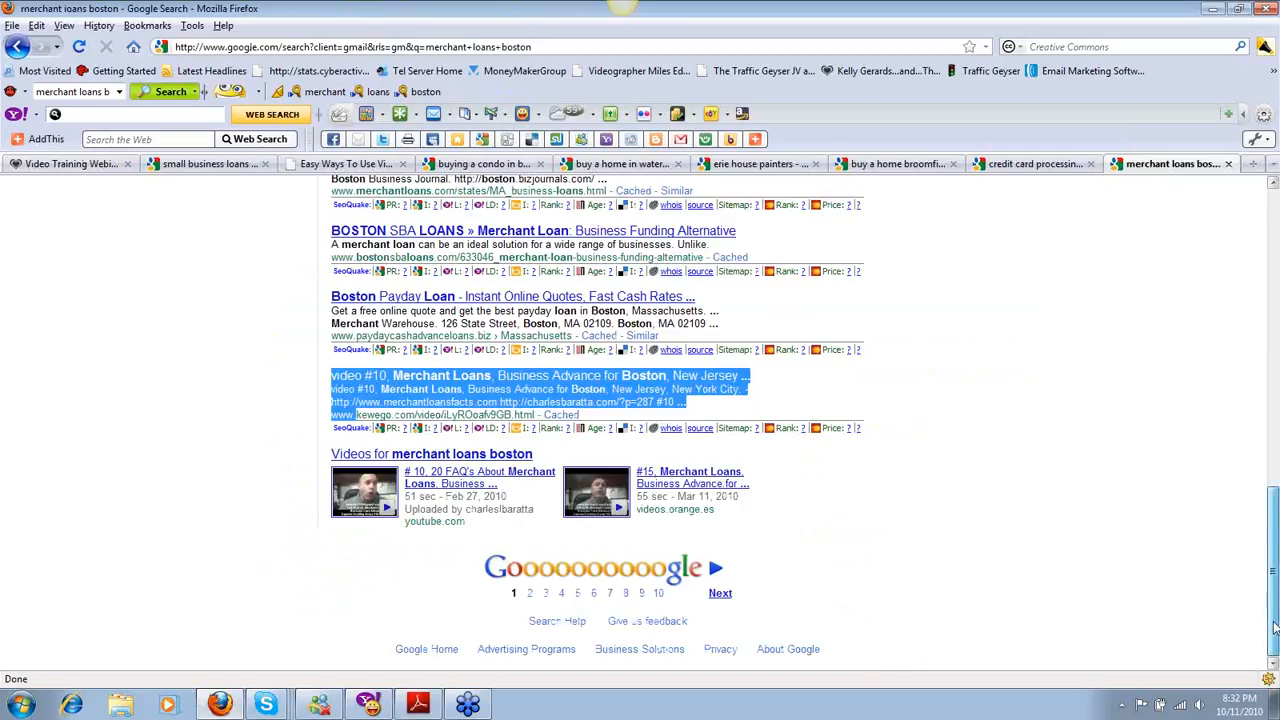
{"action": "scroll", "scroll_direction": "up", "scroll_amount": 3}
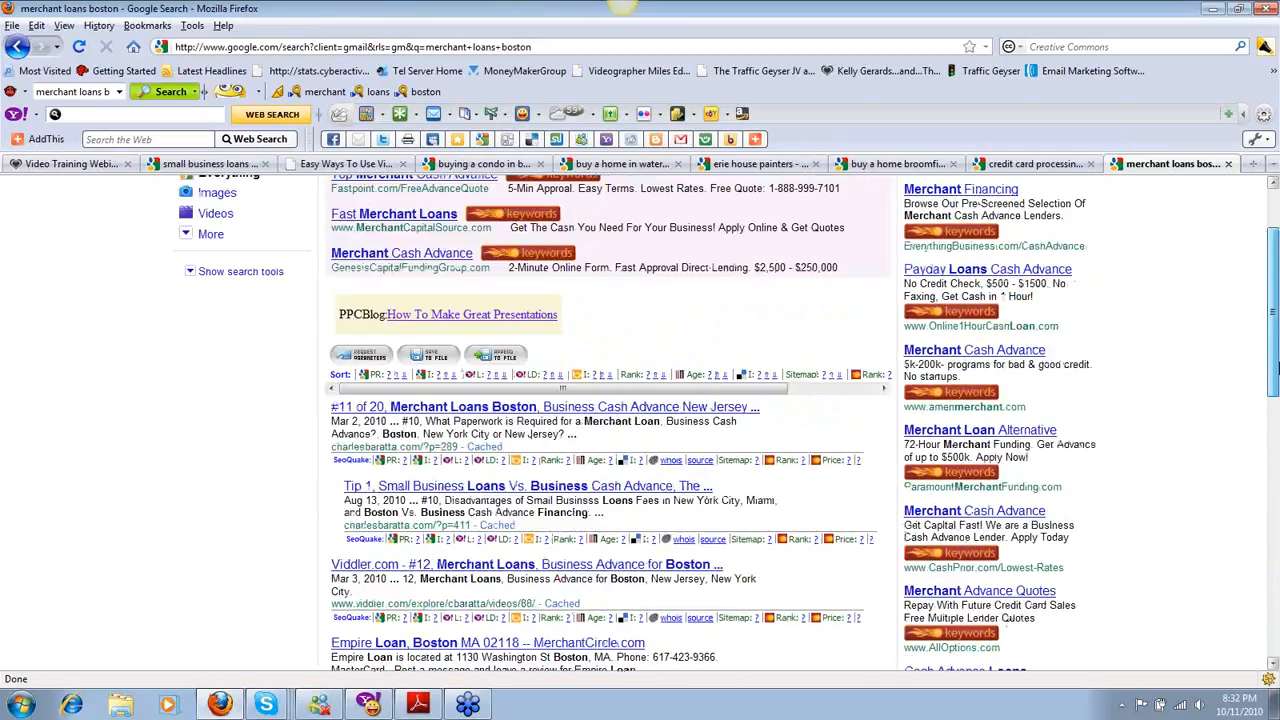
{"action": "scroll", "scroll_direction": "down", "scroll_amount": 3}
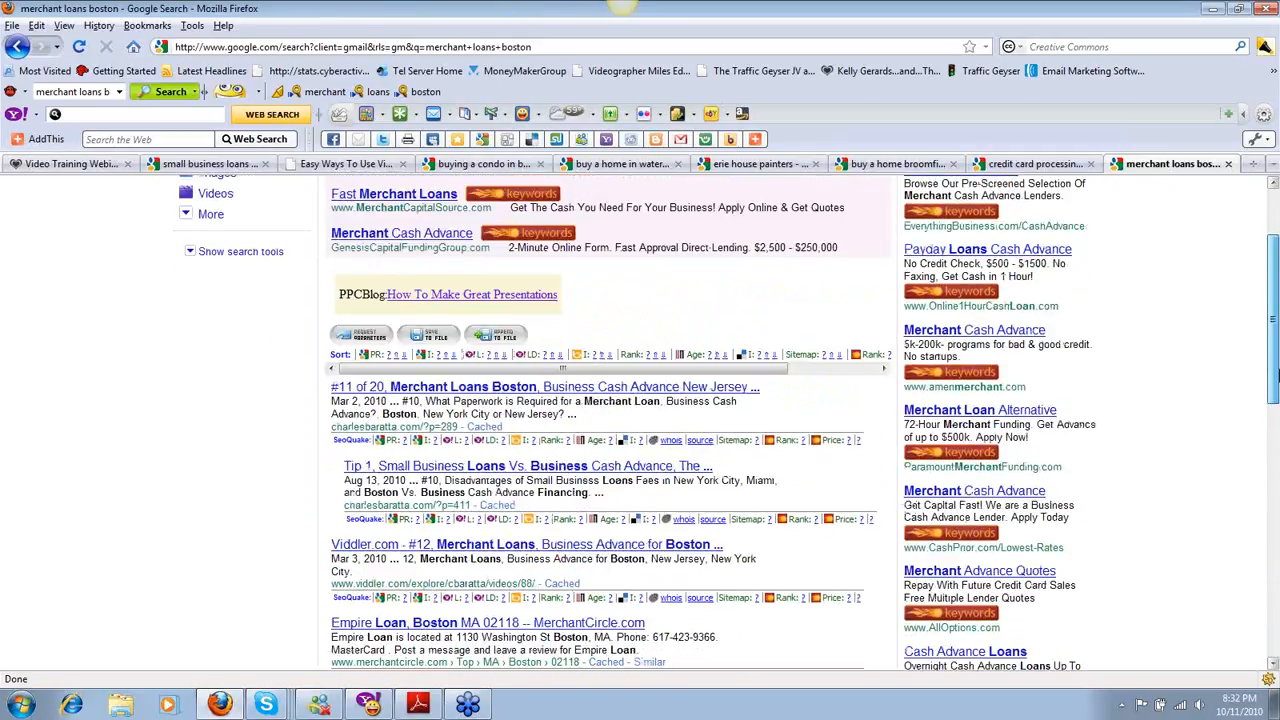
{"action": "scroll", "scroll_direction": "up", "scroll_amount": 3}
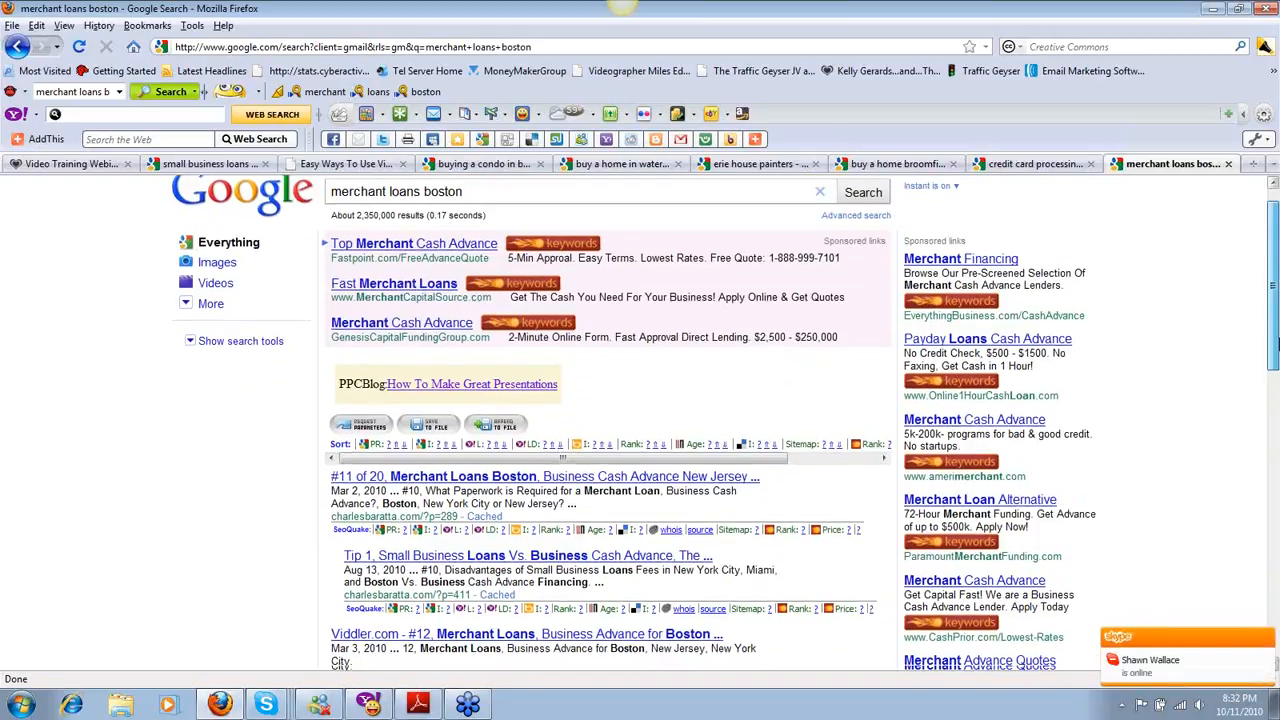
{"action": "scroll", "scroll_direction": "down", "scroll_amount": 3}
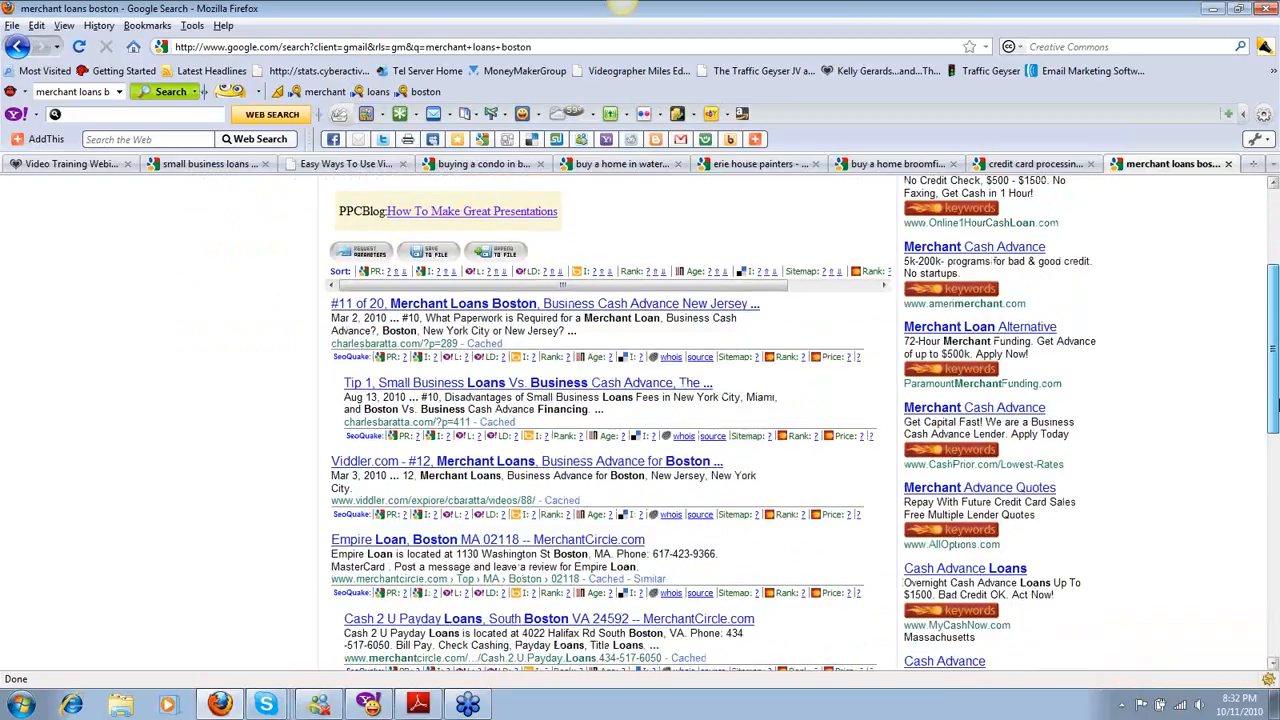
{"action": "scroll", "scroll_direction": "up", "scroll_amount": 3}
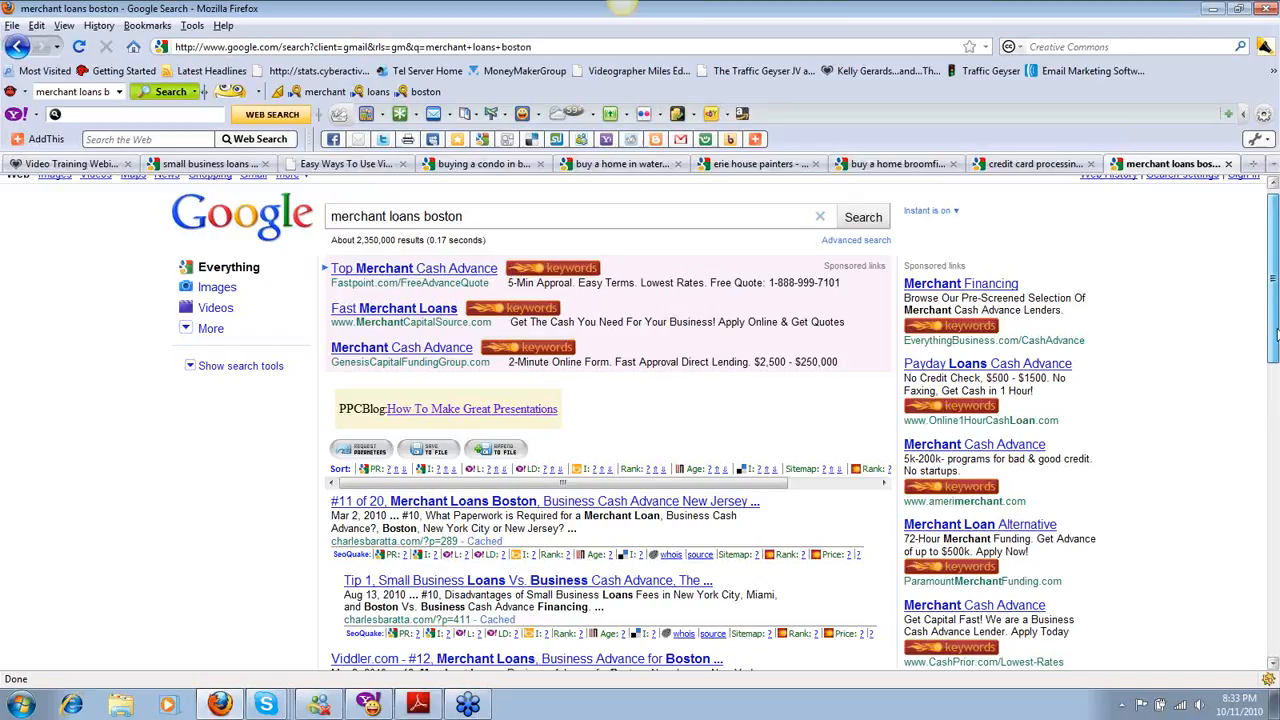
{"action": "scroll", "scroll_direction": "down", "scroll_amount": 3}
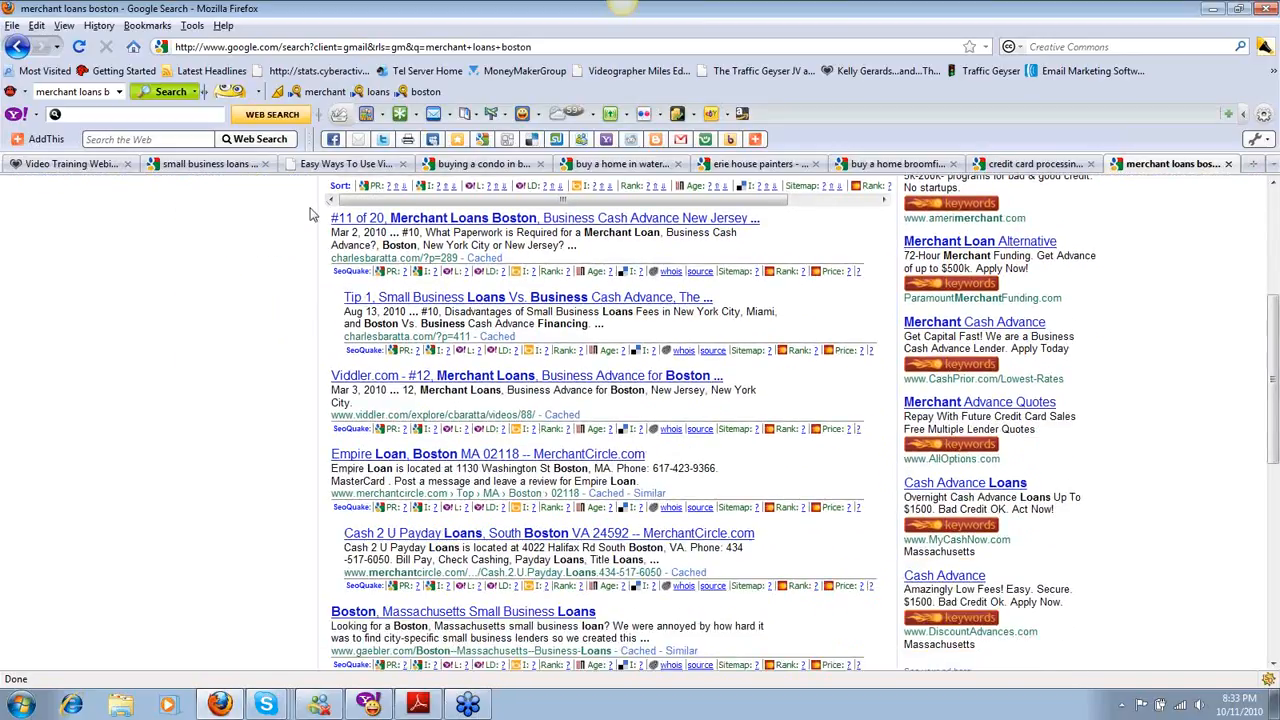
{"action": "mouse_move", "coordinate": [332, 308]}
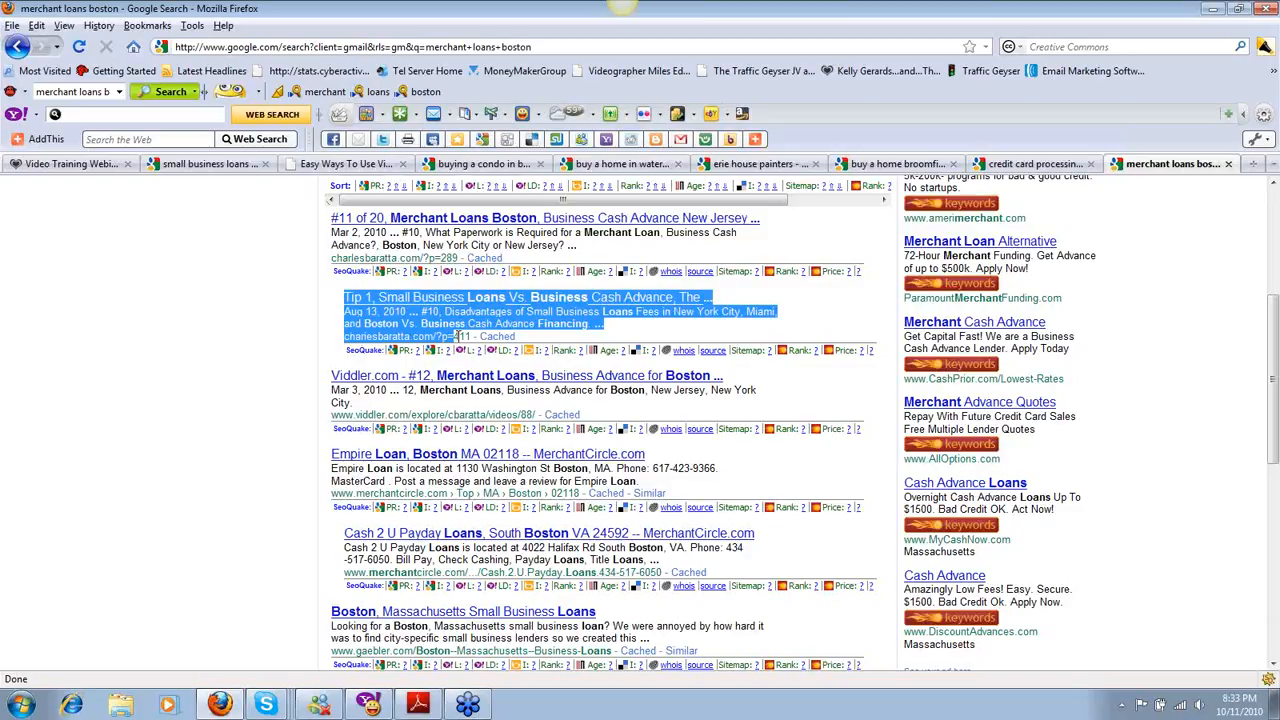
{"action": "mouse_move", "coordinate": [416, 296]}
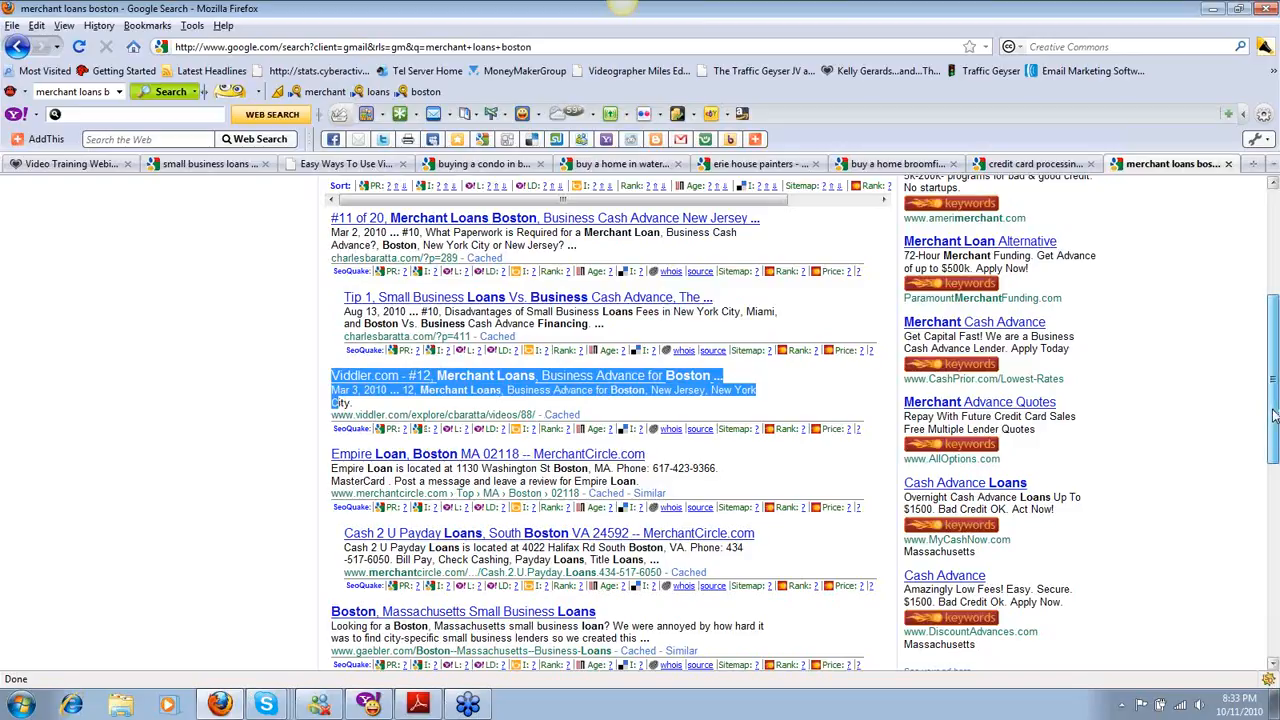
{"action": "scroll", "scroll_direction": "down", "scroll_amount": 3}
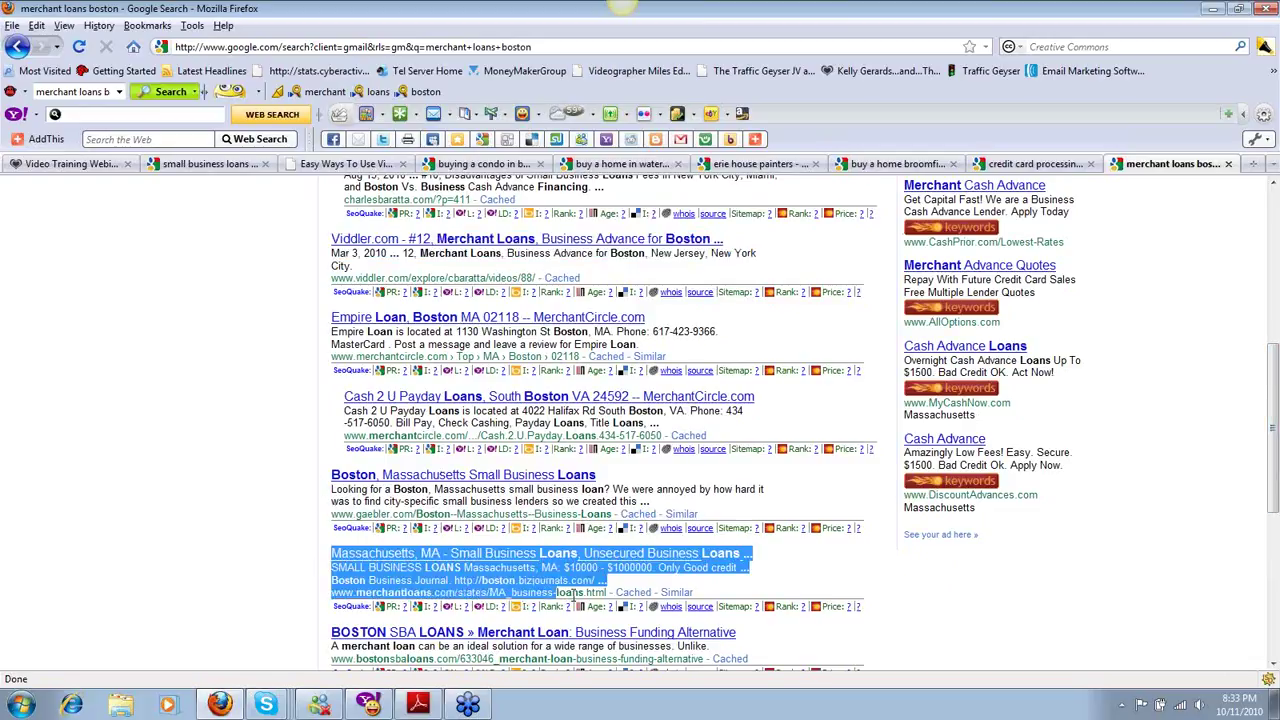
{"action": "scroll", "scroll_direction": "down", "scroll_amount": 3}
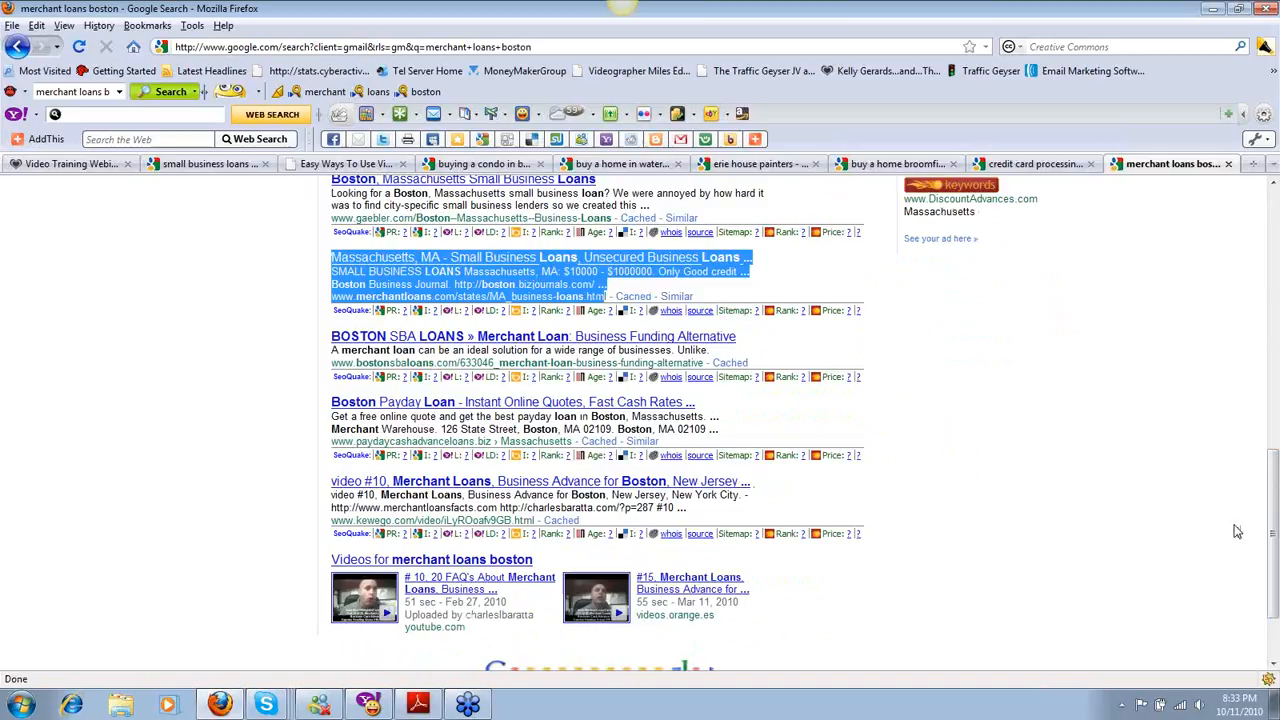
{"action": "mouse_move", "coordinate": [316, 360]}
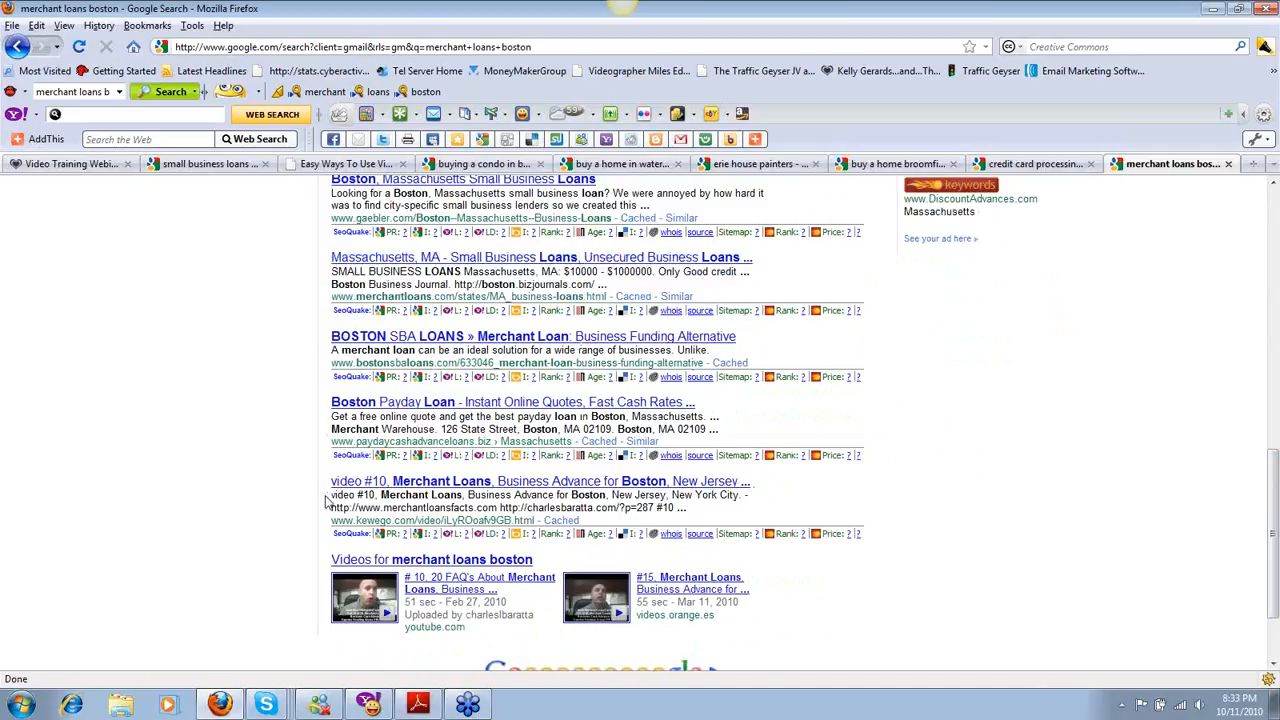
{"action": "scroll", "scroll_direction": "down", "scroll_amount": 3}
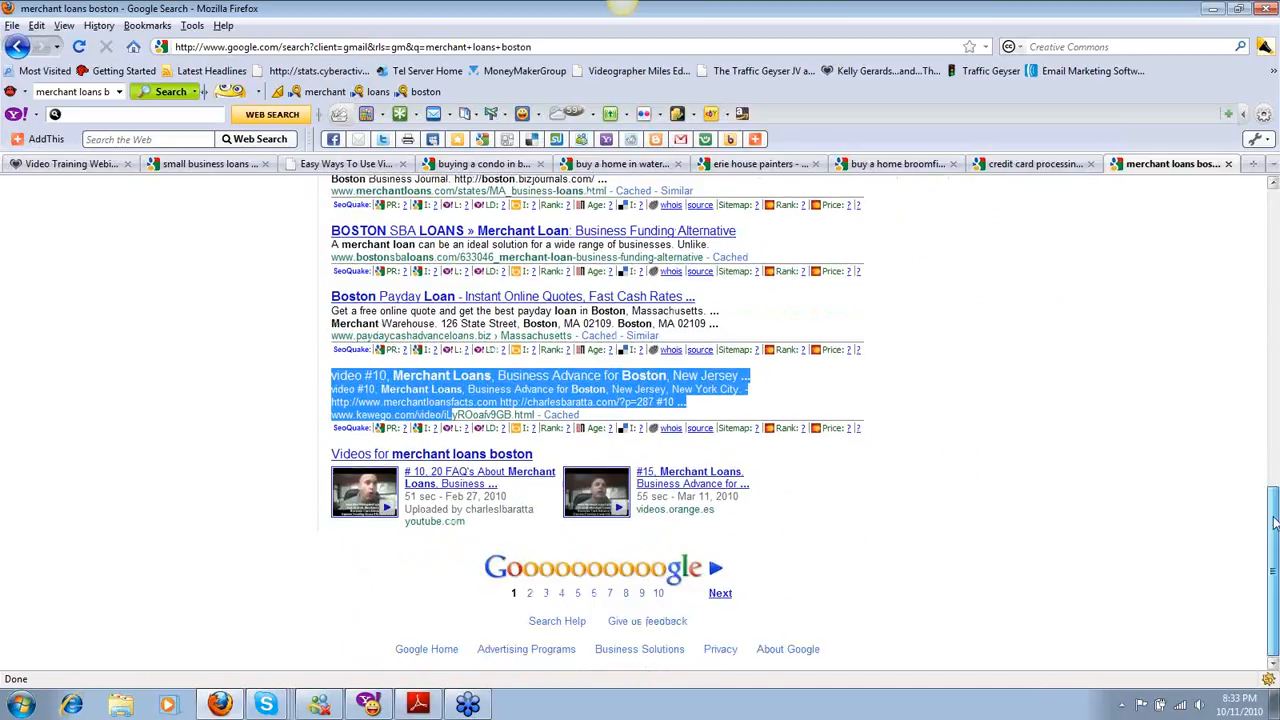
{"action": "scroll", "scroll_direction": "up", "scroll_amount": 3}
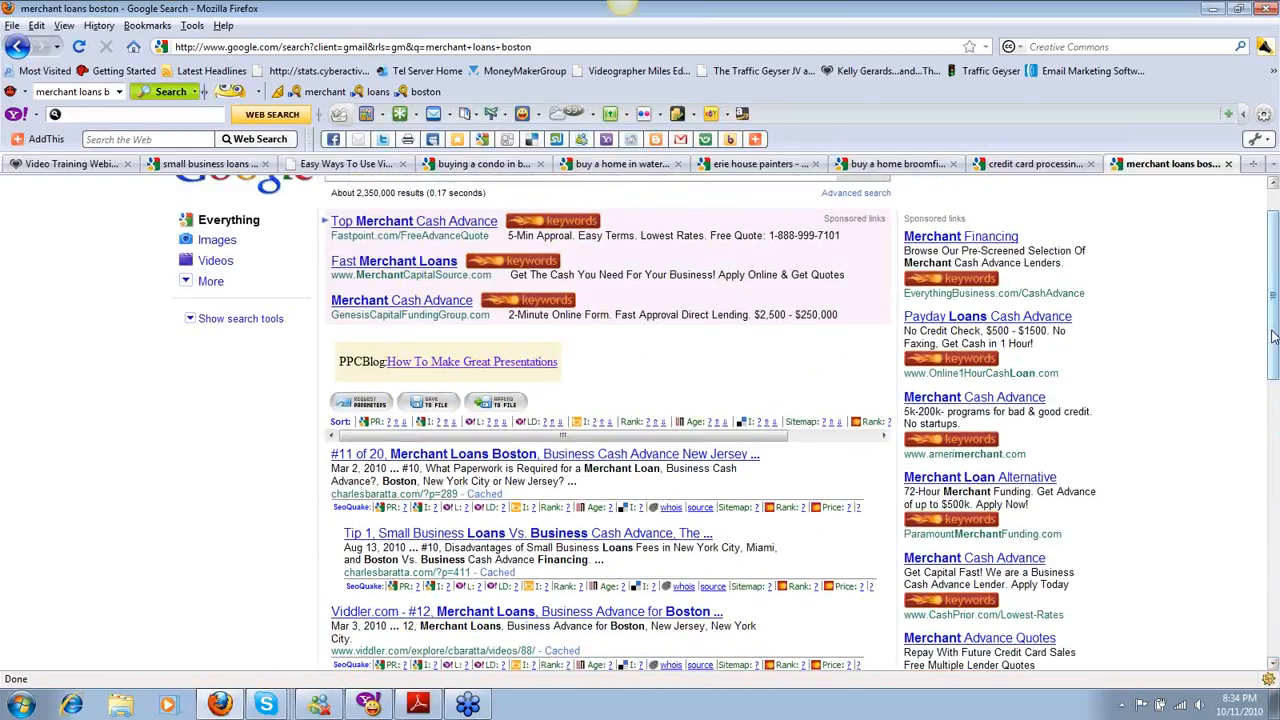
{"action": "scroll", "scroll_direction": "up", "scroll_amount": 3}
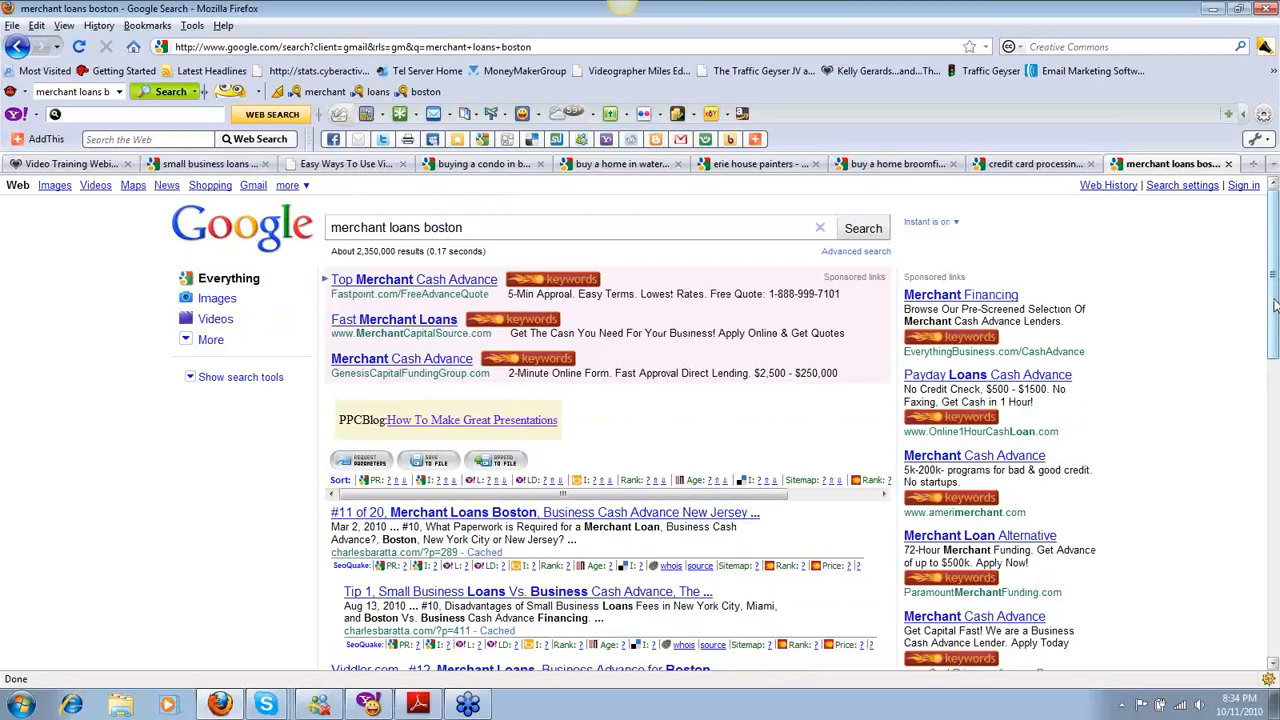
{"action": "mouse_move", "coordinate": [18, 252]}
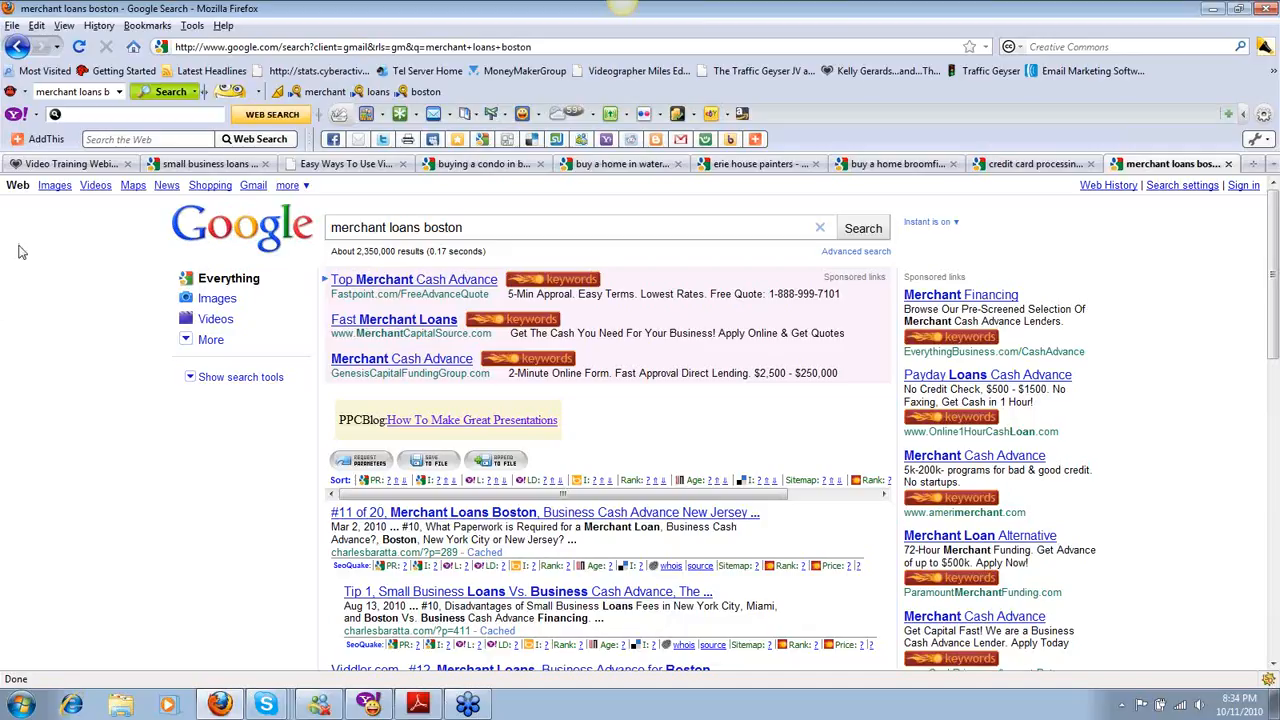
{"action": "left_click", "coordinate": [96, 184]}
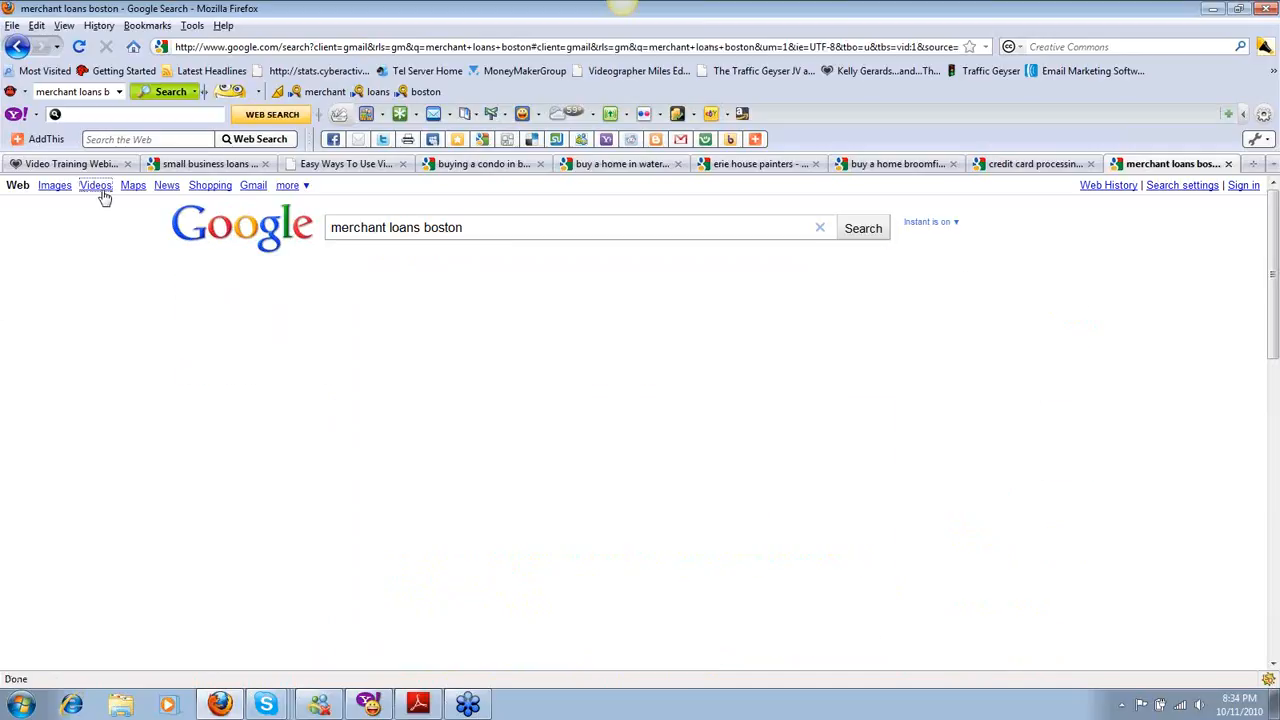
{"action": "left_click", "coordinate": [96, 184]}
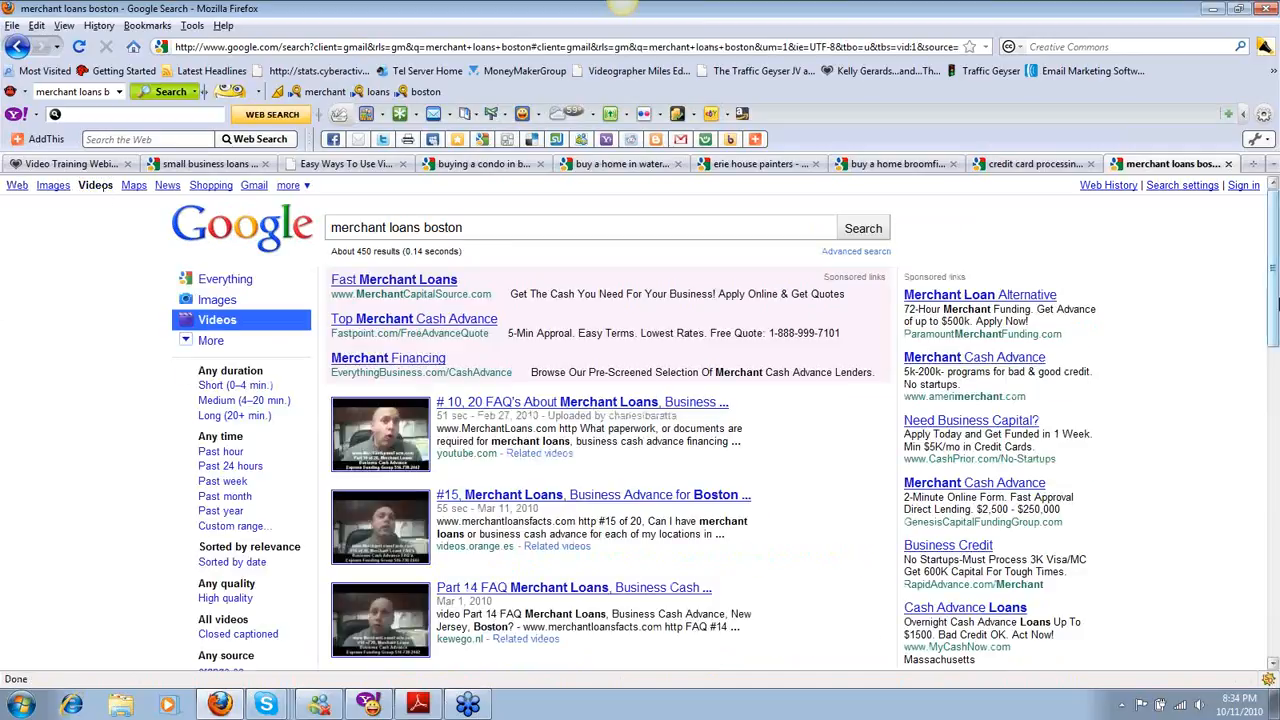
{"action": "scroll", "scroll_direction": "down", "scroll_amount": 3}
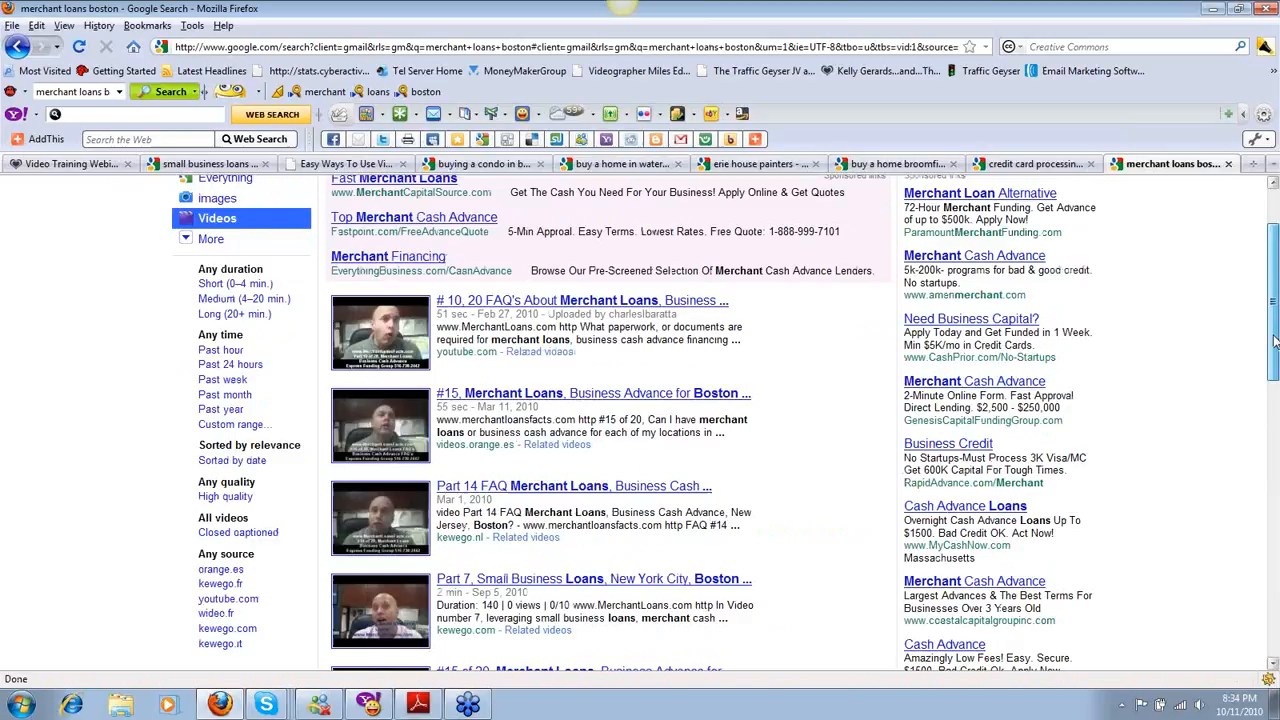
{"action": "scroll", "scroll_direction": "down", "scroll_amount": 3}
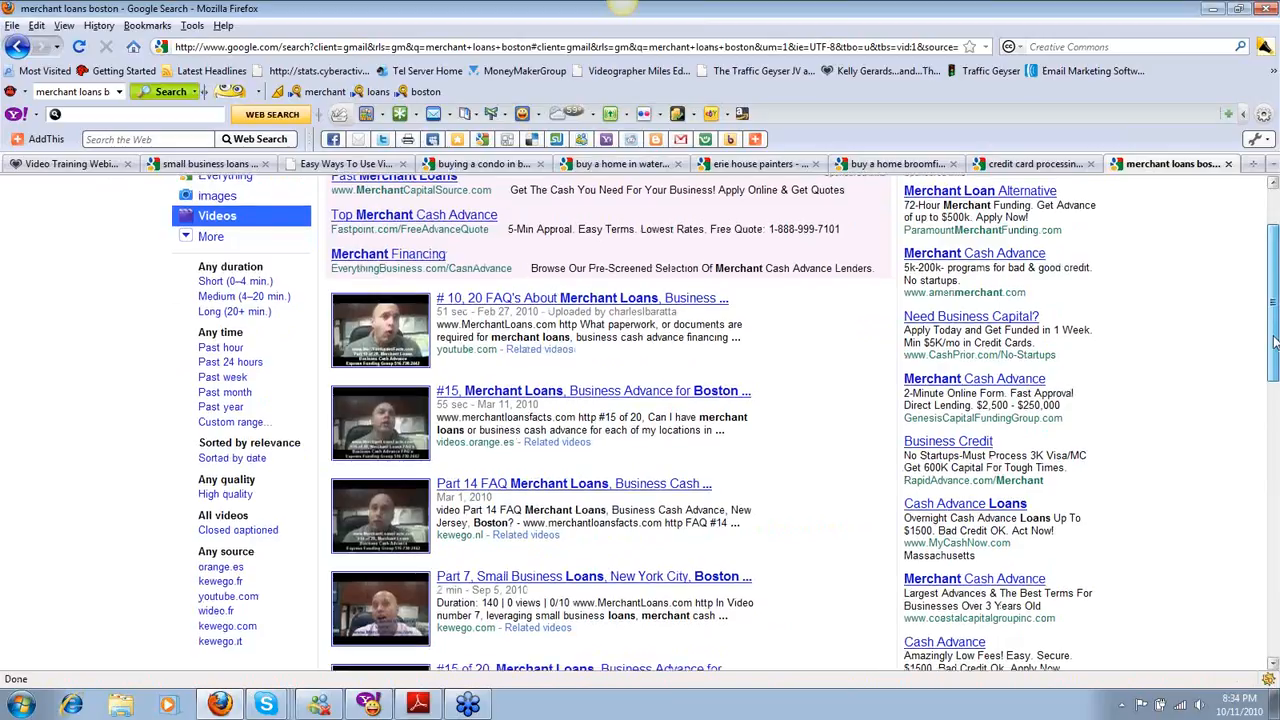
{"action": "scroll", "scroll_direction": "down", "scroll_amount": 3}
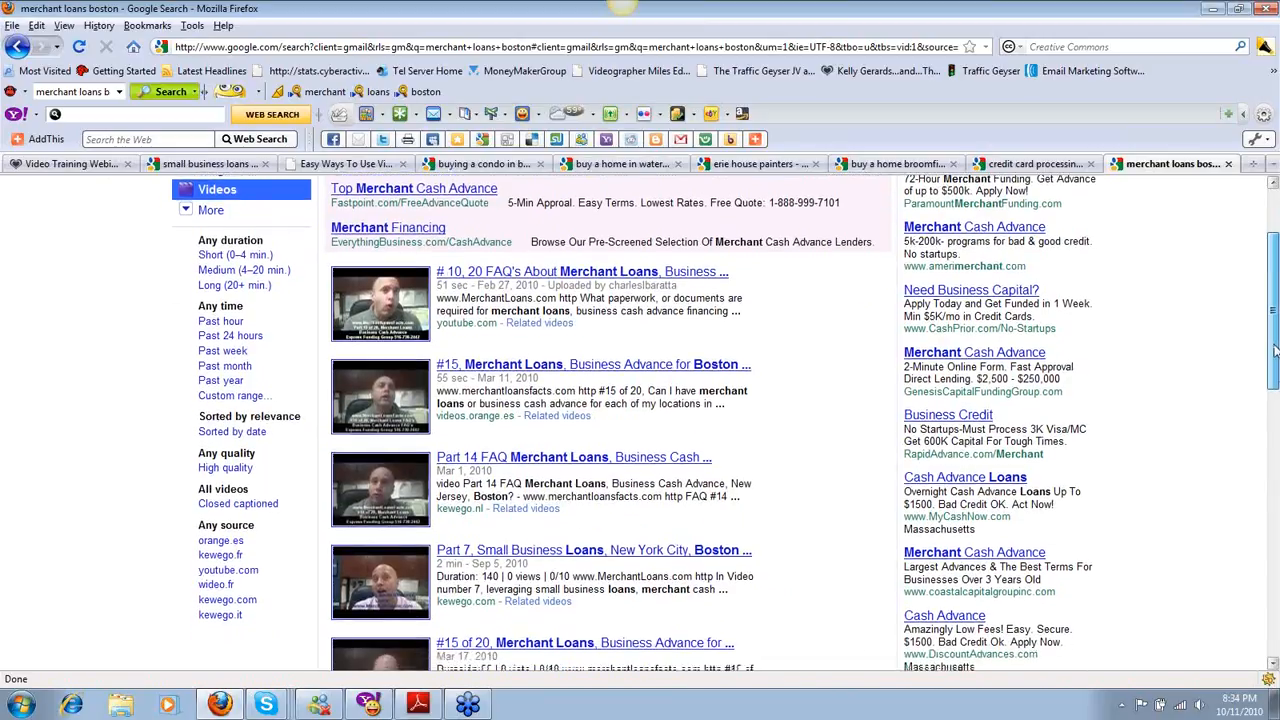
{"action": "scroll", "scroll_direction": "down", "scroll_amount": 3}
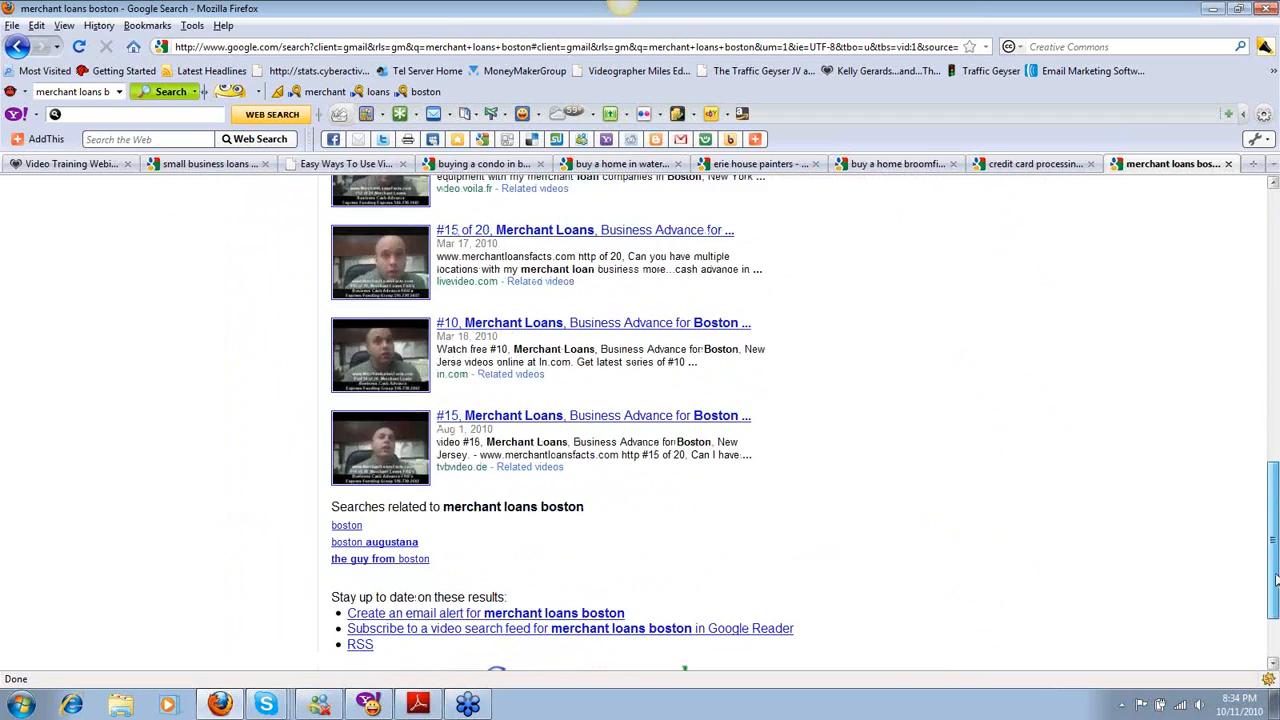
{"action": "scroll", "scroll_direction": "up", "scroll_amount": 3}
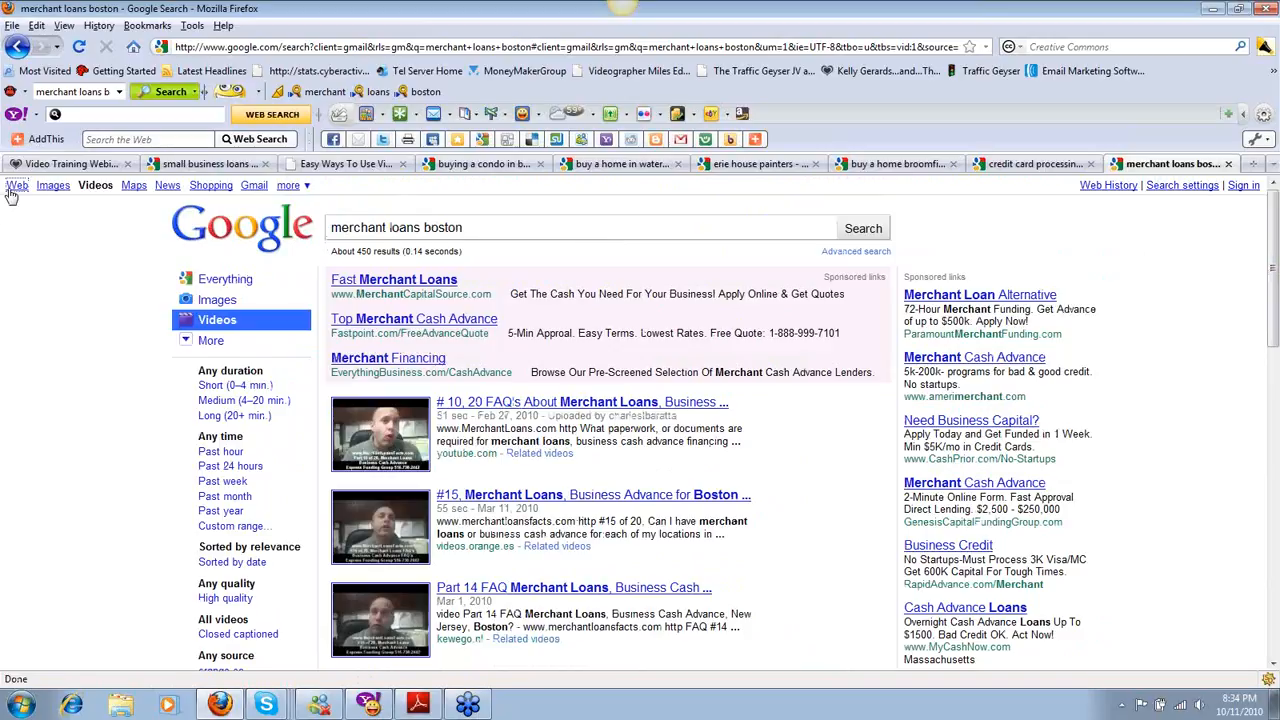
{"action": "left_click", "coordinate": [16, 184]}
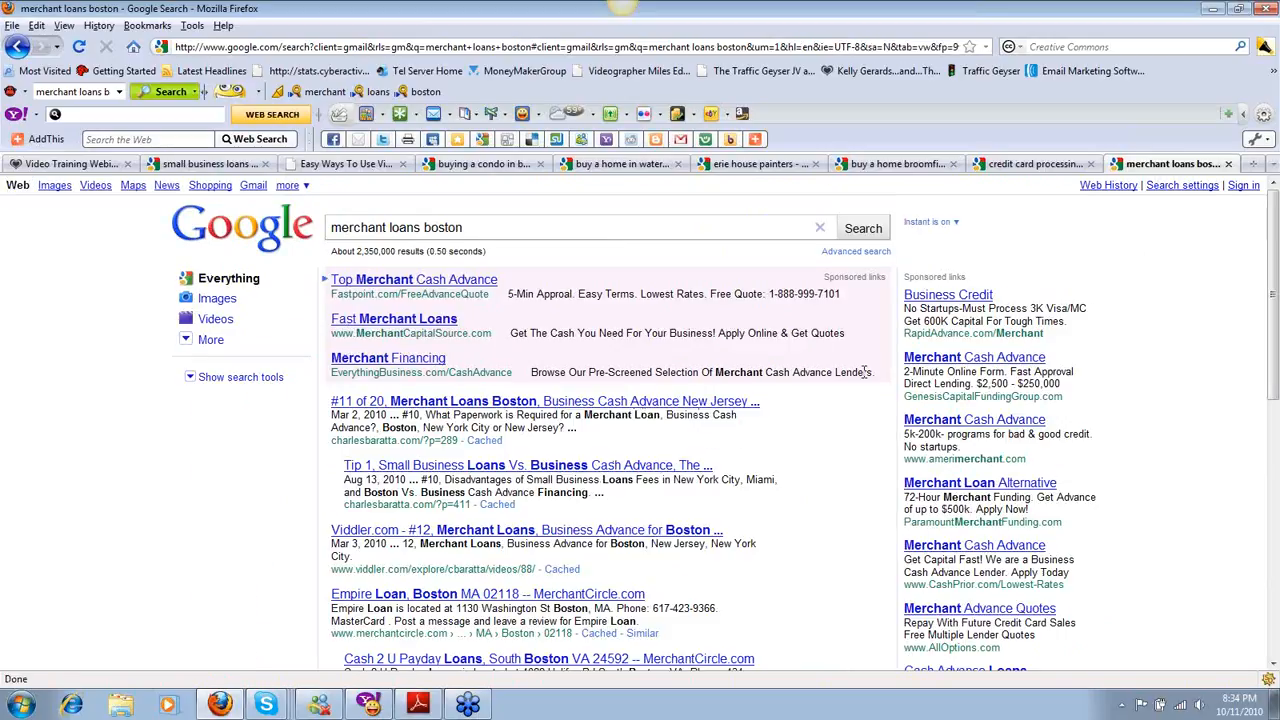
{"action": "mouse_move", "coordinate": [924, 198]}
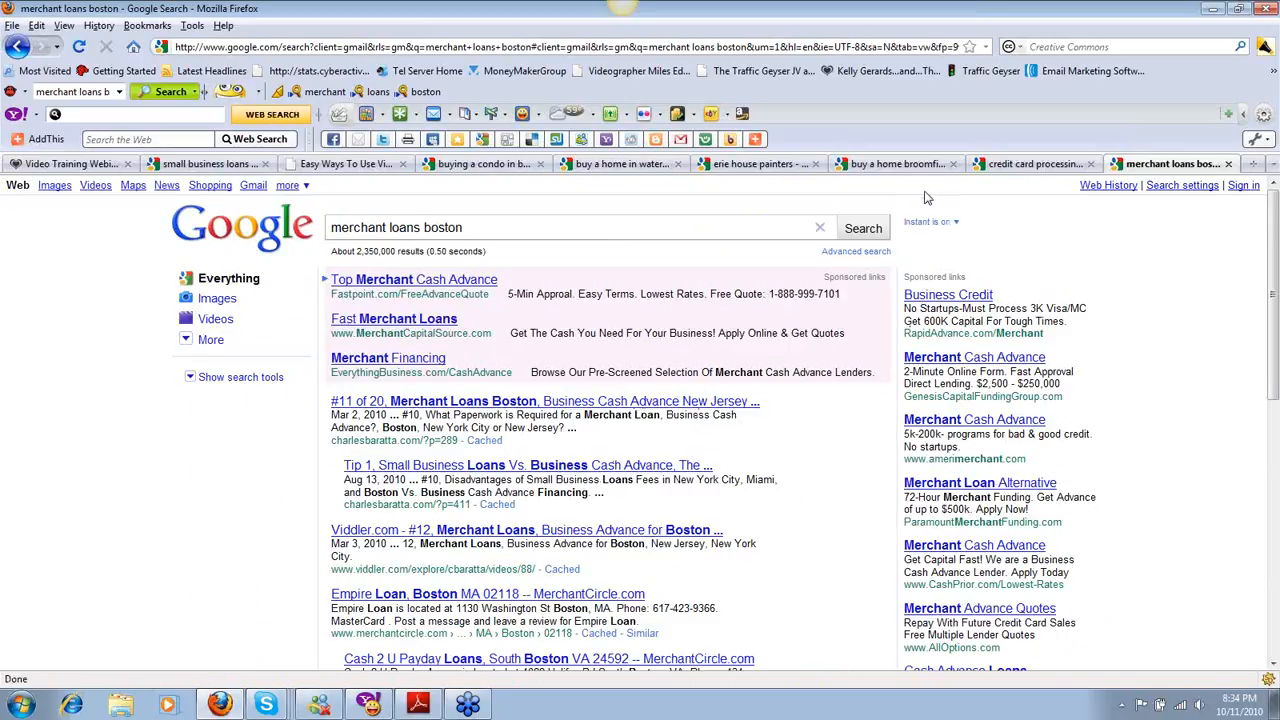
{"action": "mouse_move", "coordinate": [784, 192]}
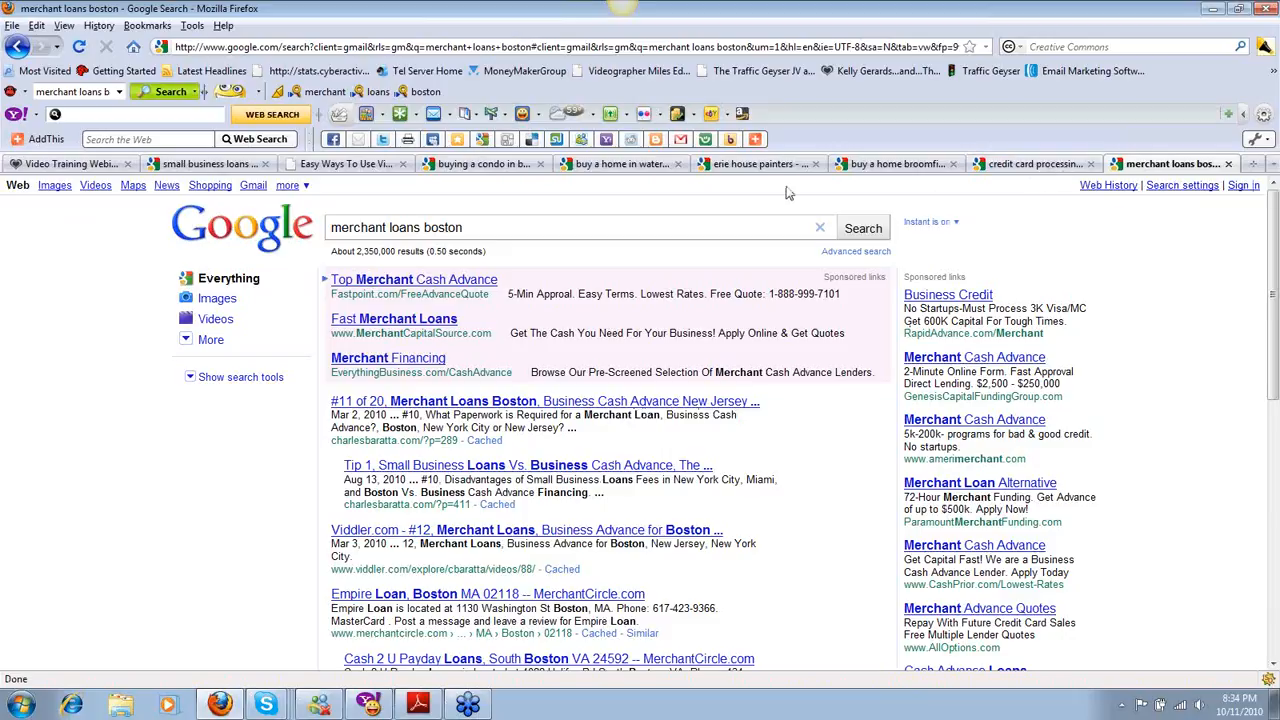
Switch to the 'erie house painters' results and scroll through the video listings and back up.
{"action": "left_click", "coordinate": [756, 164]}
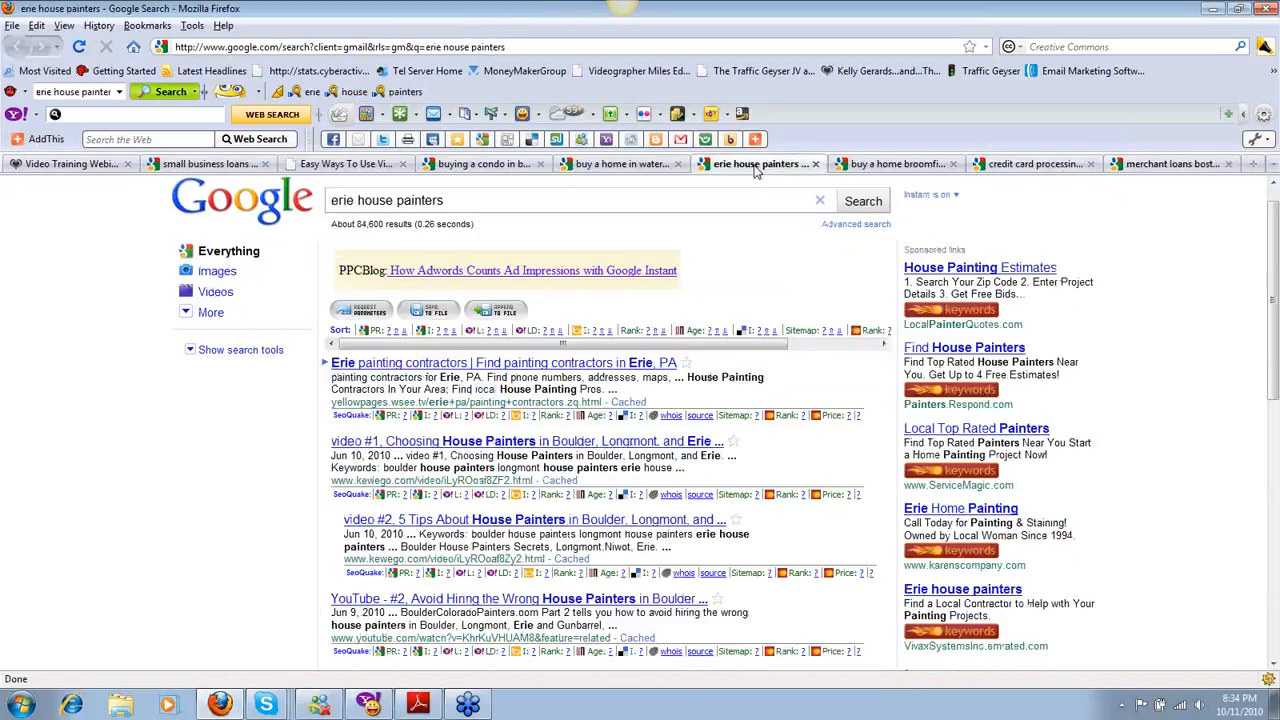
{"action": "mouse_move", "coordinate": [1150, 200]}
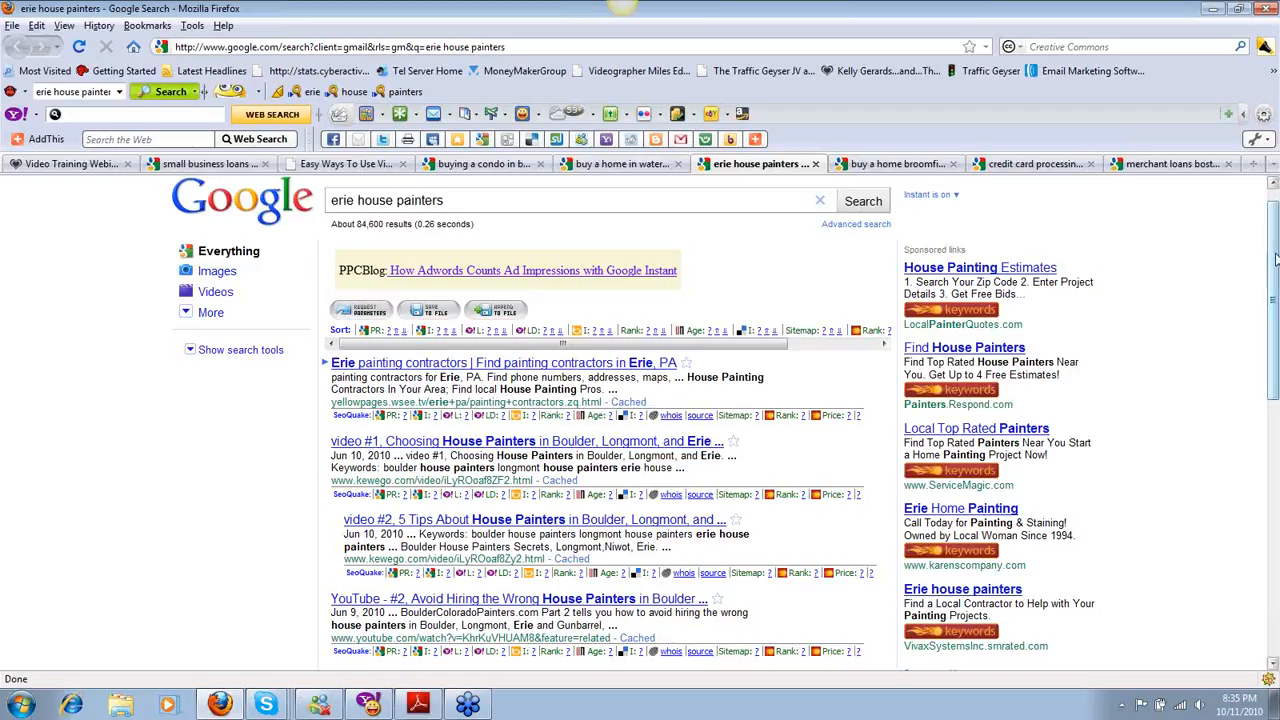
{"action": "scroll", "scroll_direction": "down", "scroll_amount": 3}
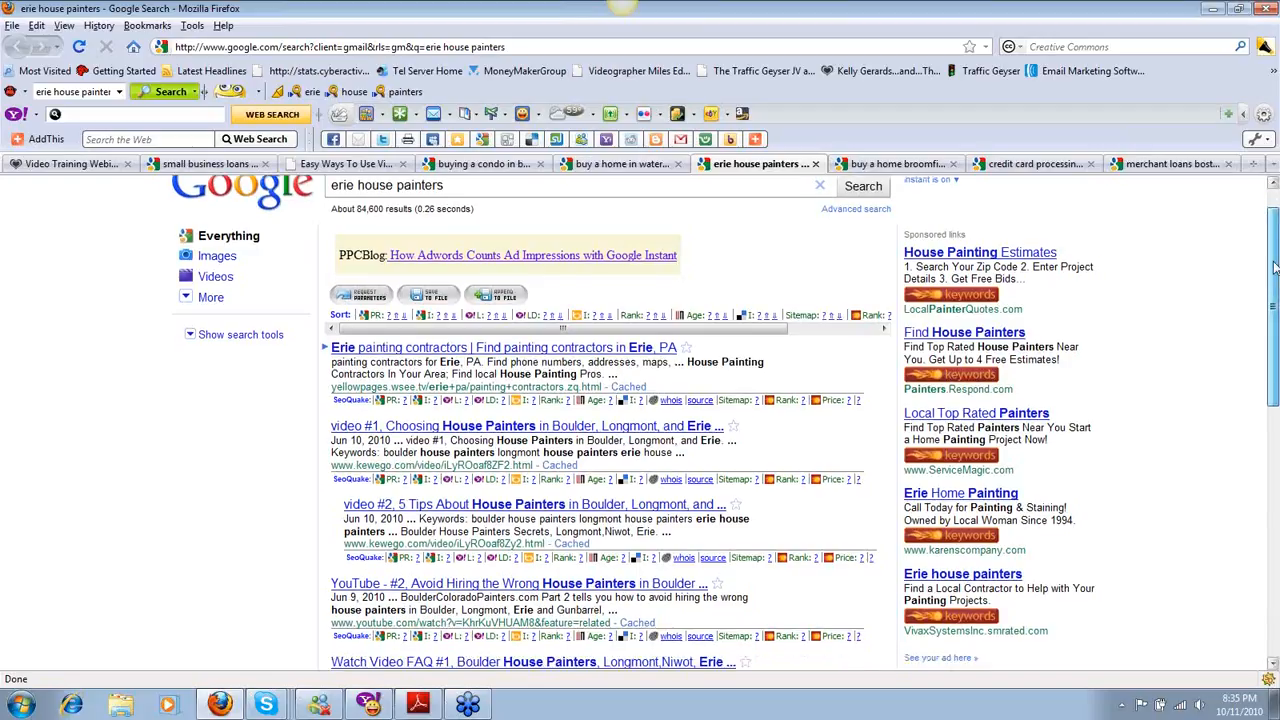
{"action": "scroll", "scroll_direction": "up", "scroll_amount": 3}
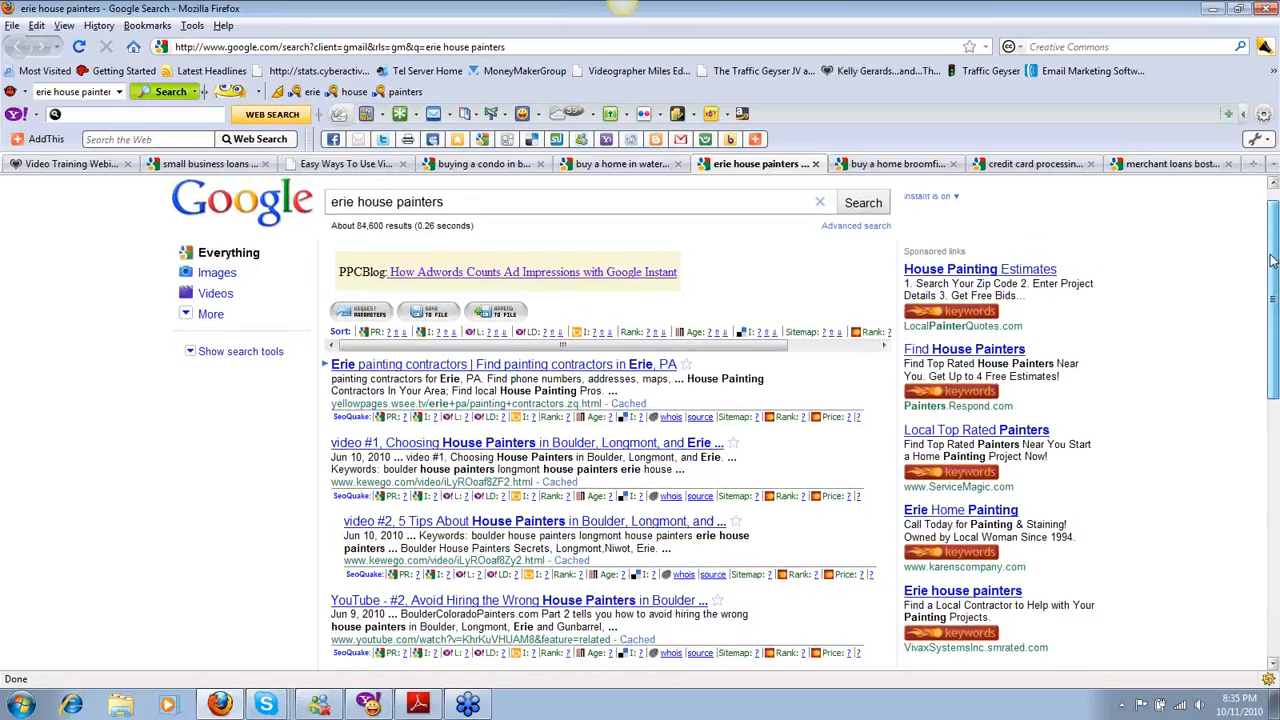
{"action": "scroll", "scroll_direction": "down", "scroll_amount": 3}
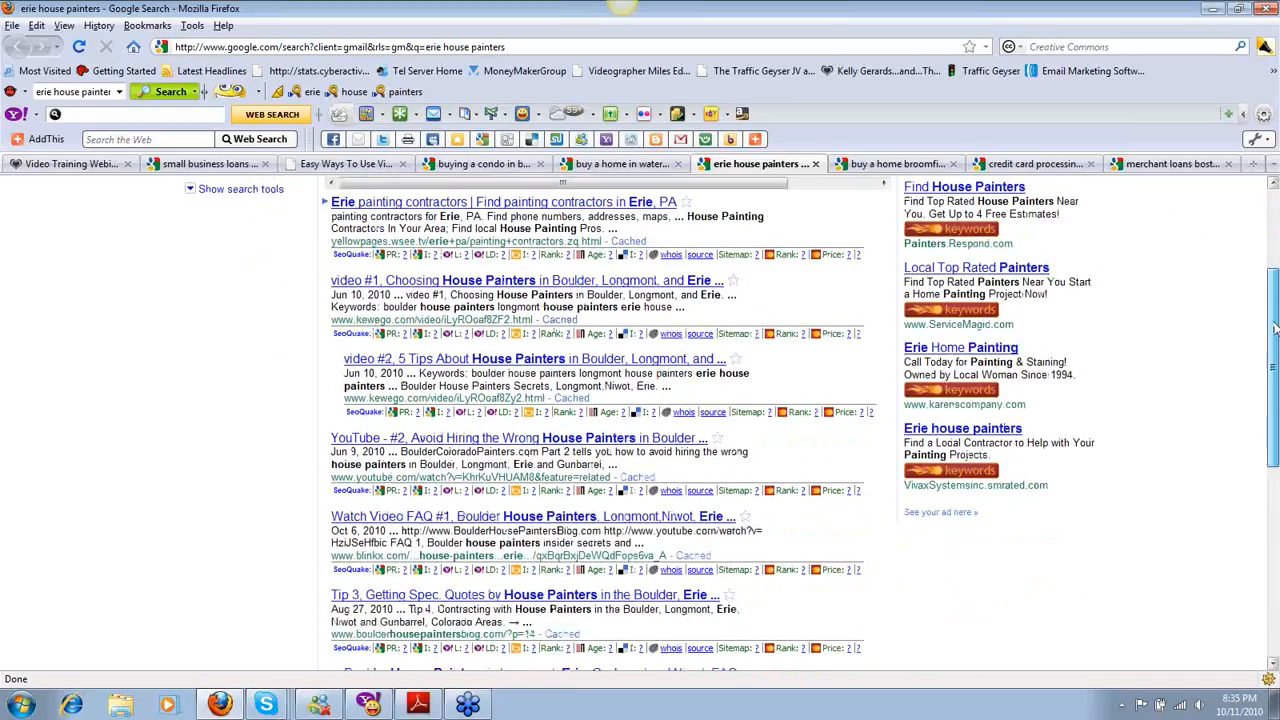
{"action": "scroll", "scroll_direction": "down", "scroll_amount": 3}
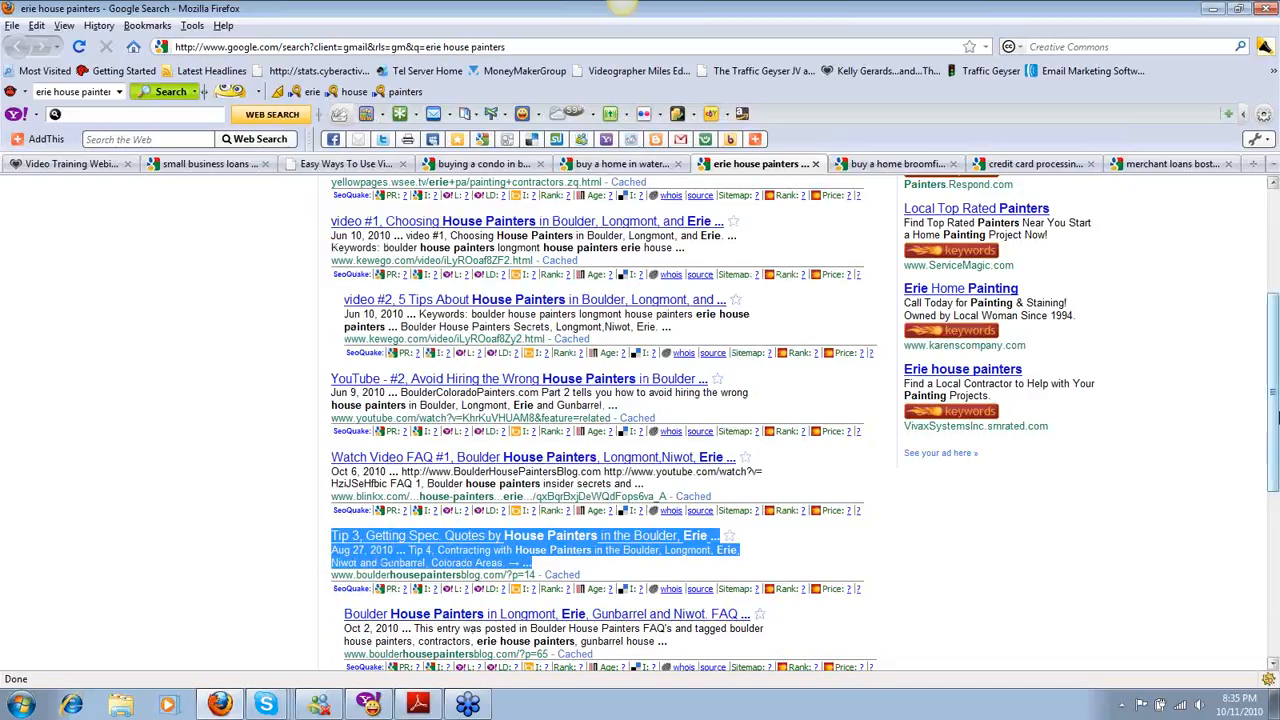
{"action": "scroll", "scroll_direction": "down", "scroll_amount": 3}
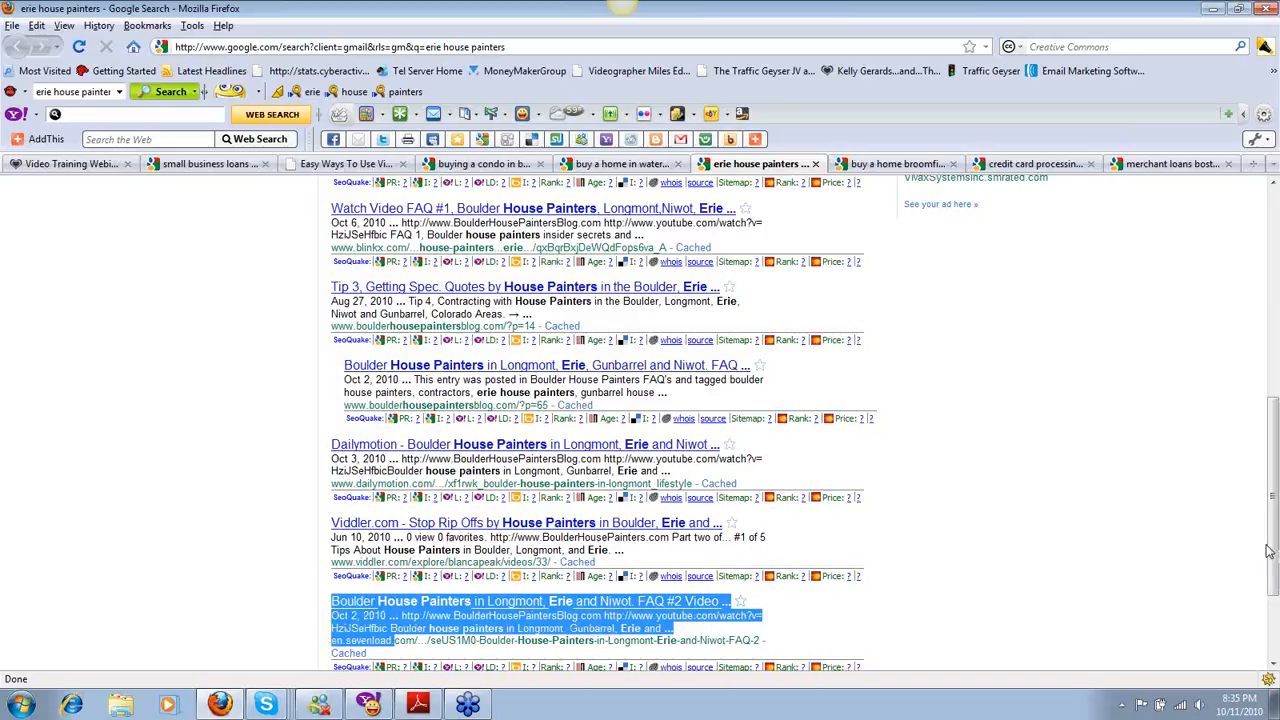
{"action": "scroll", "scroll_direction": "up", "scroll_amount": 3}
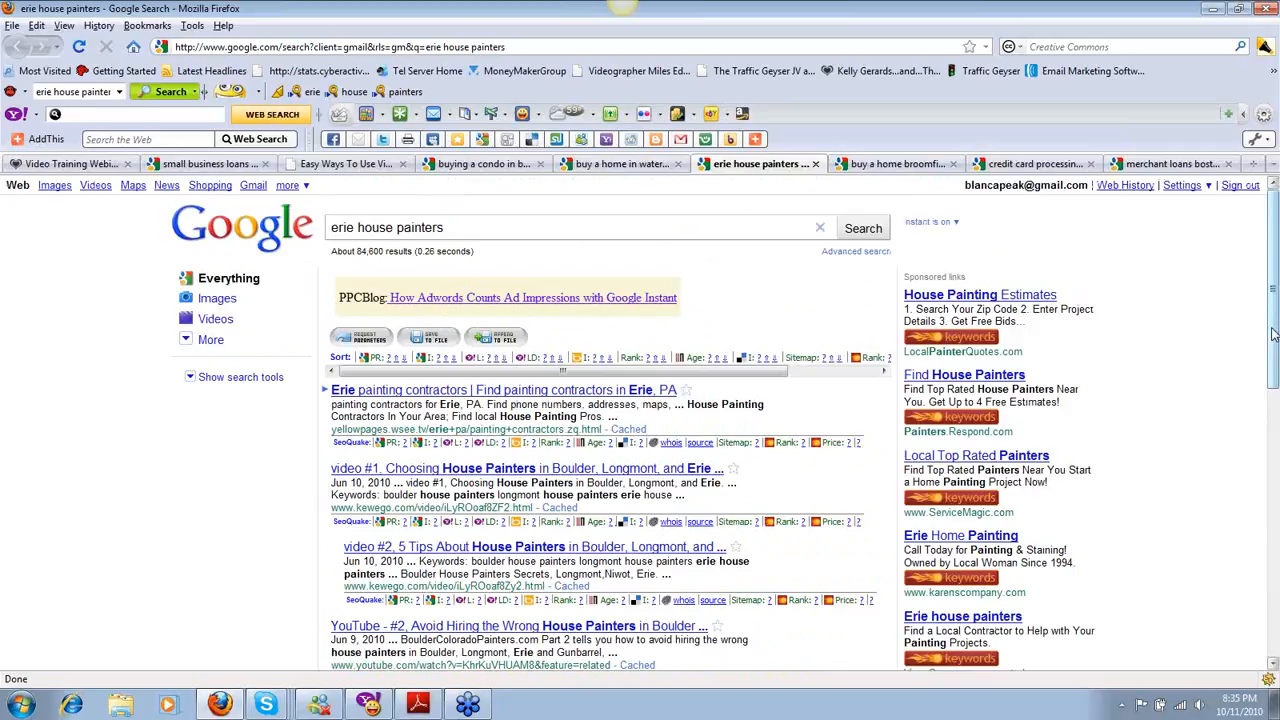
Search 'longmont house painters' and scroll through the web and video-only results.
{"action": "double_click", "coordinate": [342, 228]}
{"action": "type", "text": "longmont"}
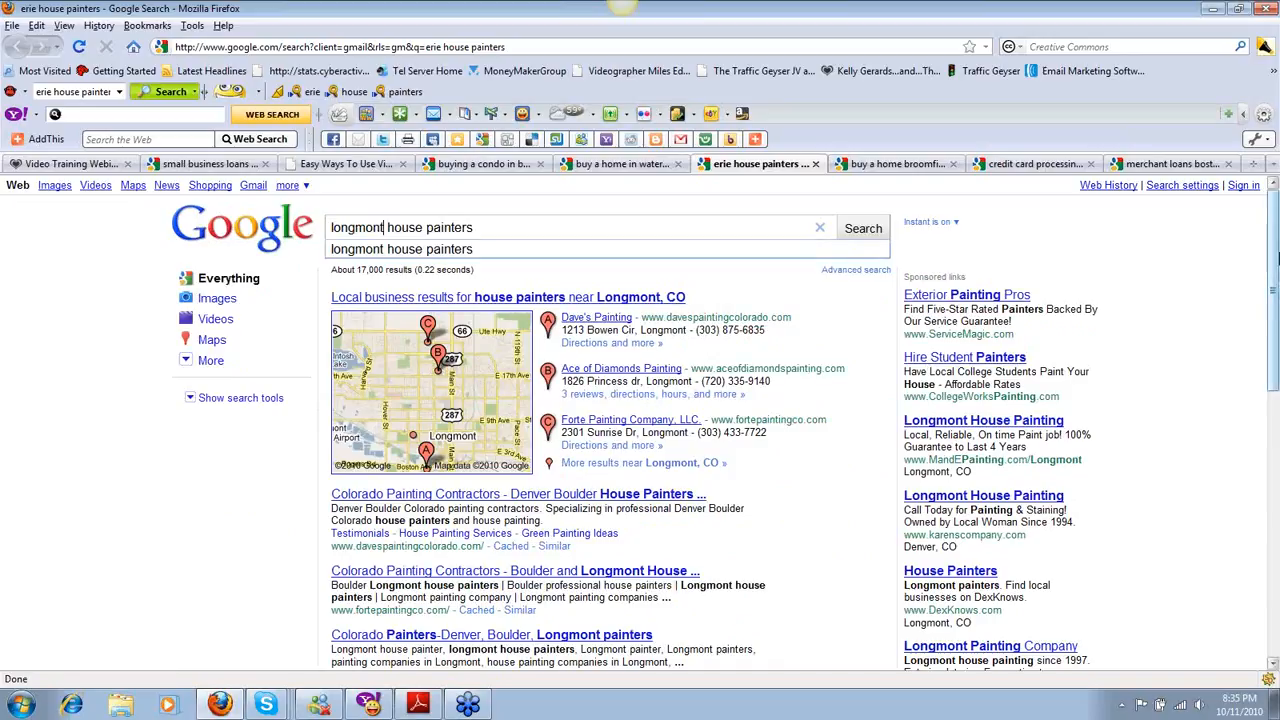
{"action": "scroll", "scroll_direction": "down", "scroll_amount": 3}
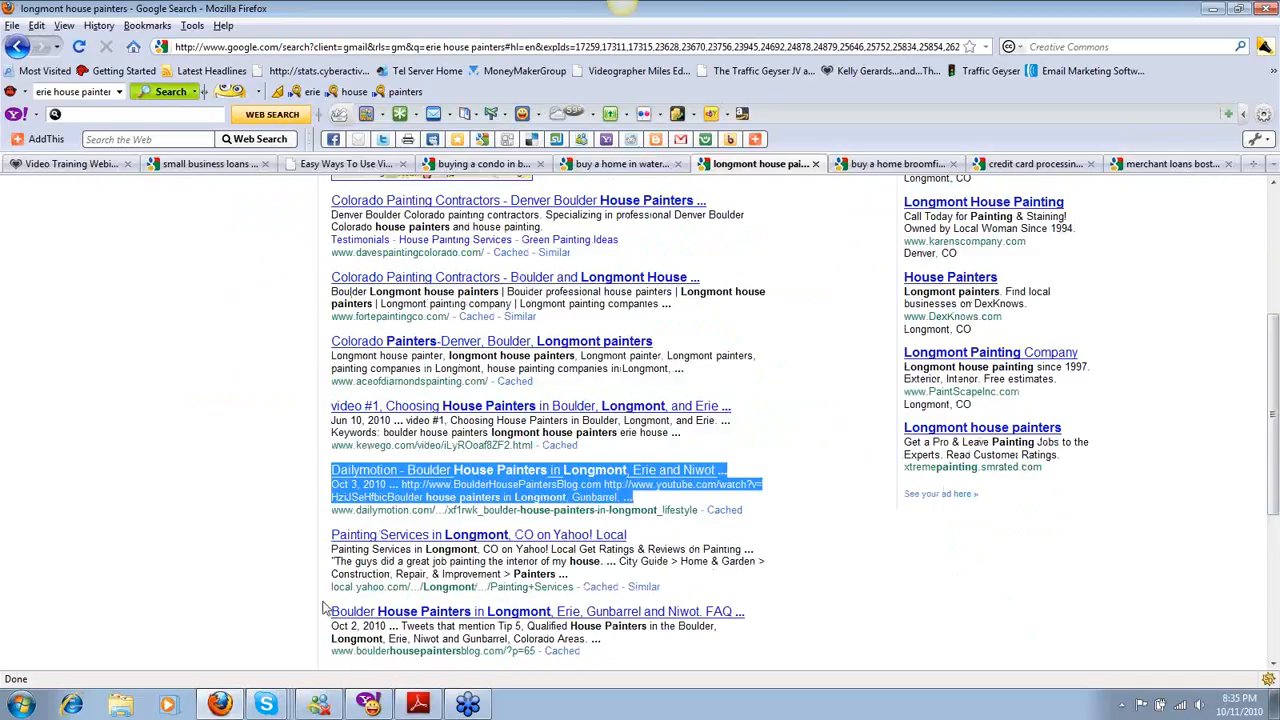
{"action": "scroll", "scroll_direction": "down", "scroll_amount": 3}
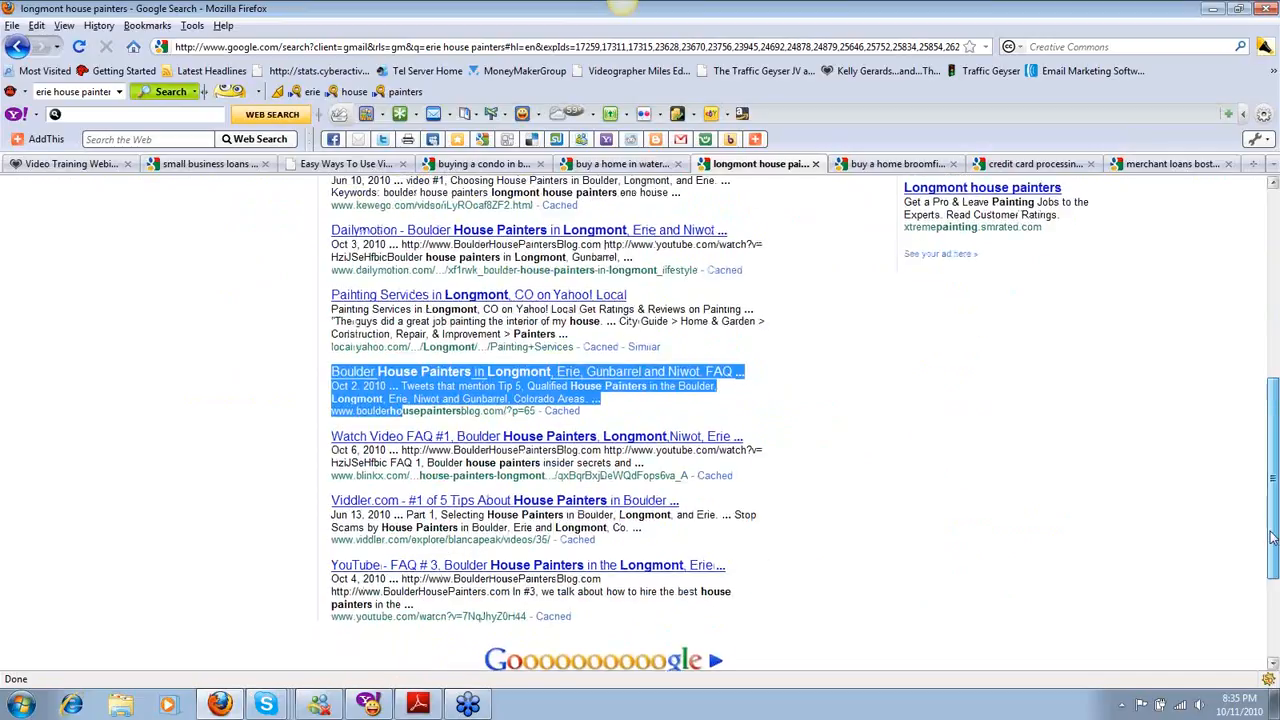
{"action": "scroll", "scroll_direction": "down", "scroll_amount": 3}
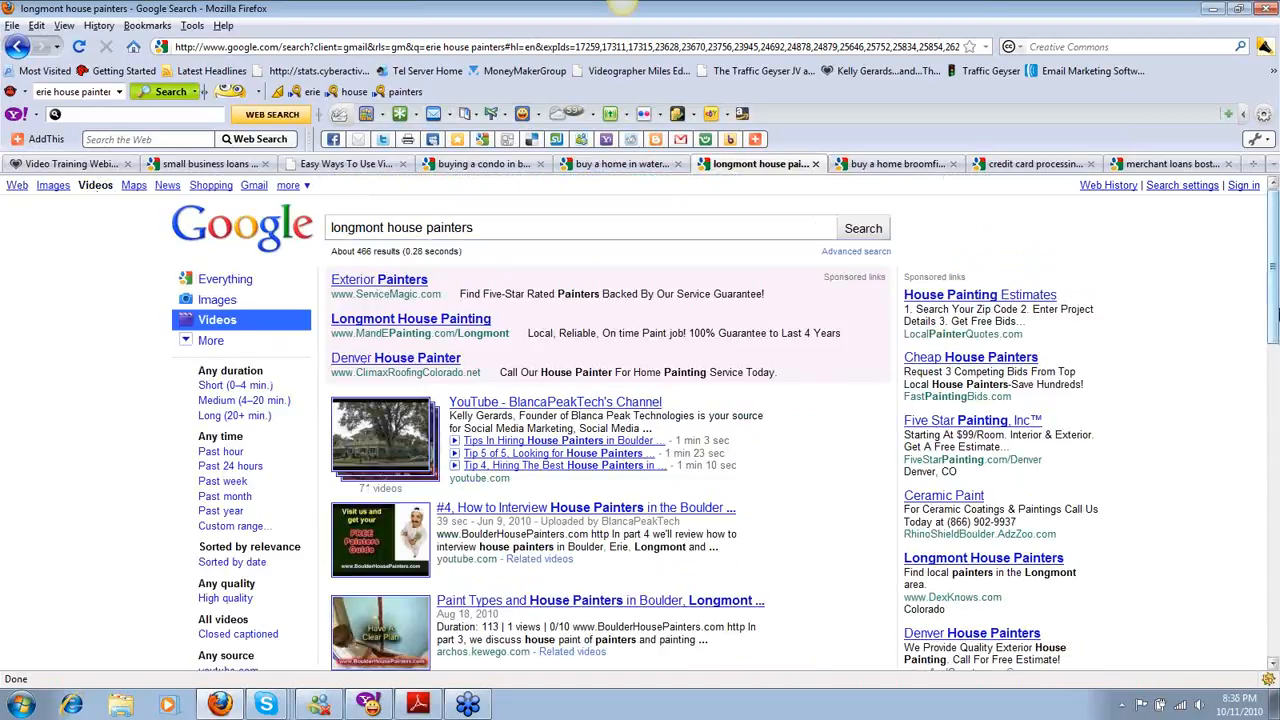
{"action": "scroll", "scroll_direction": "down", "scroll_amount": 3}
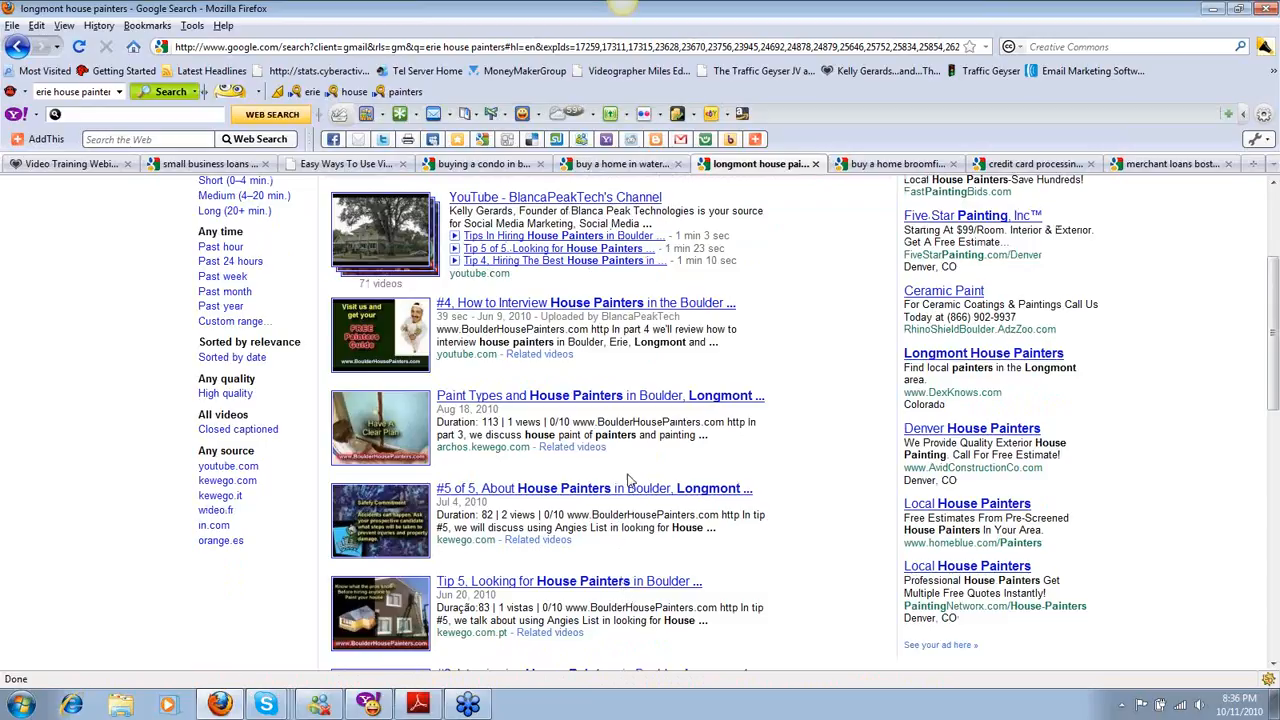
{"action": "scroll", "scroll_direction": "down", "scroll_amount": 3}
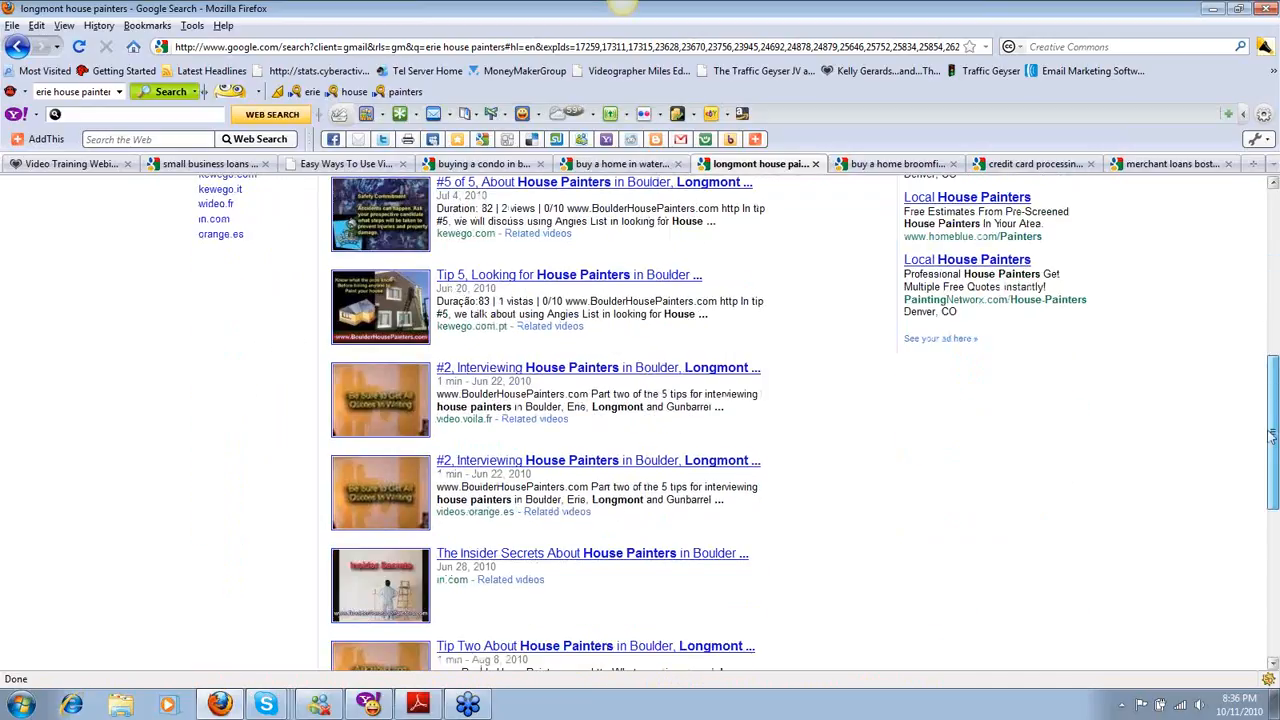
{"action": "scroll", "scroll_direction": "up", "scroll_amount": 3}
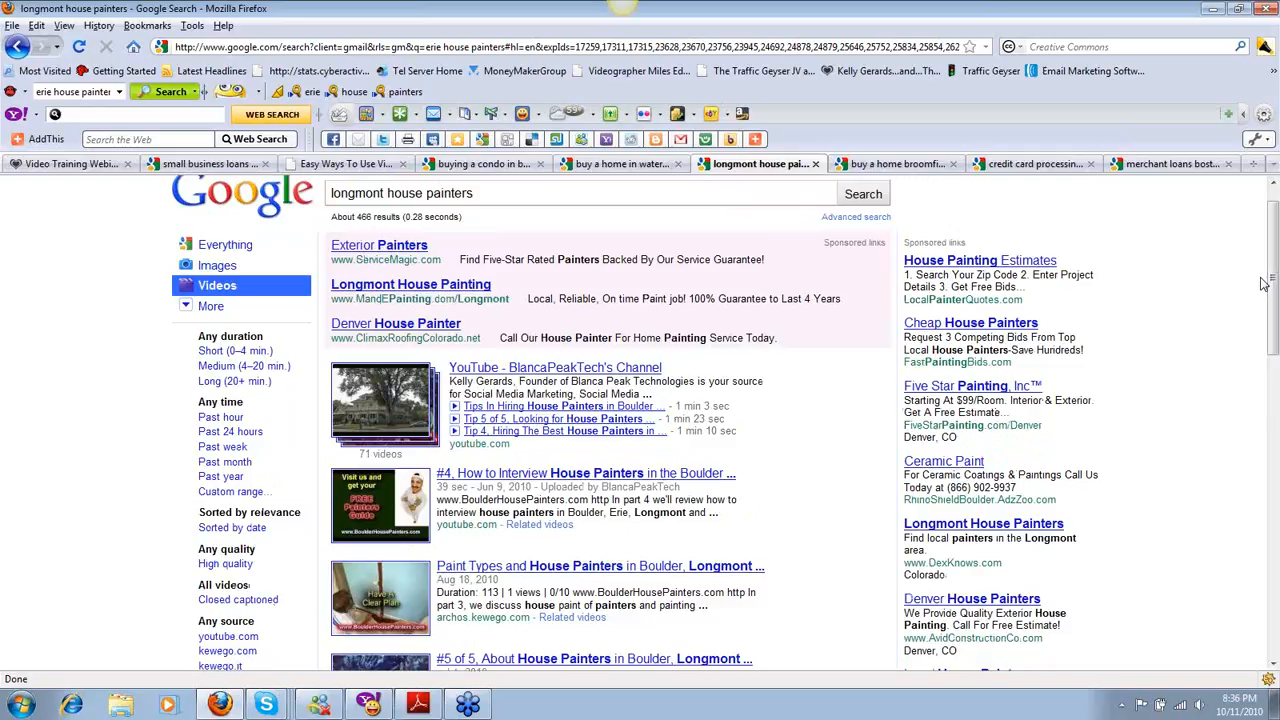
{"action": "mouse_move", "coordinate": [224, 150]}
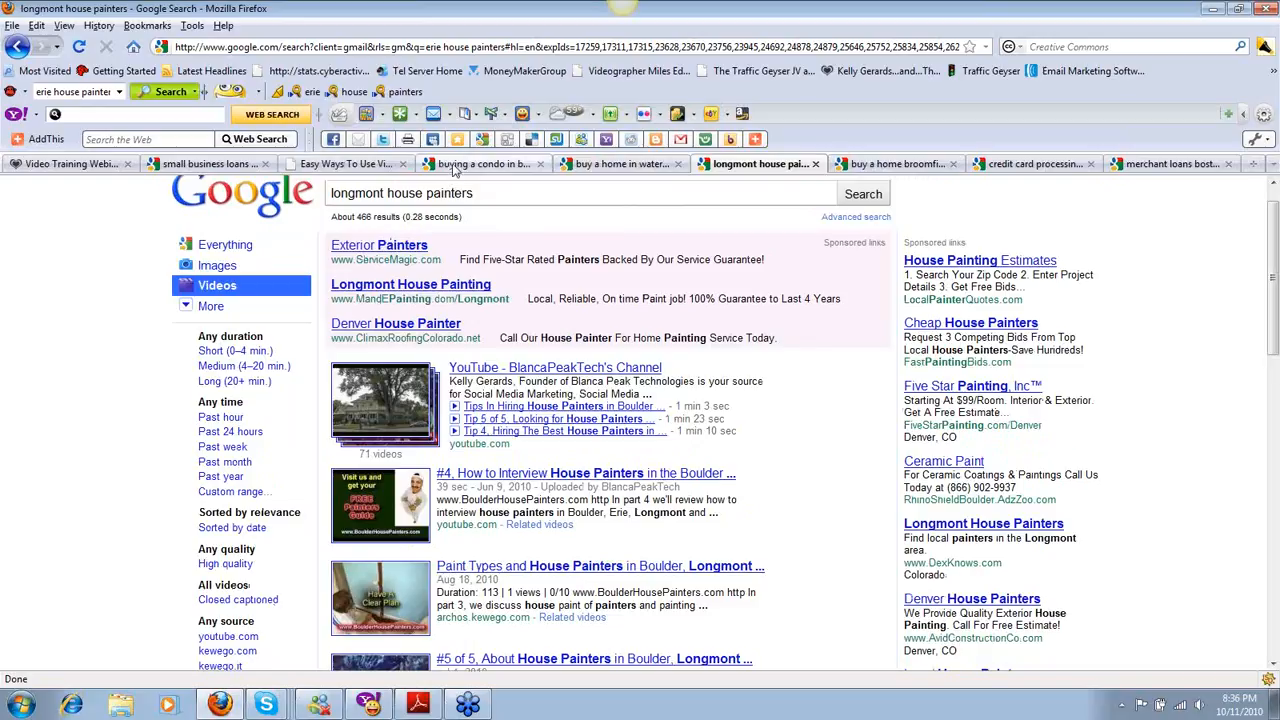
Switch to the 'buying a condo in burlington' results and scroll to the page end and back.
{"action": "left_click", "coordinate": [482, 164]}
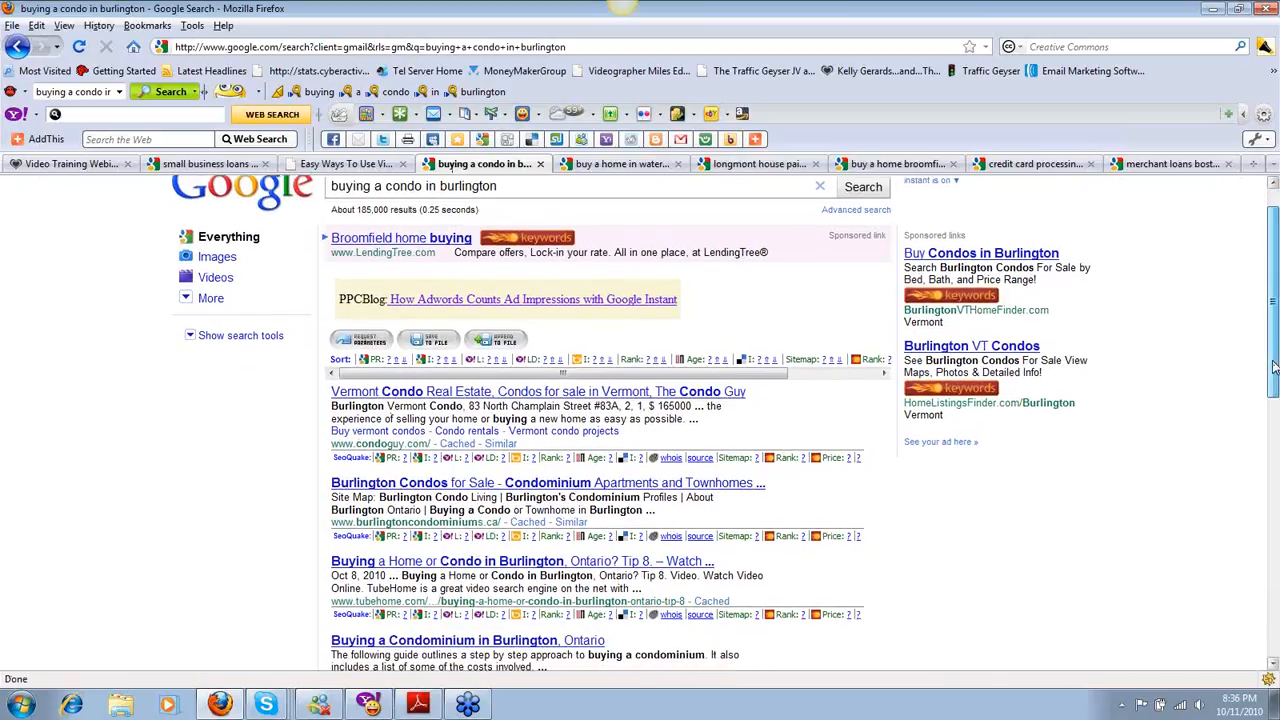
{"action": "scroll", "scroll_direction": "down", "scroll_amount": 3}
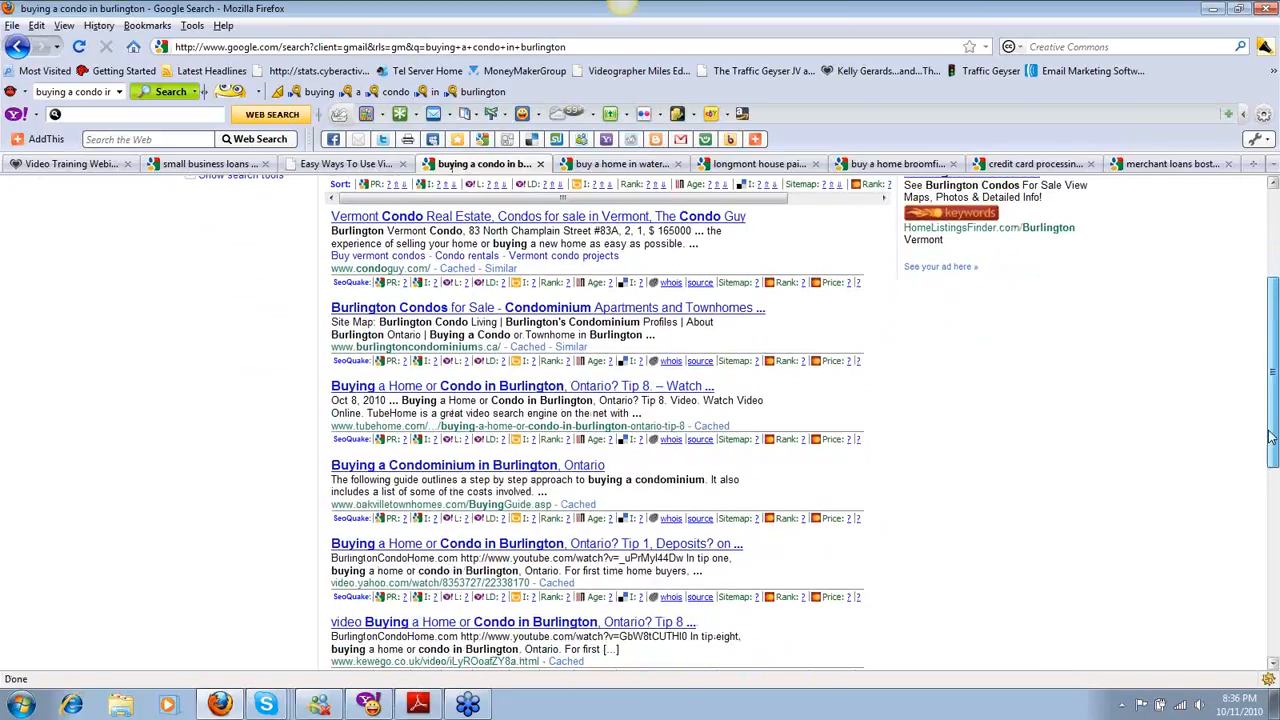
{"action": "scroll", "scroll_direction": "down", "scroll_amount": 3}
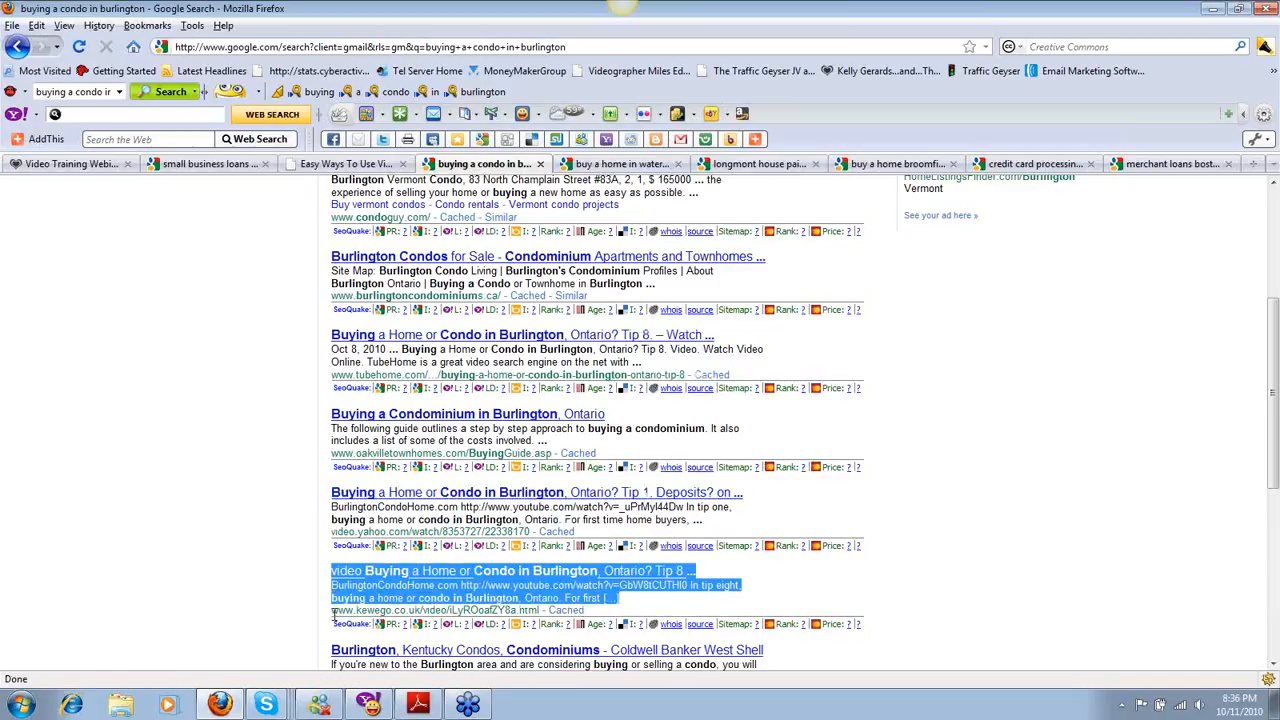
{"action": "scroll", "scroll_direction": "down", "scroll_amount": 3}
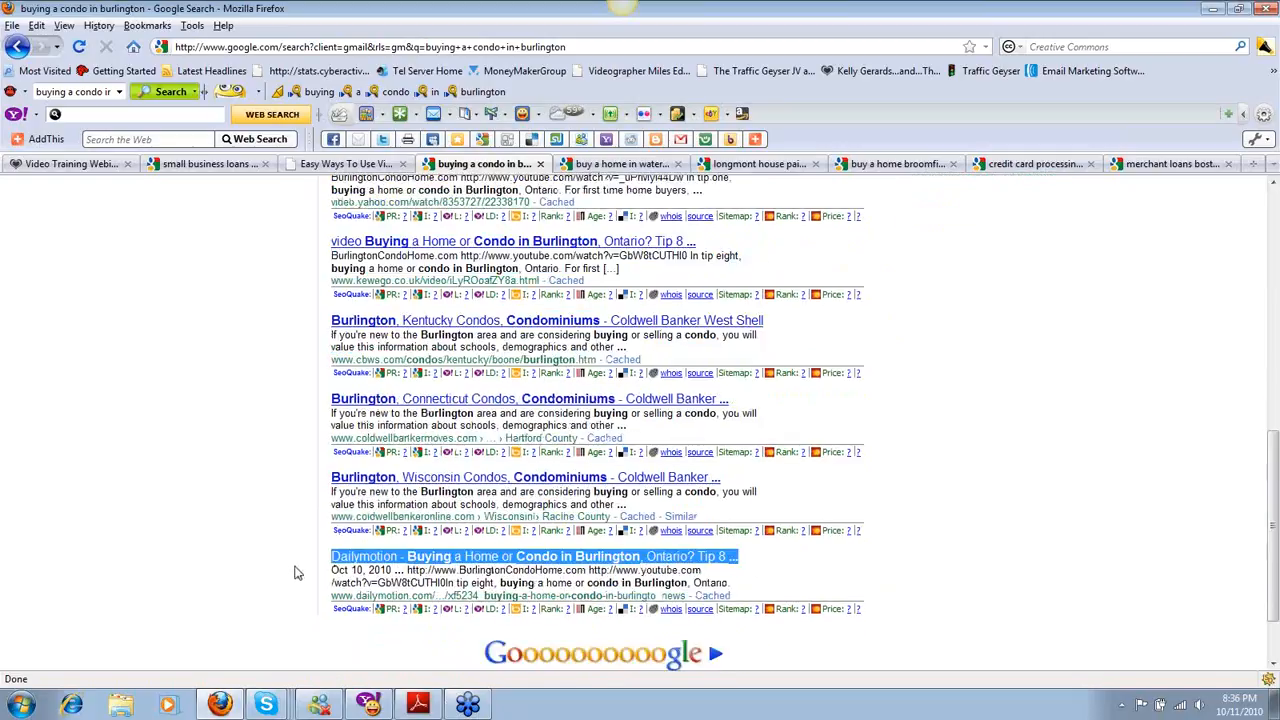
{"action": "scroll", "scroll_direction": "up", "scroll_amount": 3}
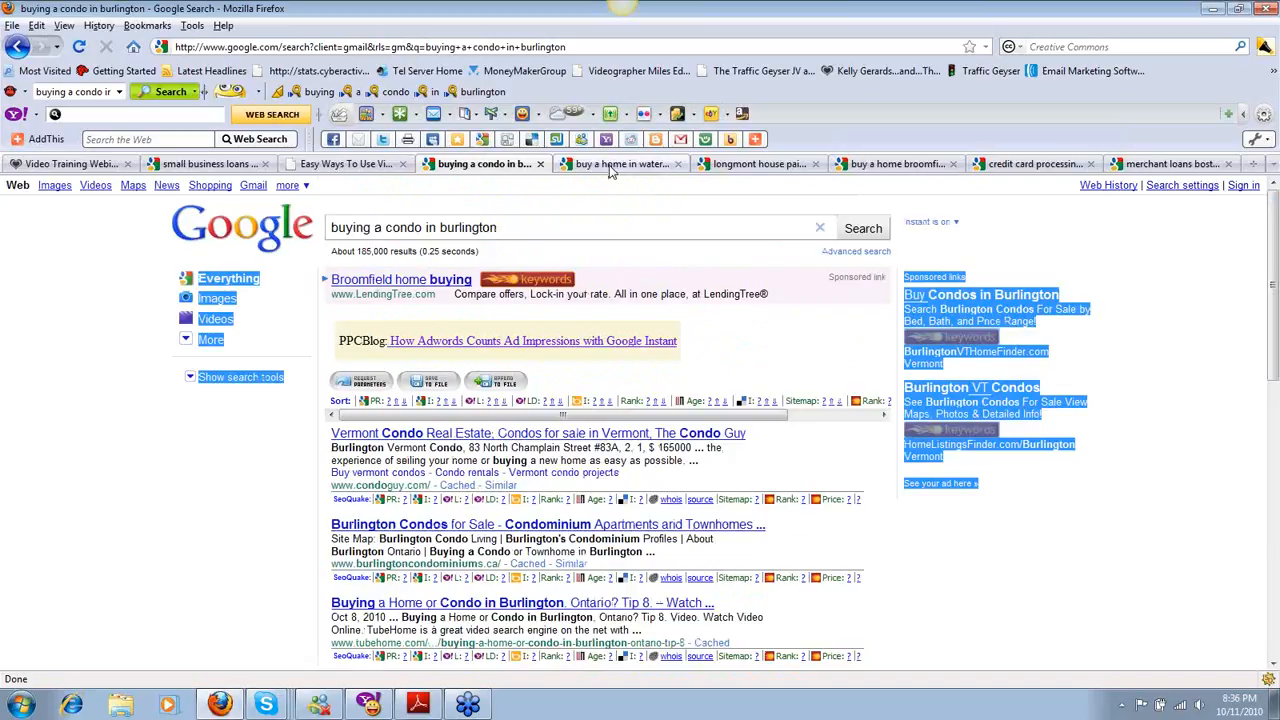
Switch to the 'buy a home in waterdown' results, rerun the search and scroll through the listings.
{"action": "left_click", "coordinate": [620, 164]}
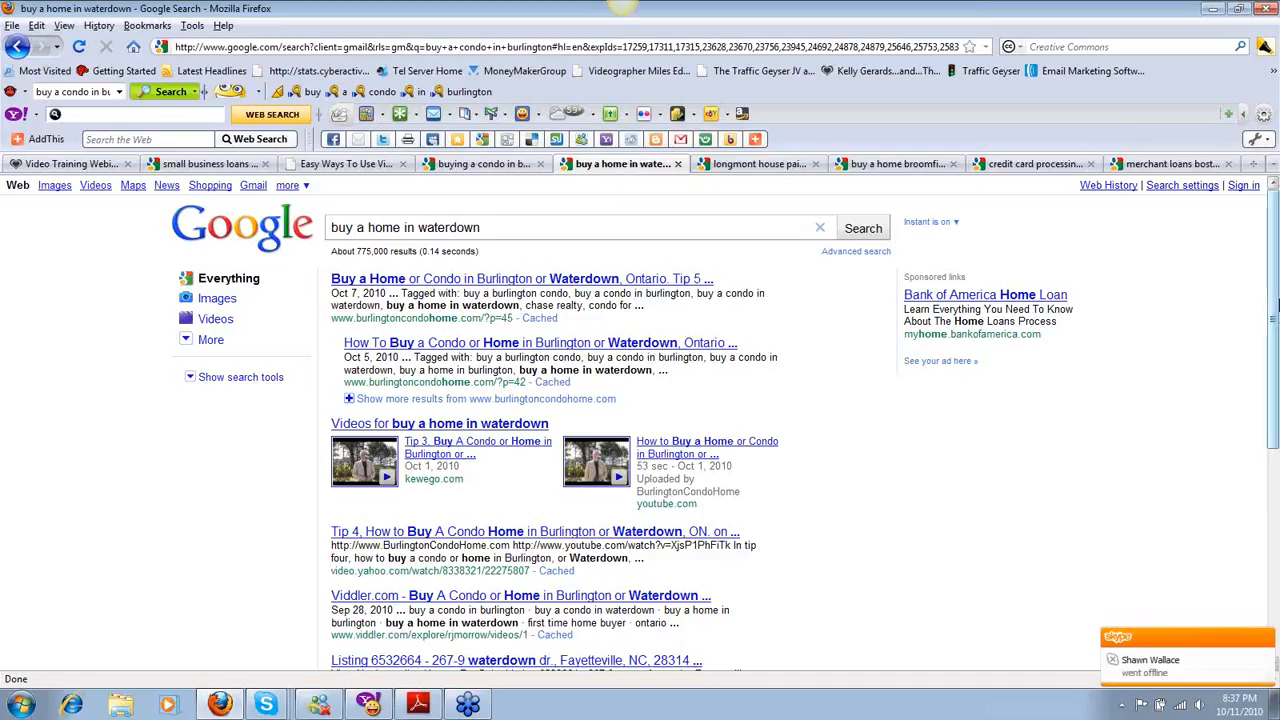
{"action": "scroll", "scroll_direction": "down", "scroll_amount": 3}
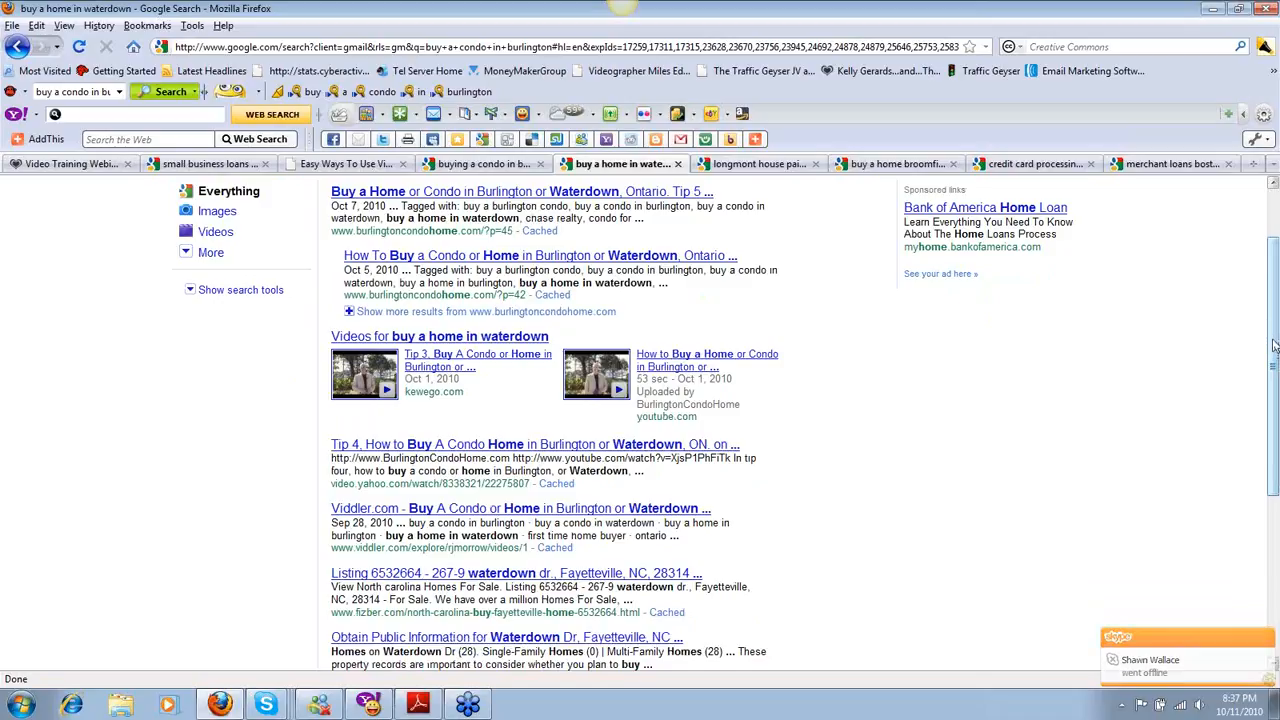
{"action": "key", "text": "ctrl+a"}
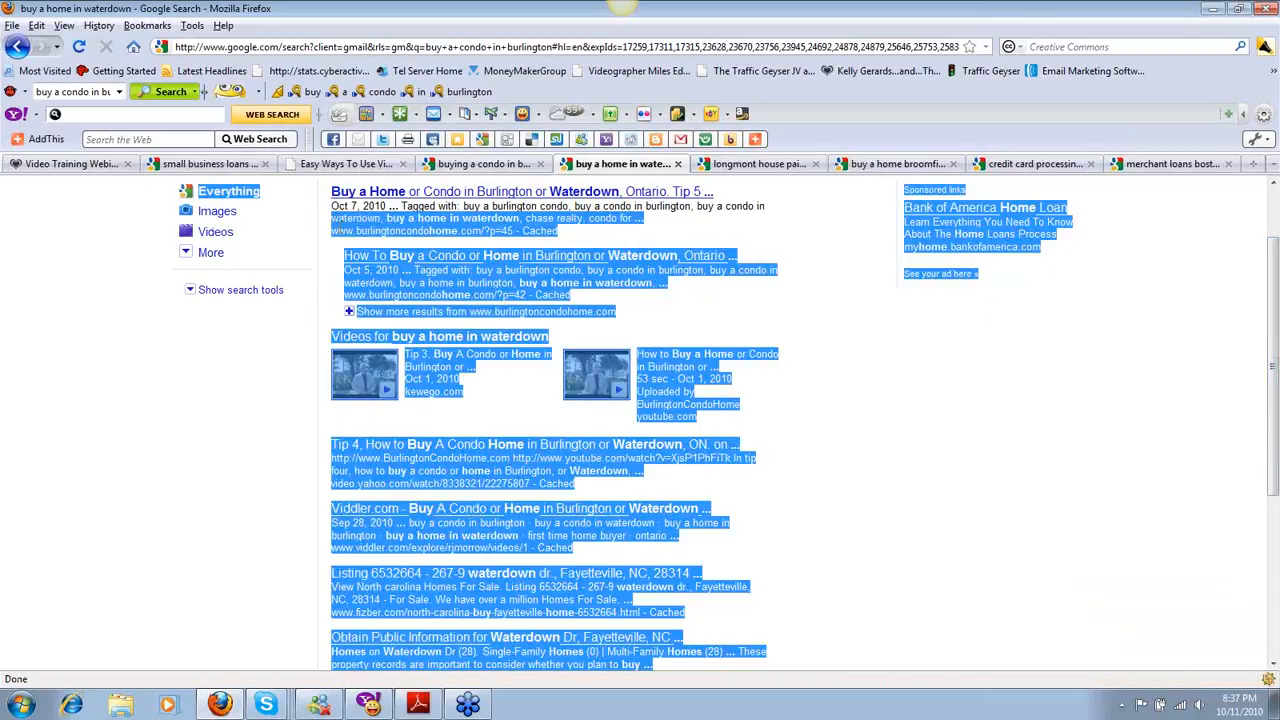
{"action": "left_click", "coordinate": [216, 232]}
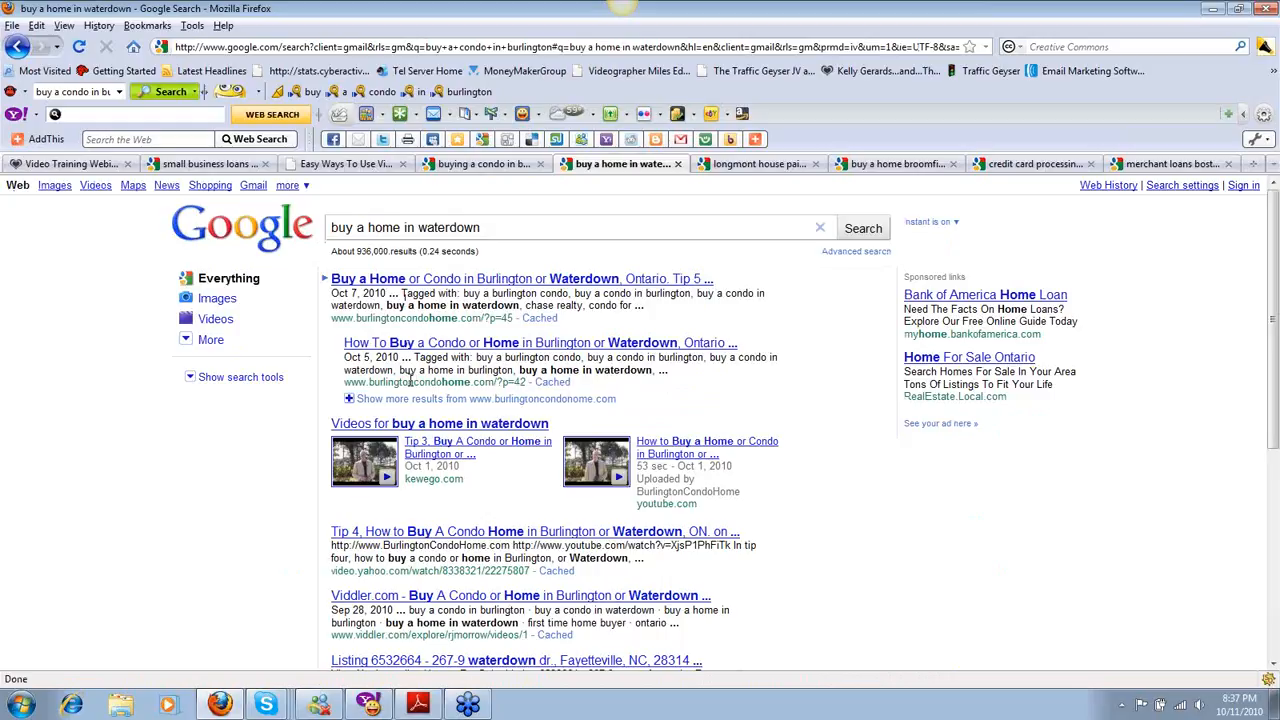
{"action": "mouse_move", "coordinate": [672, 464]}
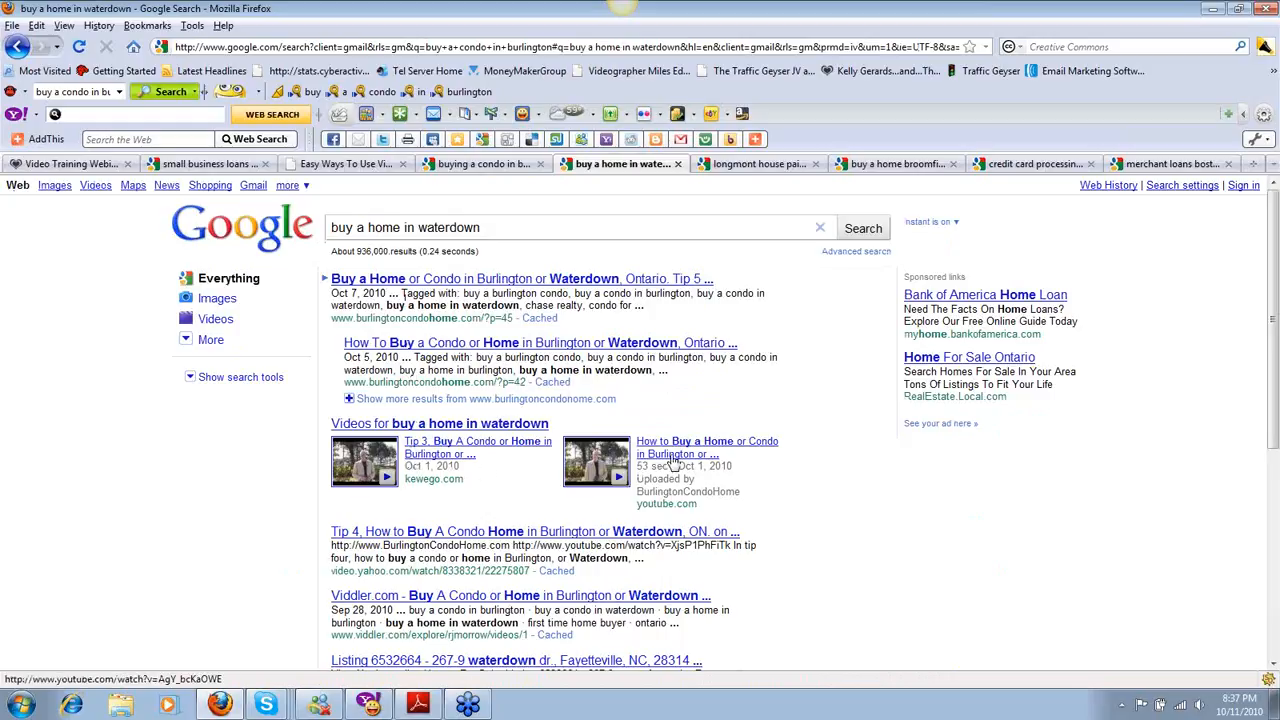
{"action": "scroll", "scroll_direction": "down", "scroll_amount": 3}
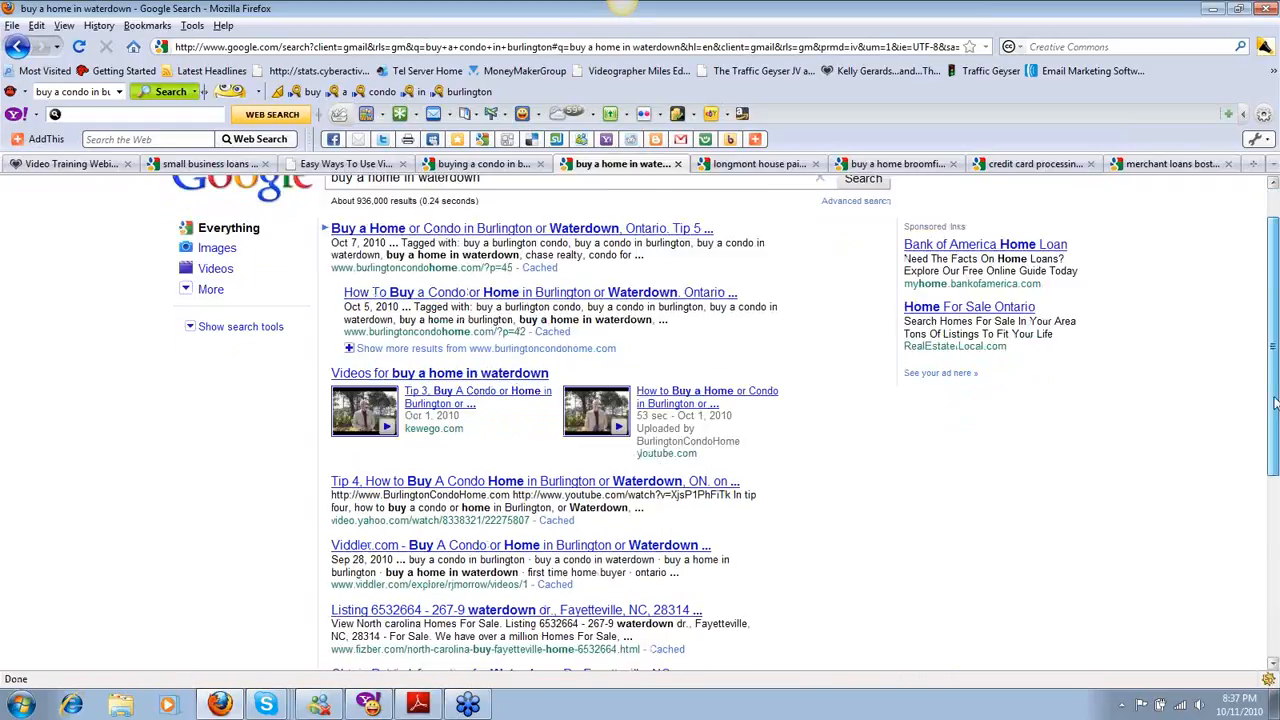
{"action": "scroll", "scroll_direction": "down", "scroll_amount": 3}
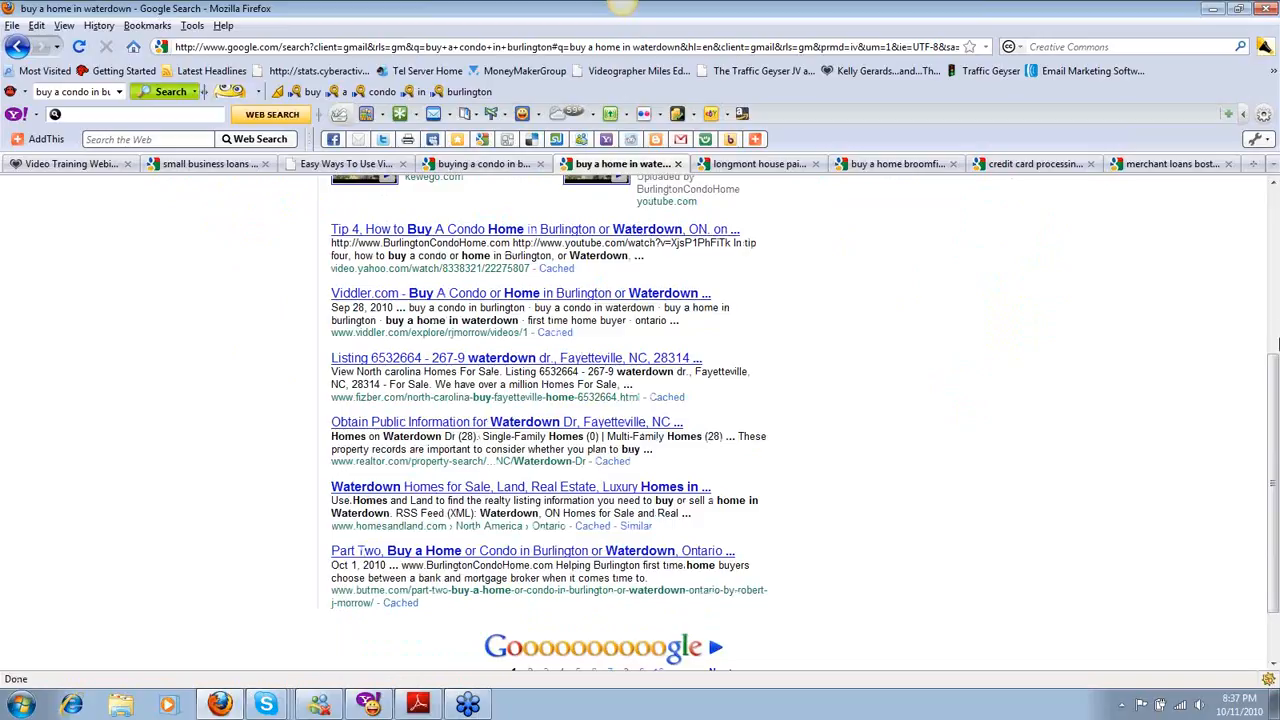
{"action": "scroll", "scroll_direction": "up", "scroll_amount": 3}
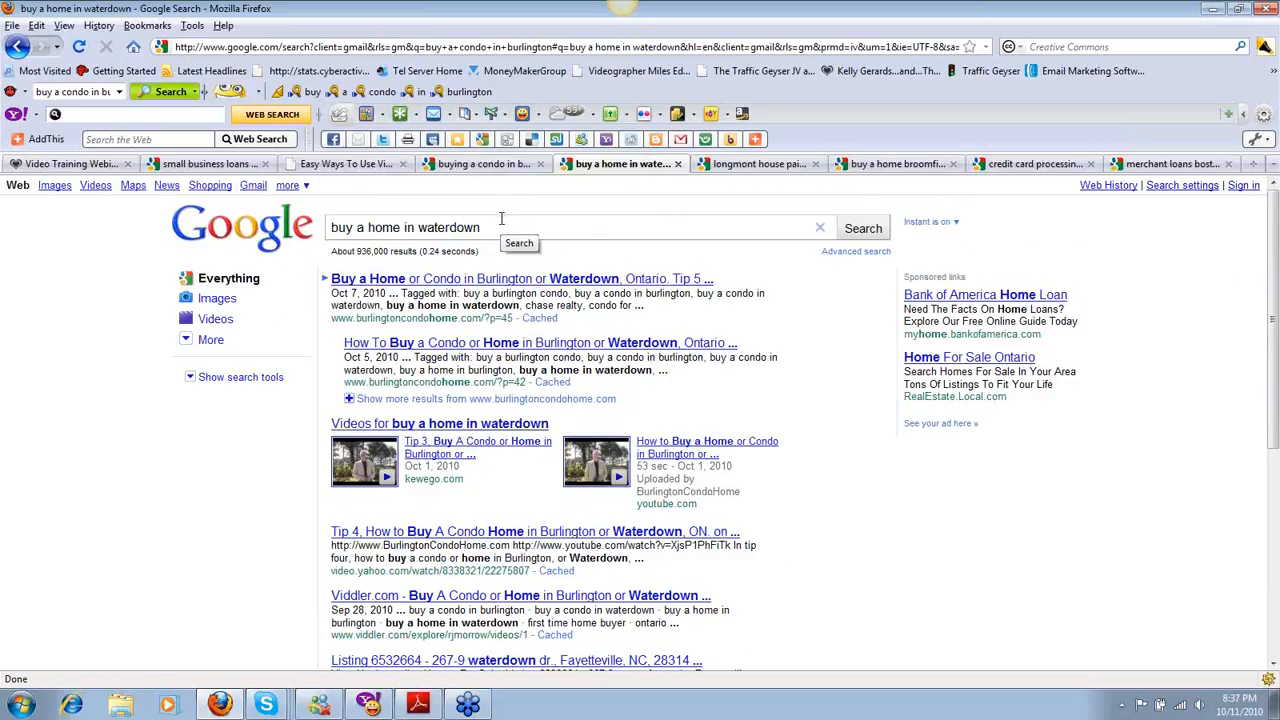
{"action": "mouse_move", "coordinate": [484, 164]}
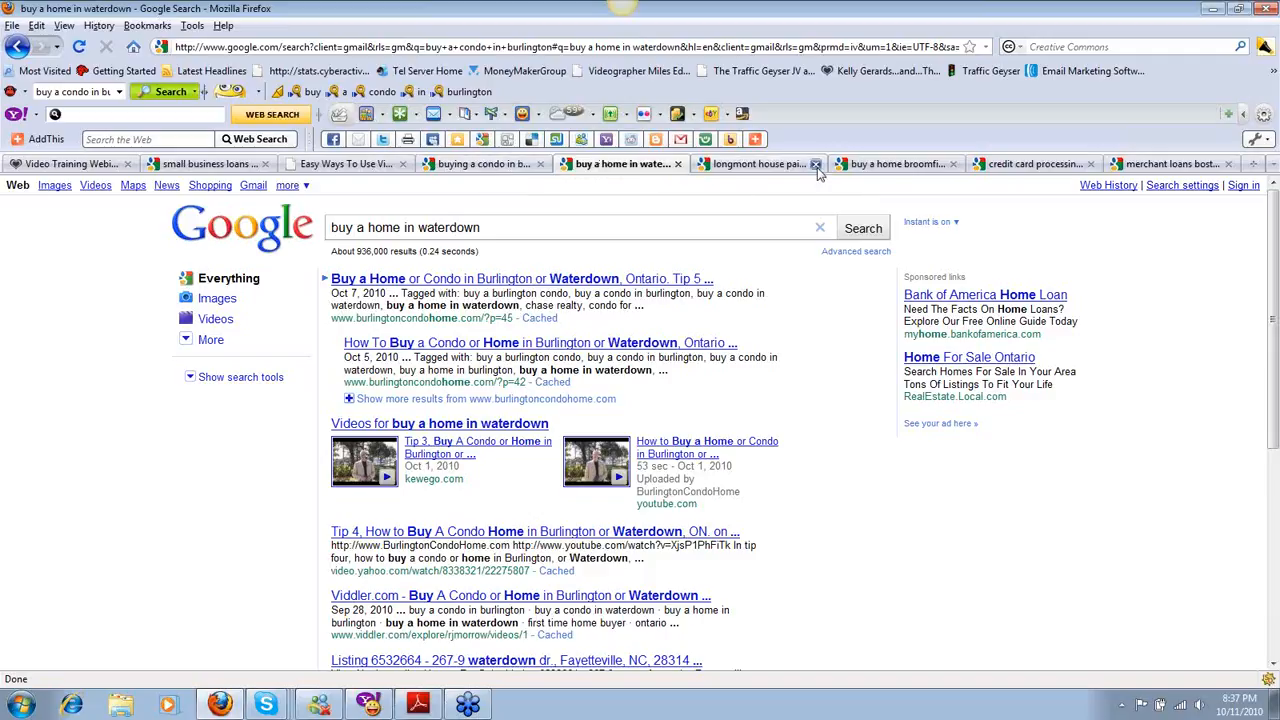
Switch to the 'buy a home broomfield' results and scroll down to the Predatory Lending listing and back.
{"action": "left_click", "coordinate": [890, 164]}
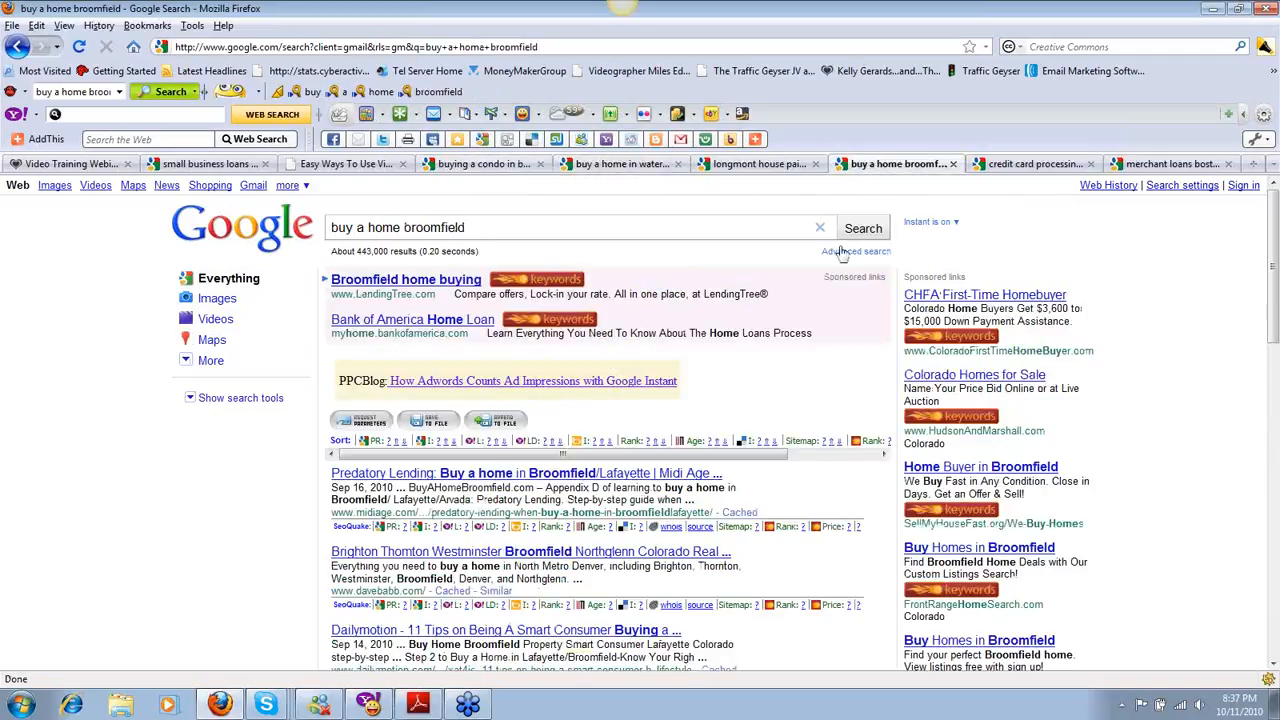
{"action": "scroll", "scroll_direction": "down", "scroll_amount": 3}
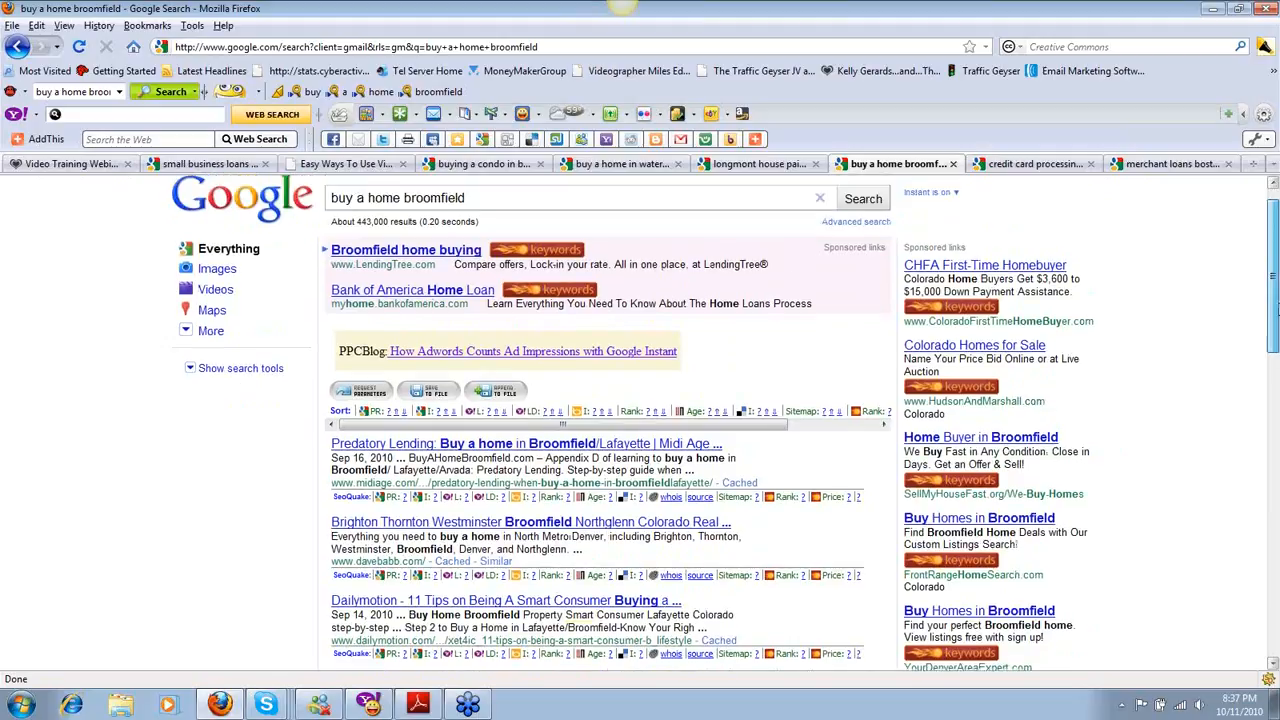
{"action": "scroll", "scroll_direction": "down", "scroll_amount": 3}
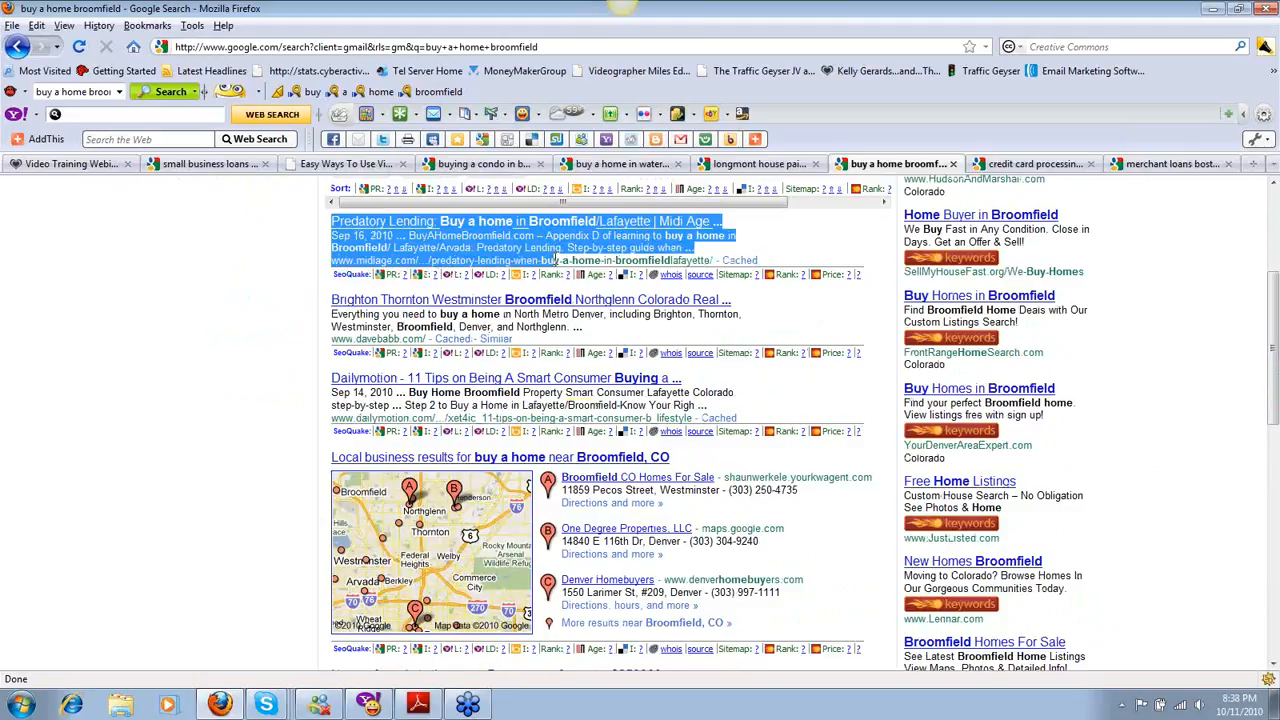
{"action": "scroll", "scroll_direction": "down", "scroll_amount": 3}
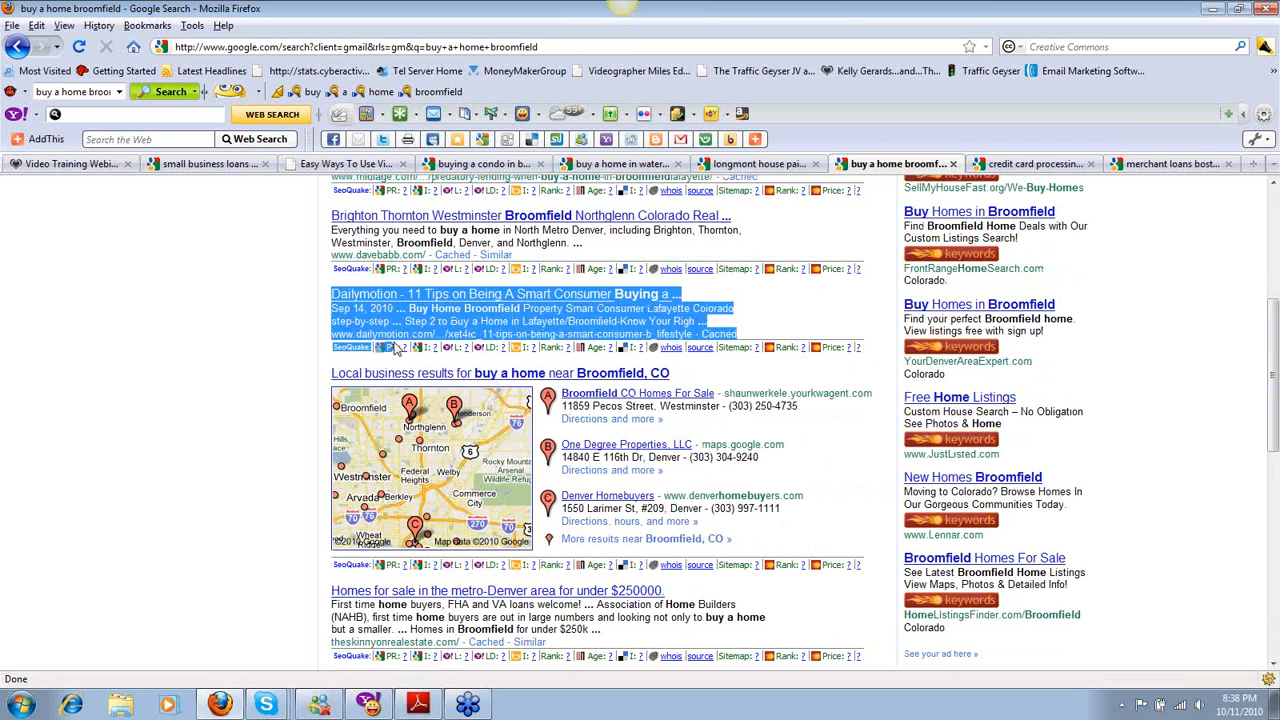
{"action": "scroll", "scroll_direction": "down", "scroll_amount": 3}
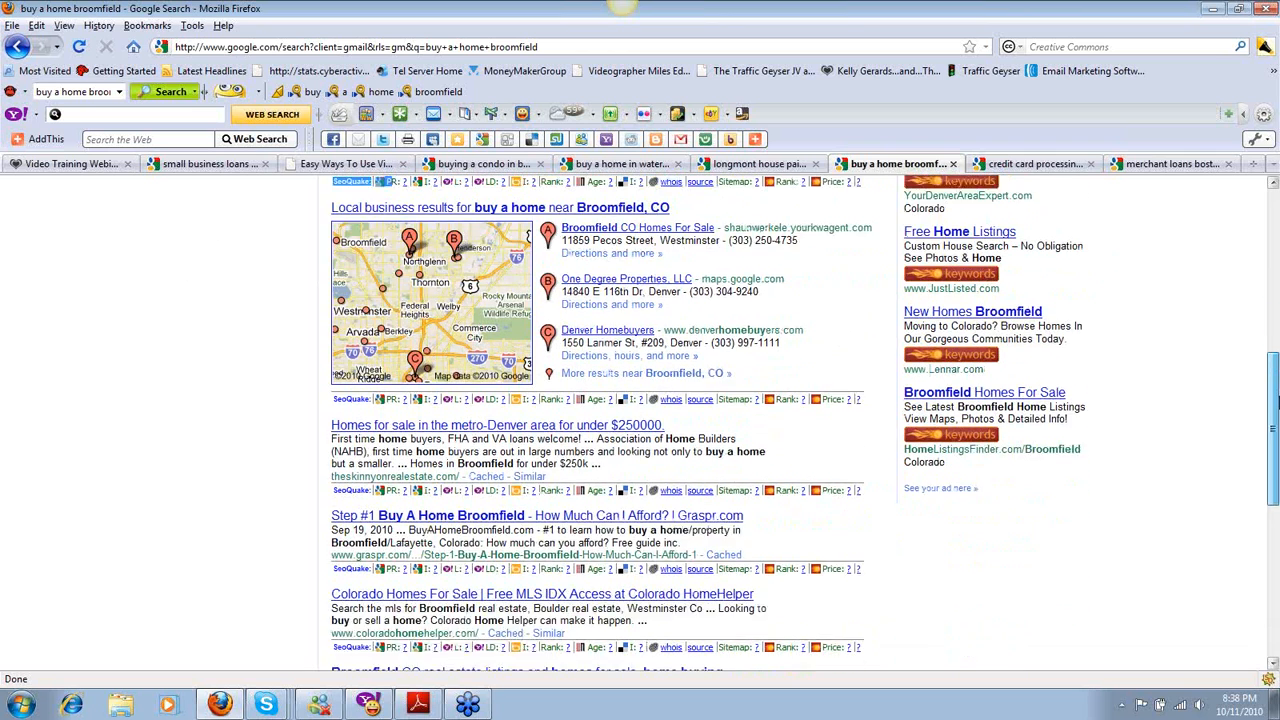
{"action": "scroll", "scroll_direction": "up", "scroll_amount": 3}
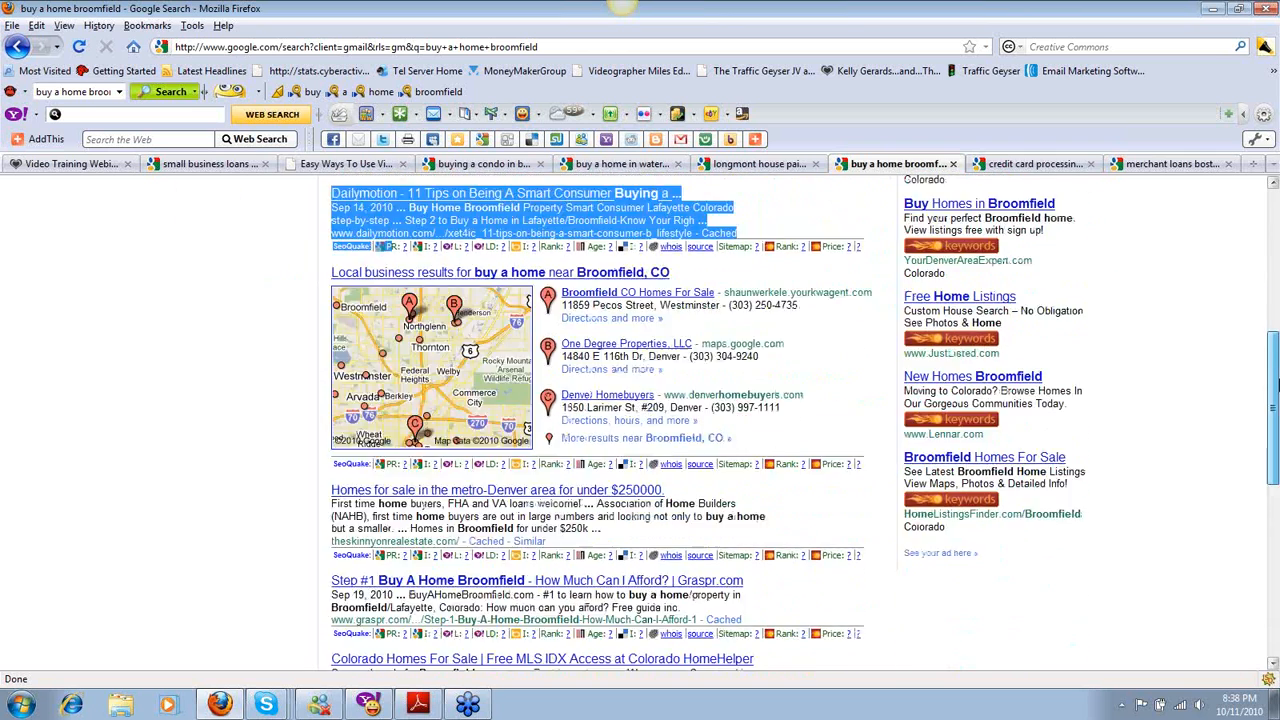
{"action": "scroll", "scroll_direction": "down", "scroll_amount": 3}
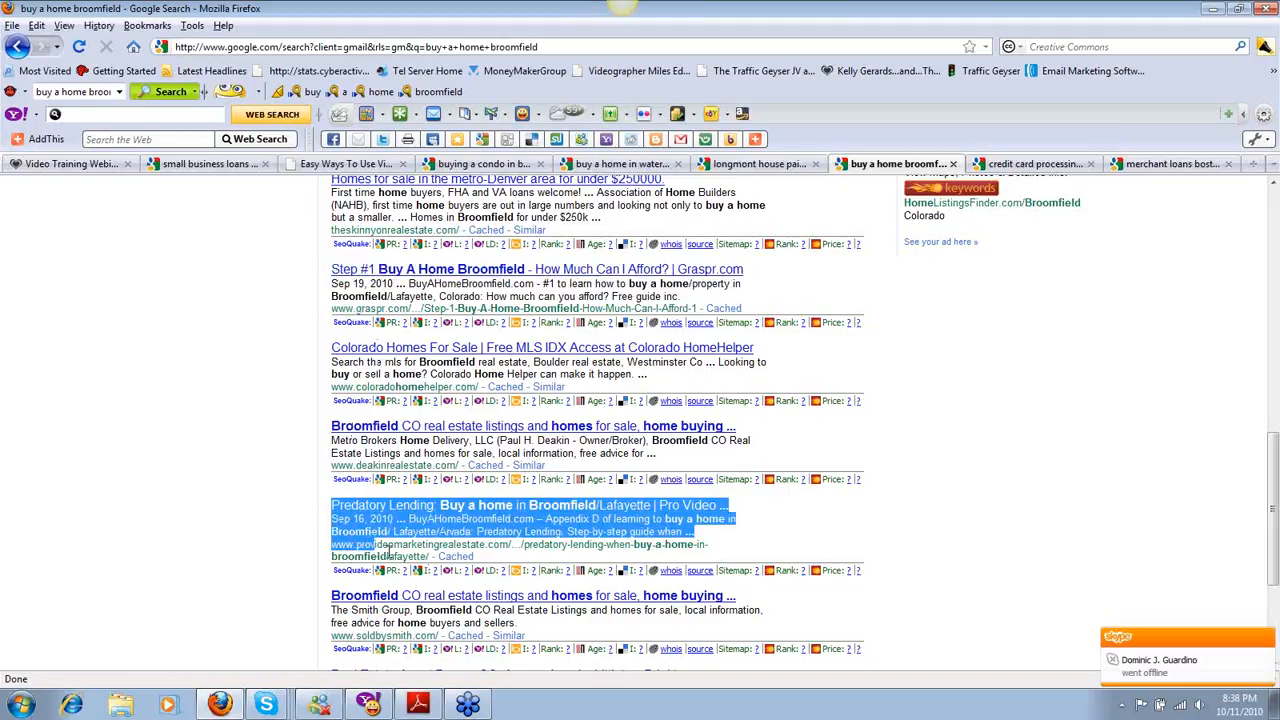
{"action": "scroll", "scroll_direction": "down", "scroll_amount": 3}
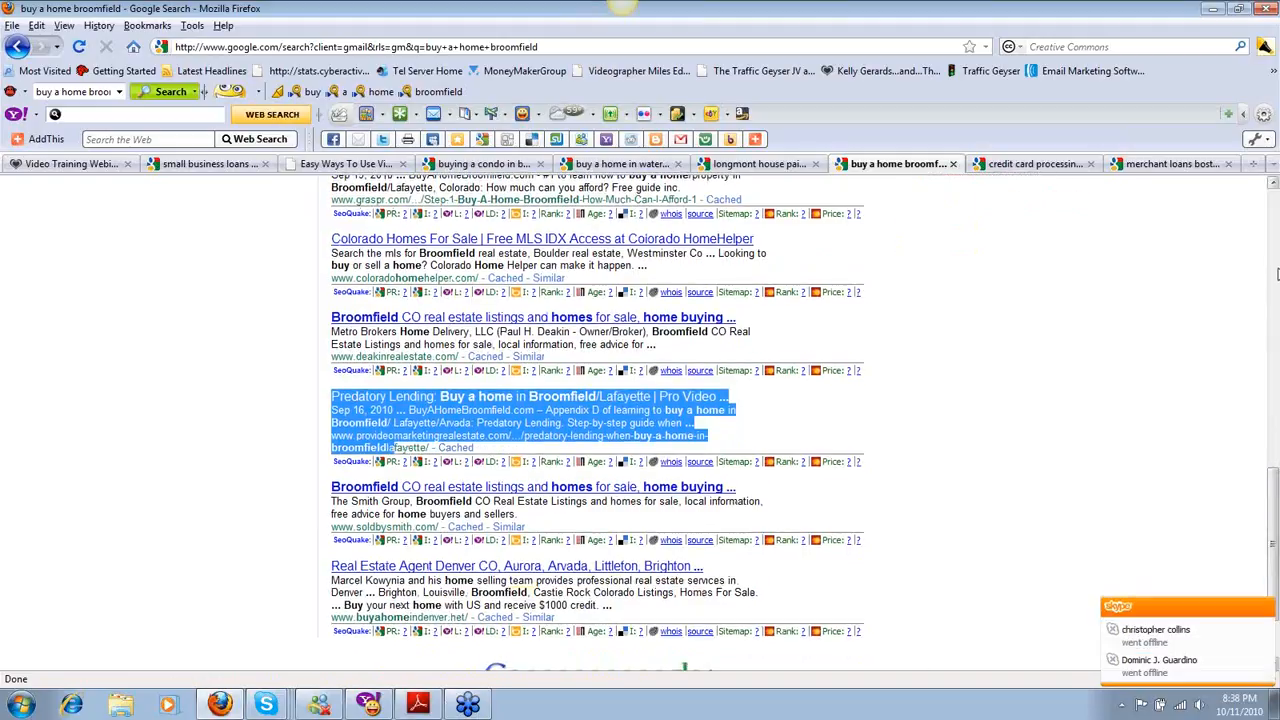
{"action": "scroll", "scroll_direction": "up", "scroll_amount": 3}
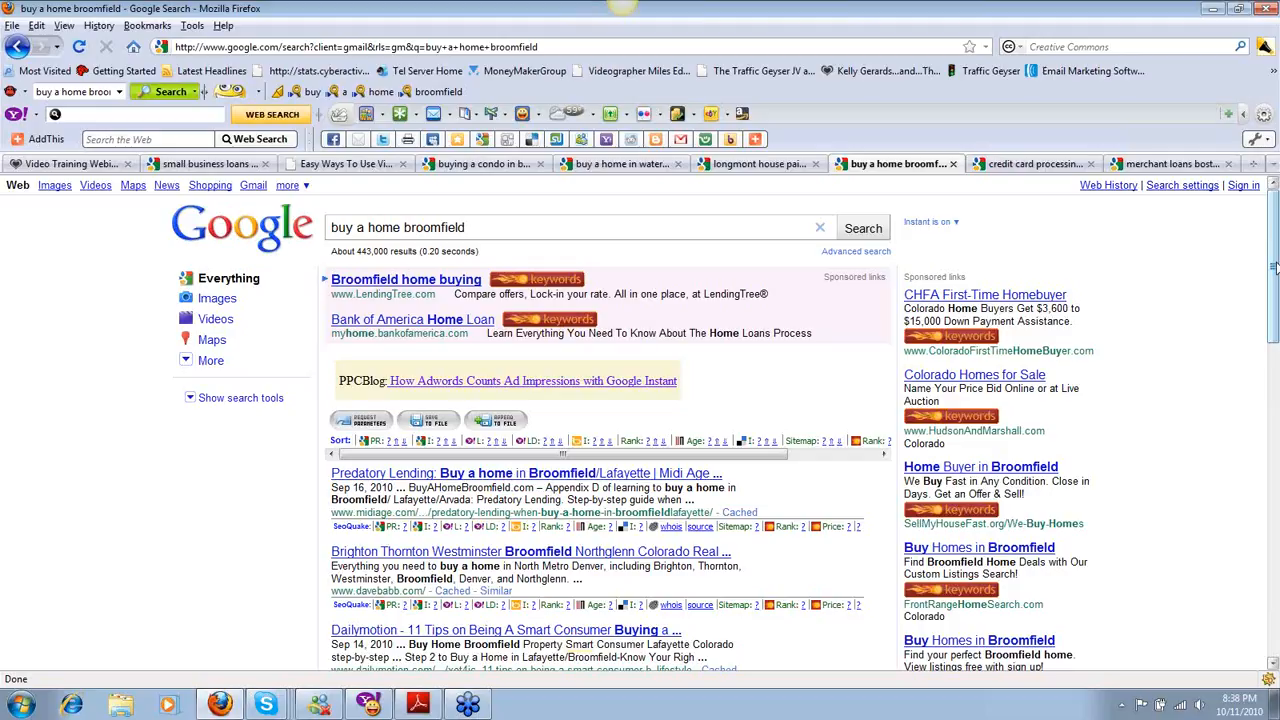
{"action": "mouse_move", "coordinate": [70, 296]}
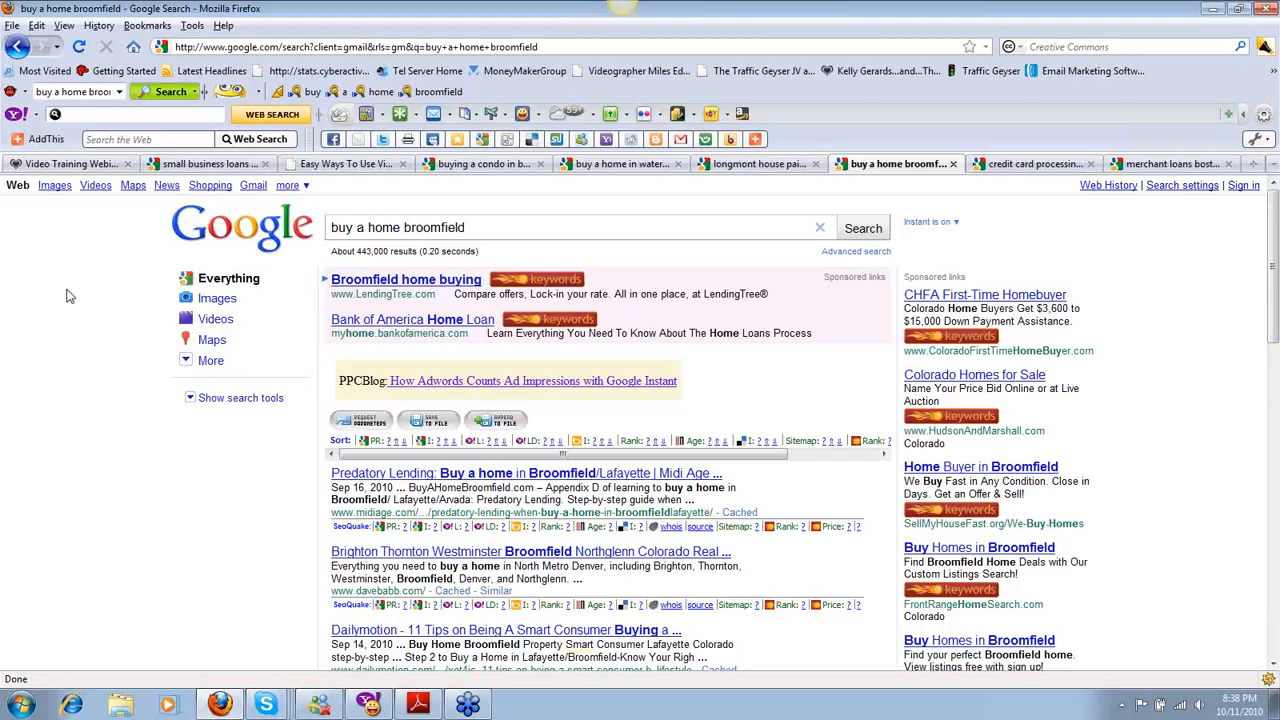
Switch to the 'small business loans boulder' results and scroll through the blog and video listings.
{"action": "left_click", "coordinate": [210, 164]}
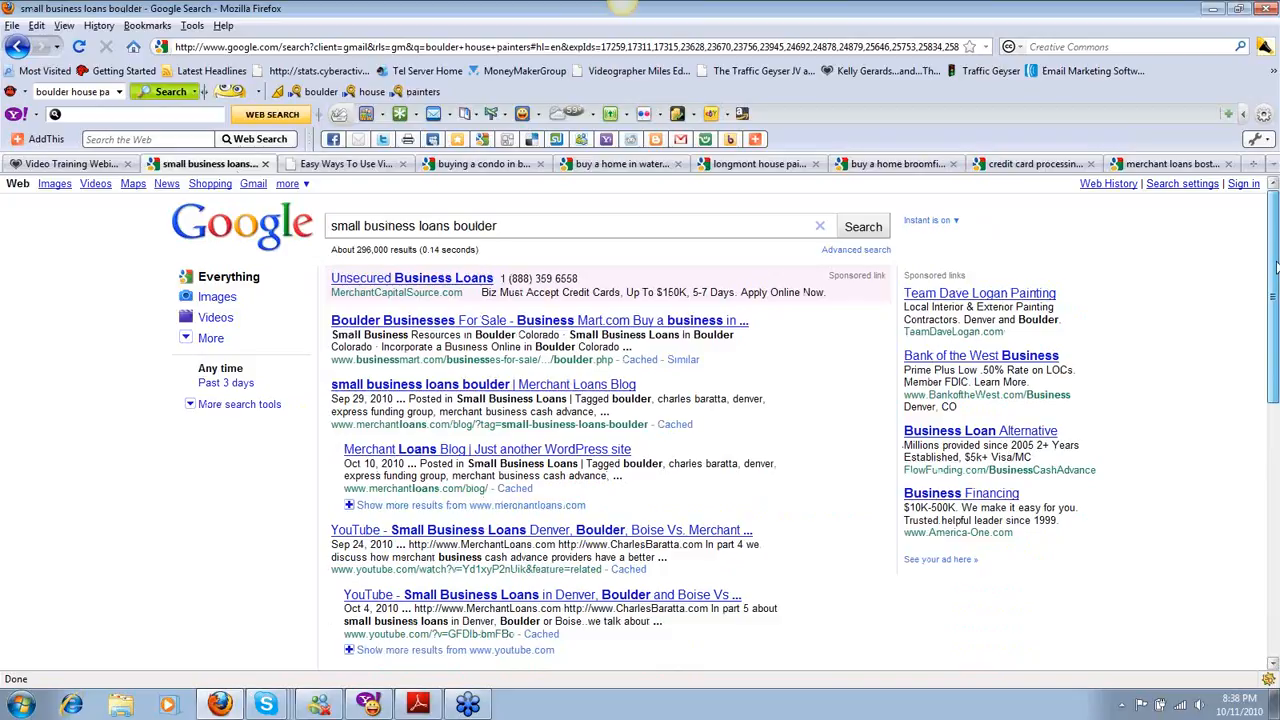
{"action": "scroll", "scroll_direction": "down", "scroll_amount": 3}
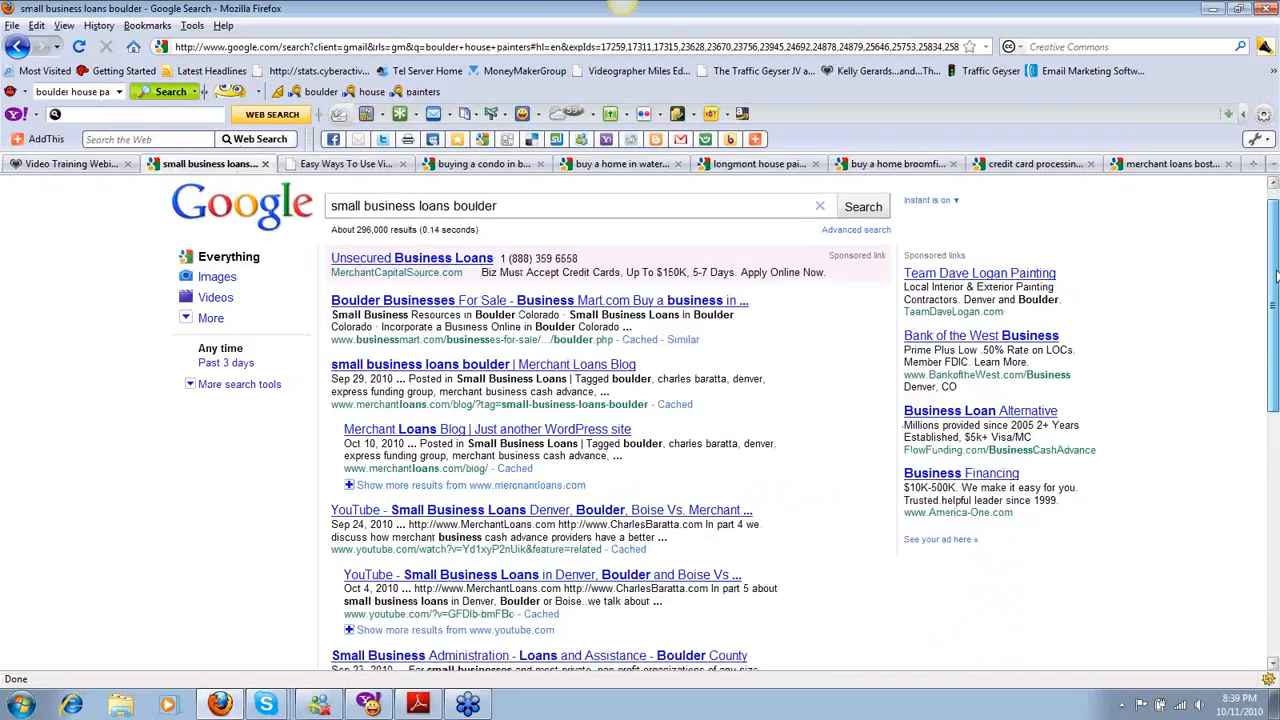
{"action": "scroll", "scroll_direction": "down", "scroll_amount": 3}
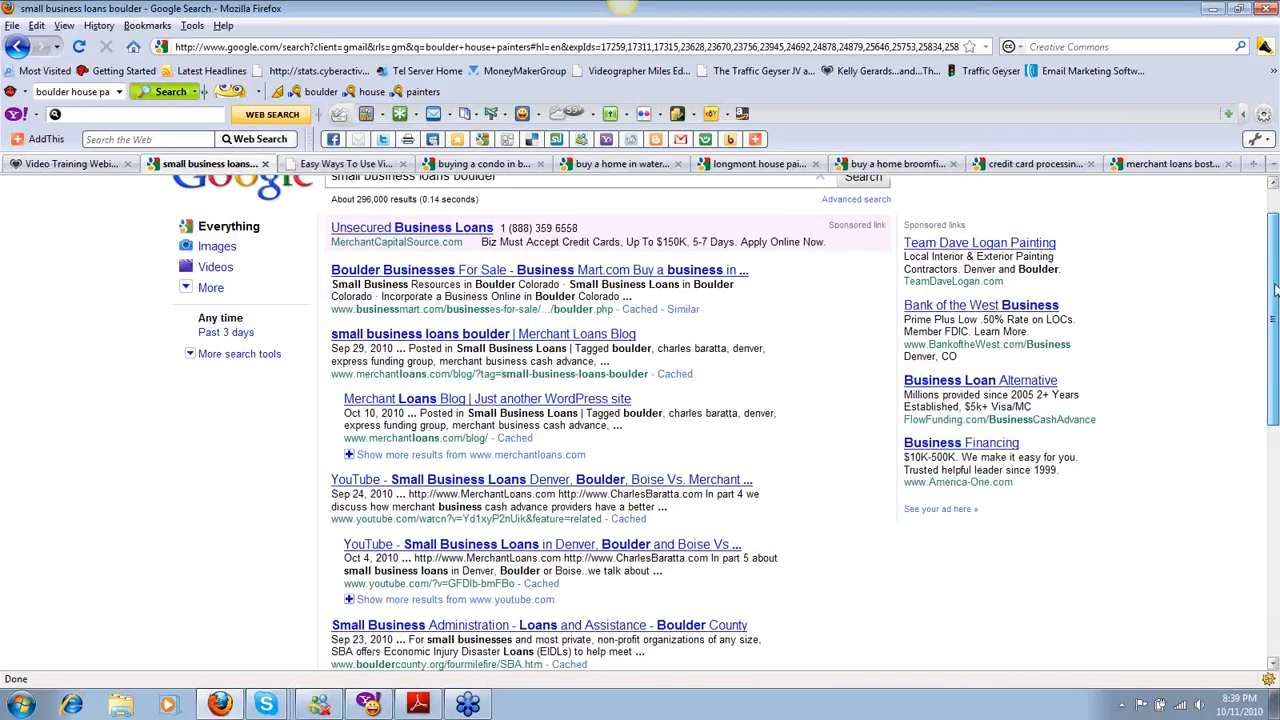
{"action": "scroll", "scroll_direction": "up", "scroll_amount": 3}
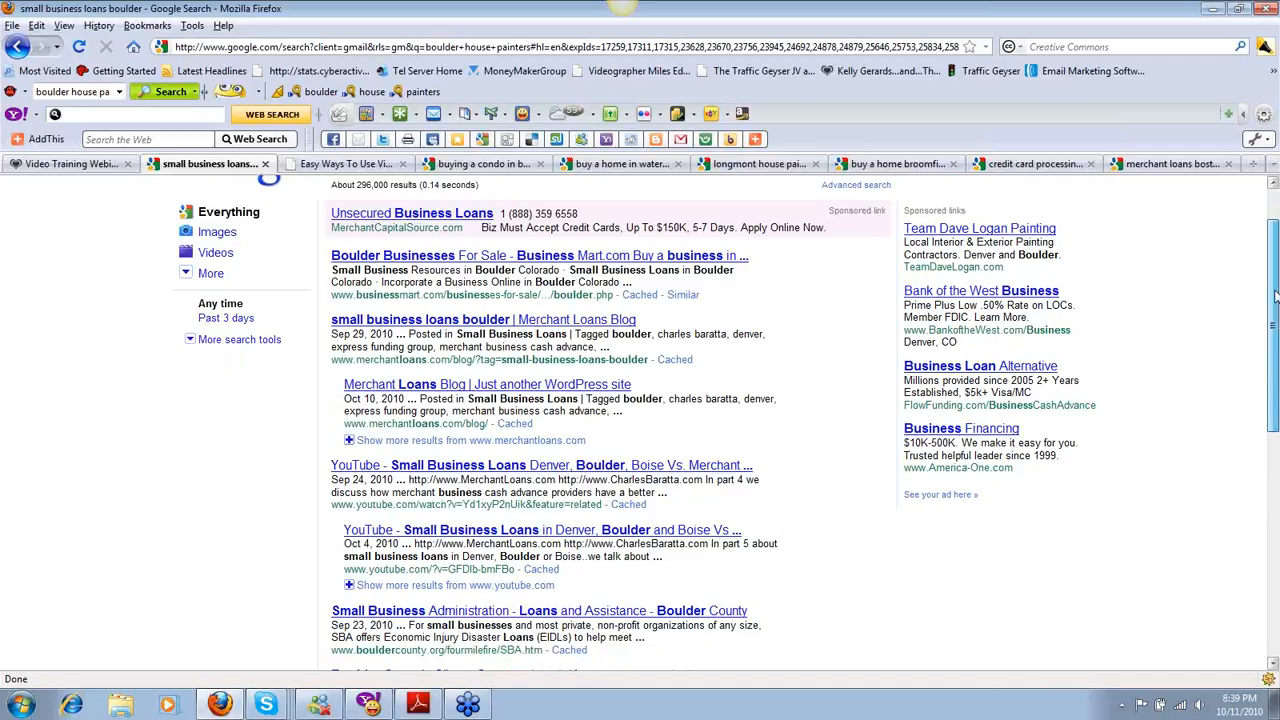
{"action": "scroll", "scroll_direction": "down", "scroll_amount": 3}
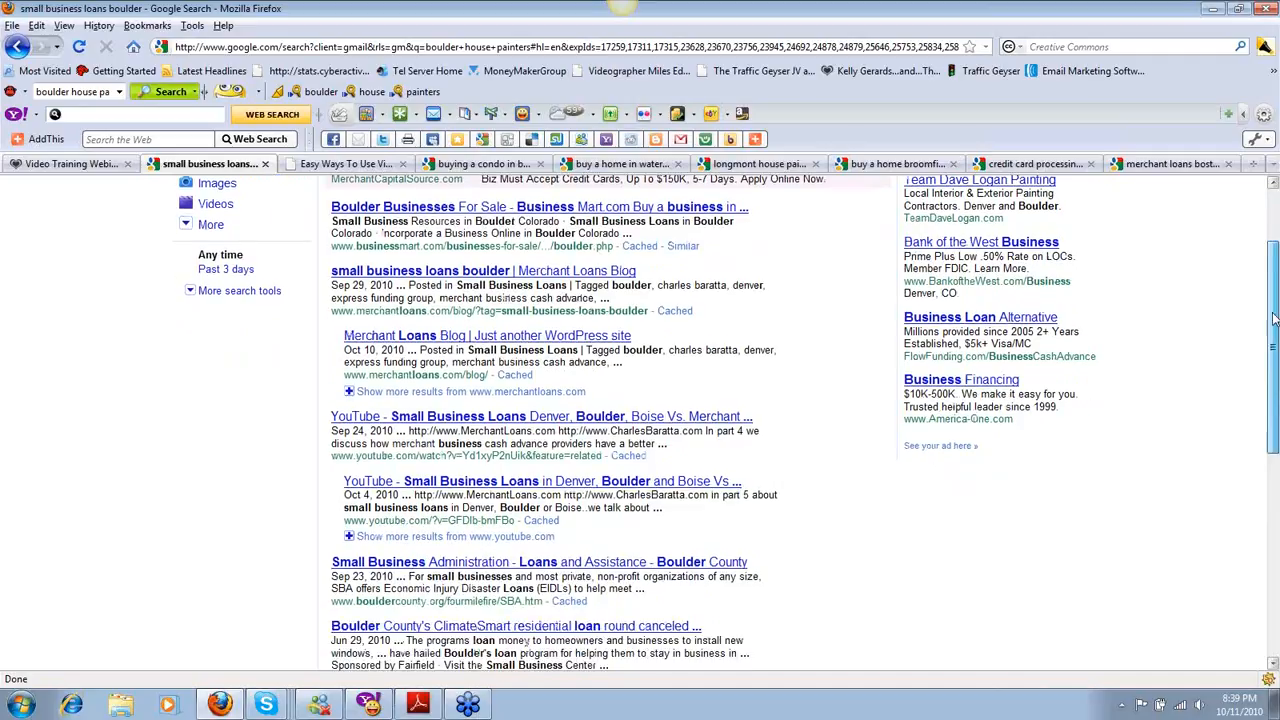
{"action": "scroll", "scroll_direction": "down", "scroll_amount": 3}
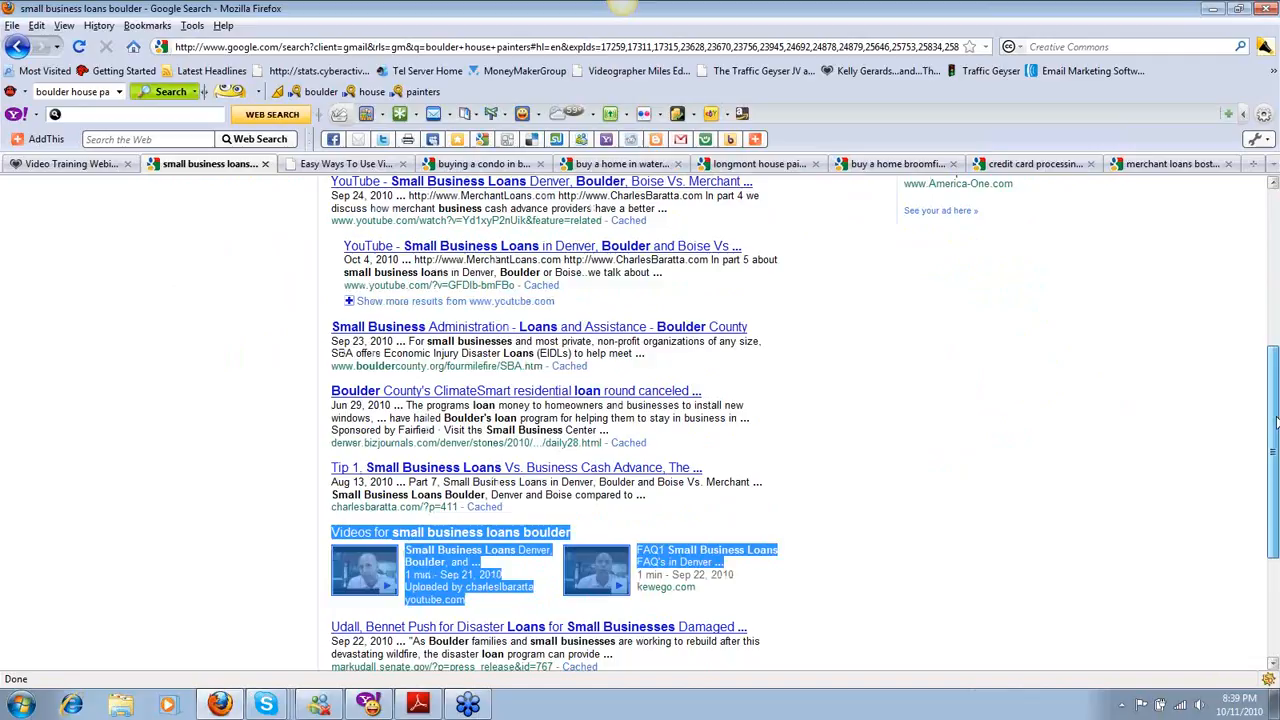
{"action": "scroll", "scroll_direction": "up", "scroll_amount": 3}
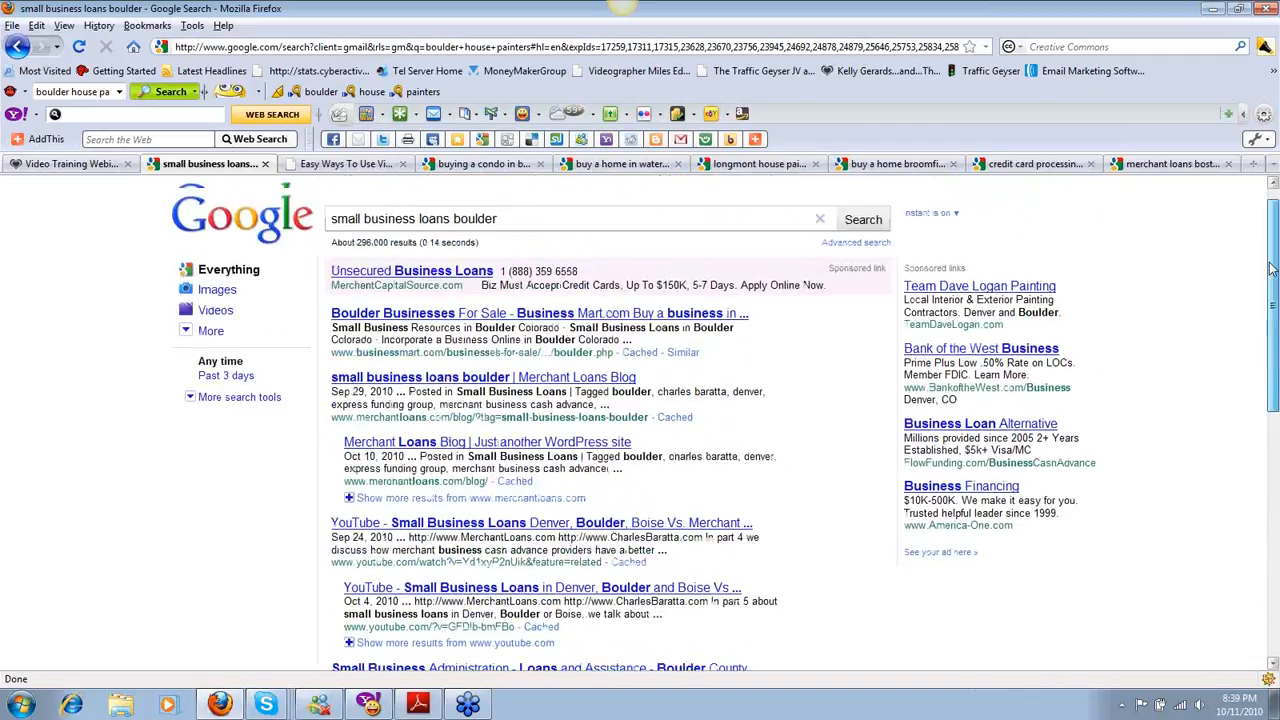
{"action": "scroll", "scroll_direction": "down", "scroll_amount": 3}
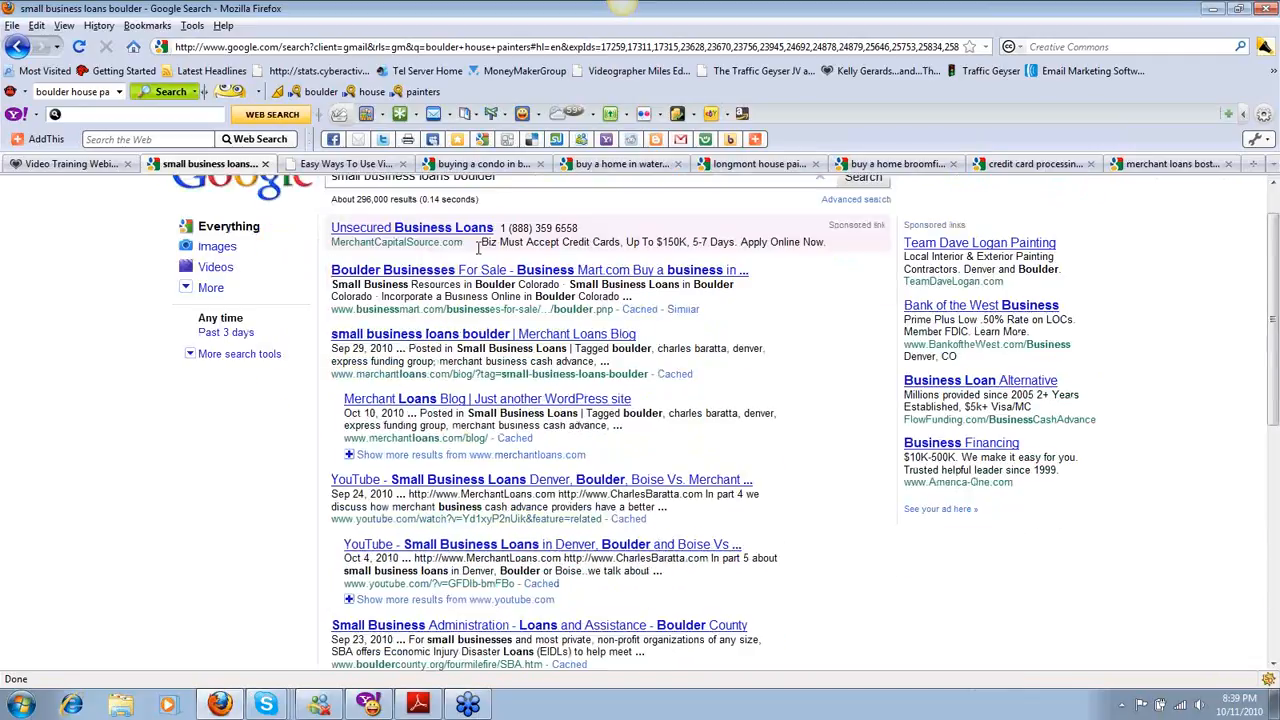
{"action": "mouse_move", "coordinate": [328, 344]}
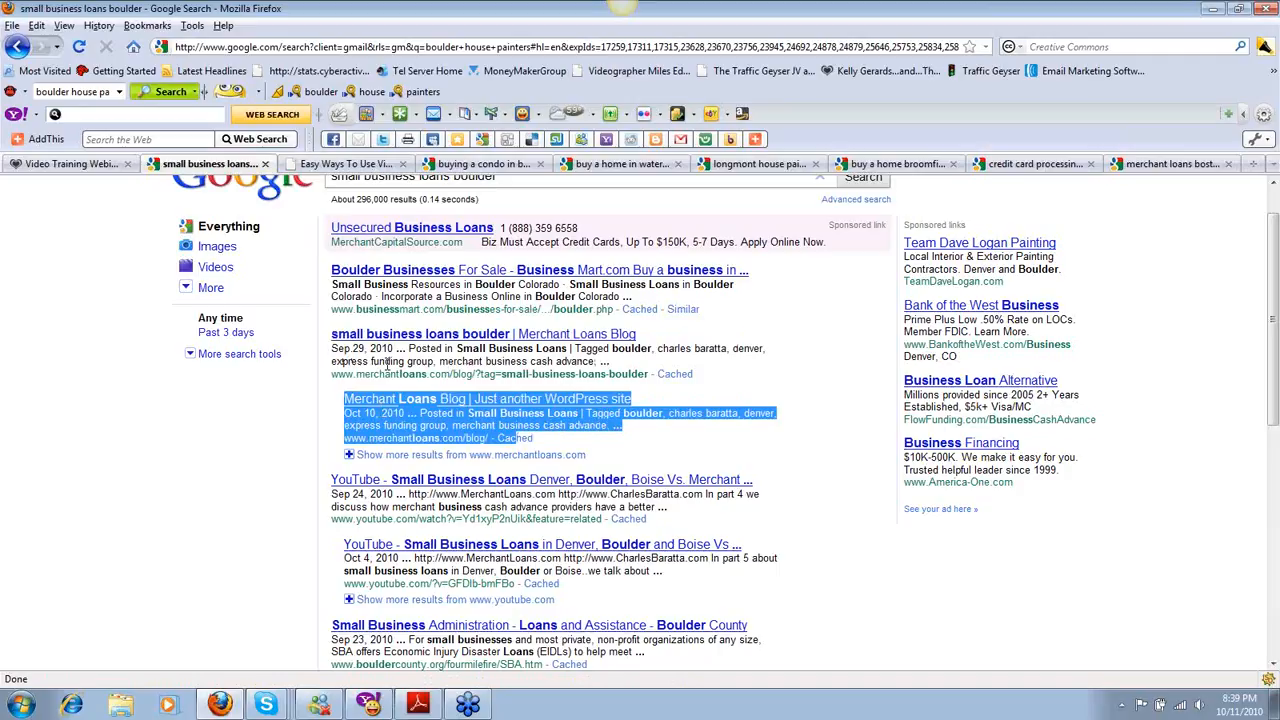
{"action": "mouse_move", "coordinate": [332, 516]}
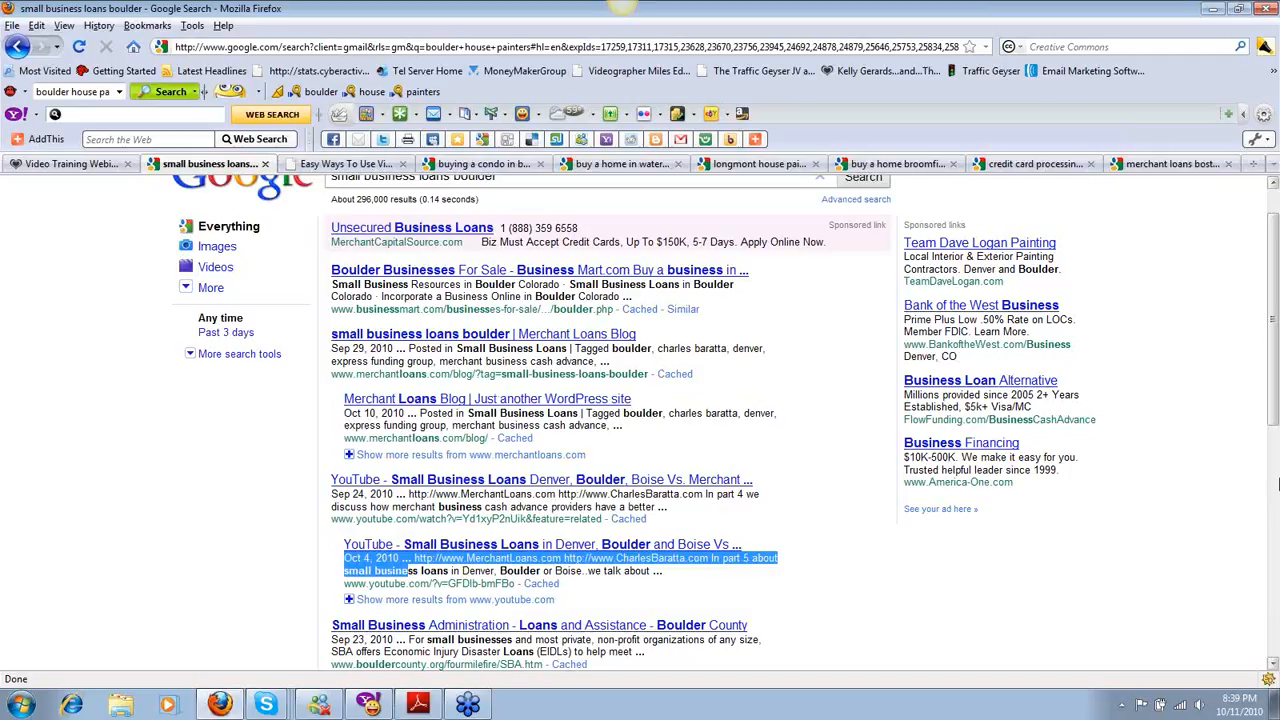
{"action": "scroll", "scroll_direction": "down", "scroll_amount": 3}
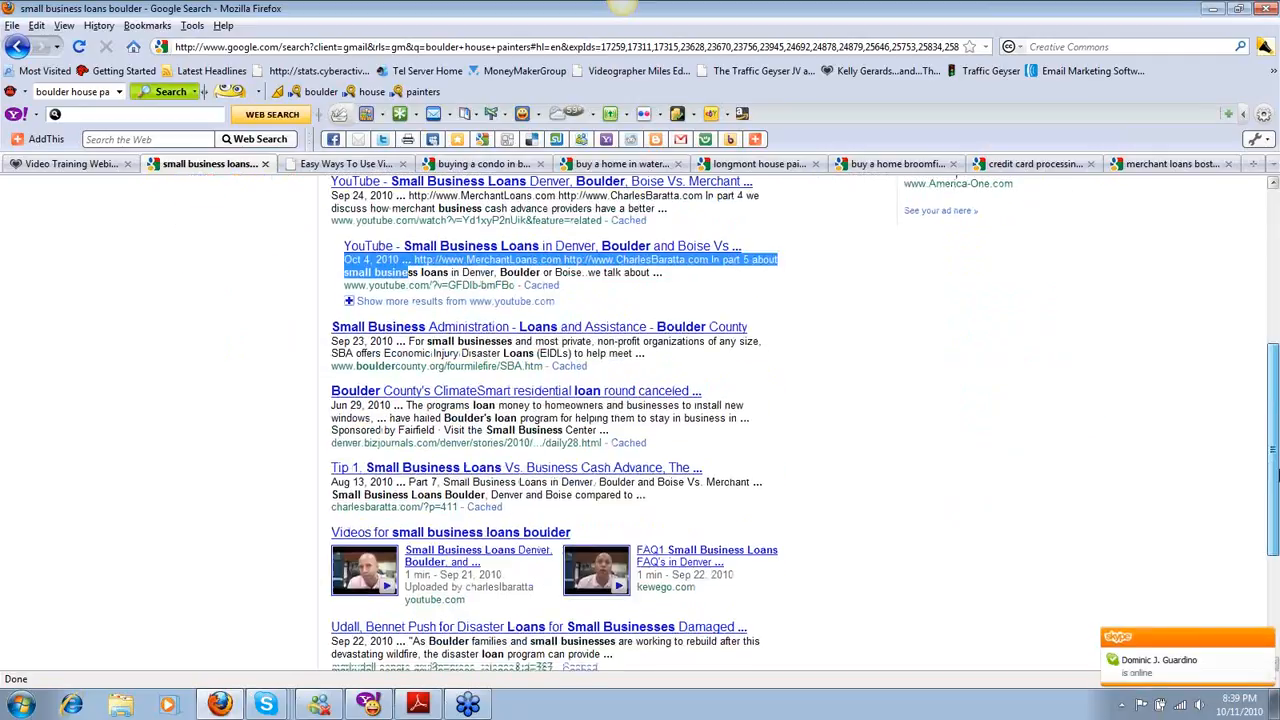
{"action": "scroll", "scroll_direction": "down", "scroll_amount": 3}
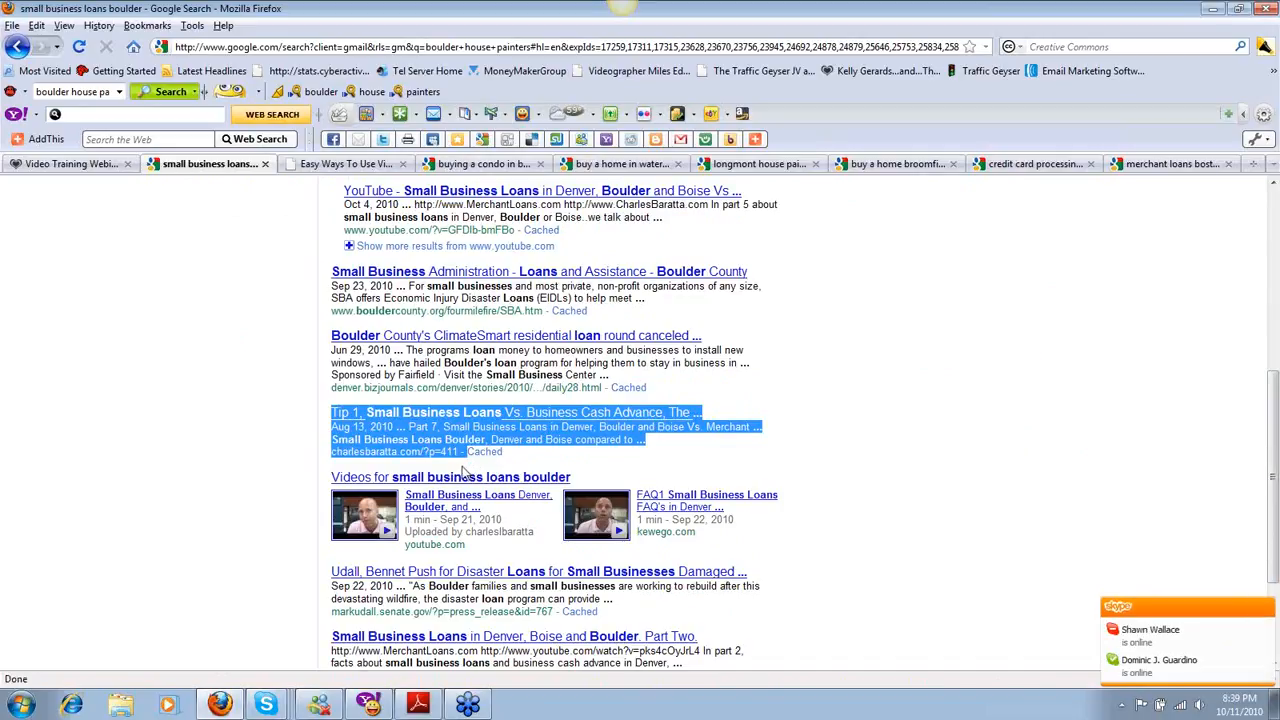
{"action": "mouse_move", "coordinate": [288, 476]}
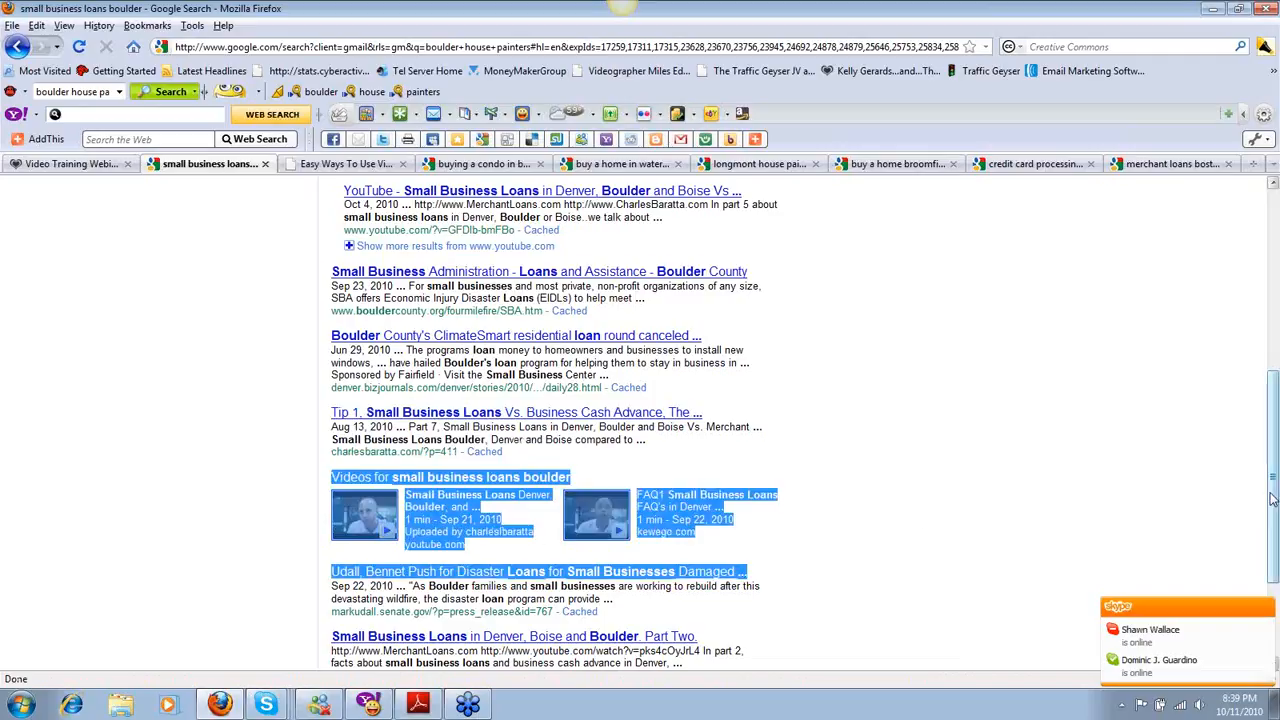
{"action": "scroll", "scroll_direction": "up", "scroll_amount": 3}
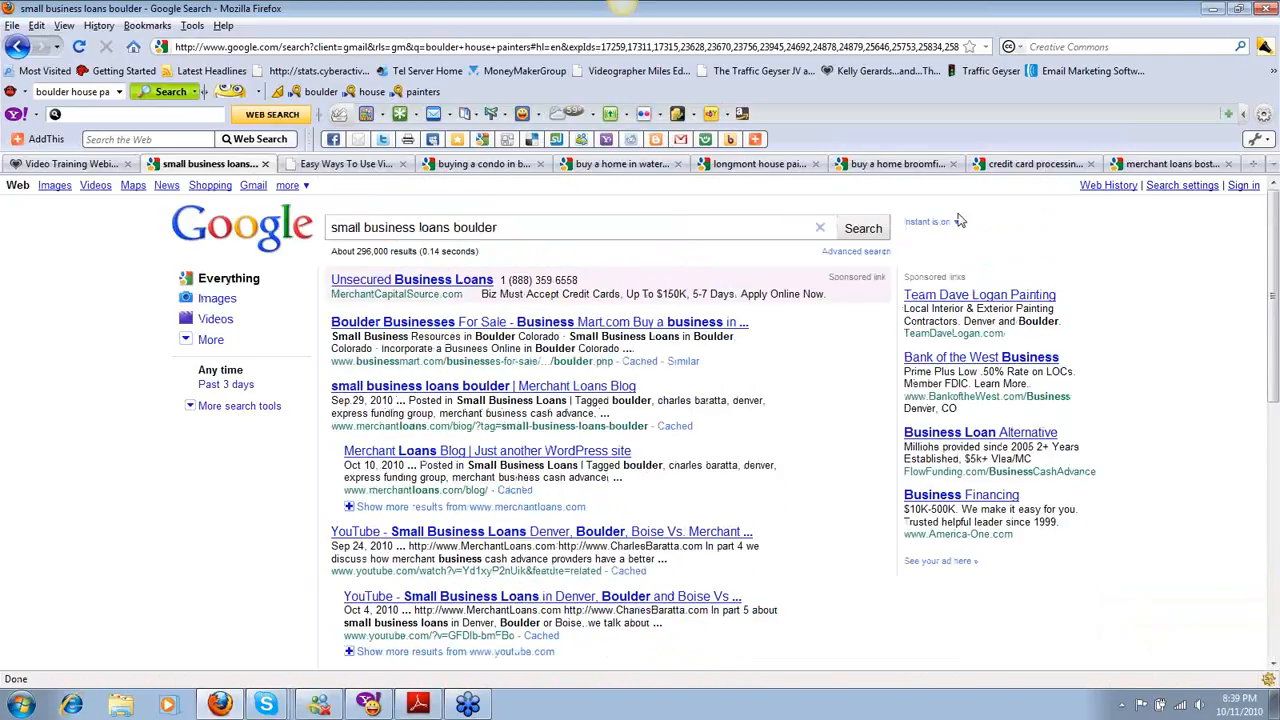
{"action": "mouse_move", "coordinate": [956, 206]}
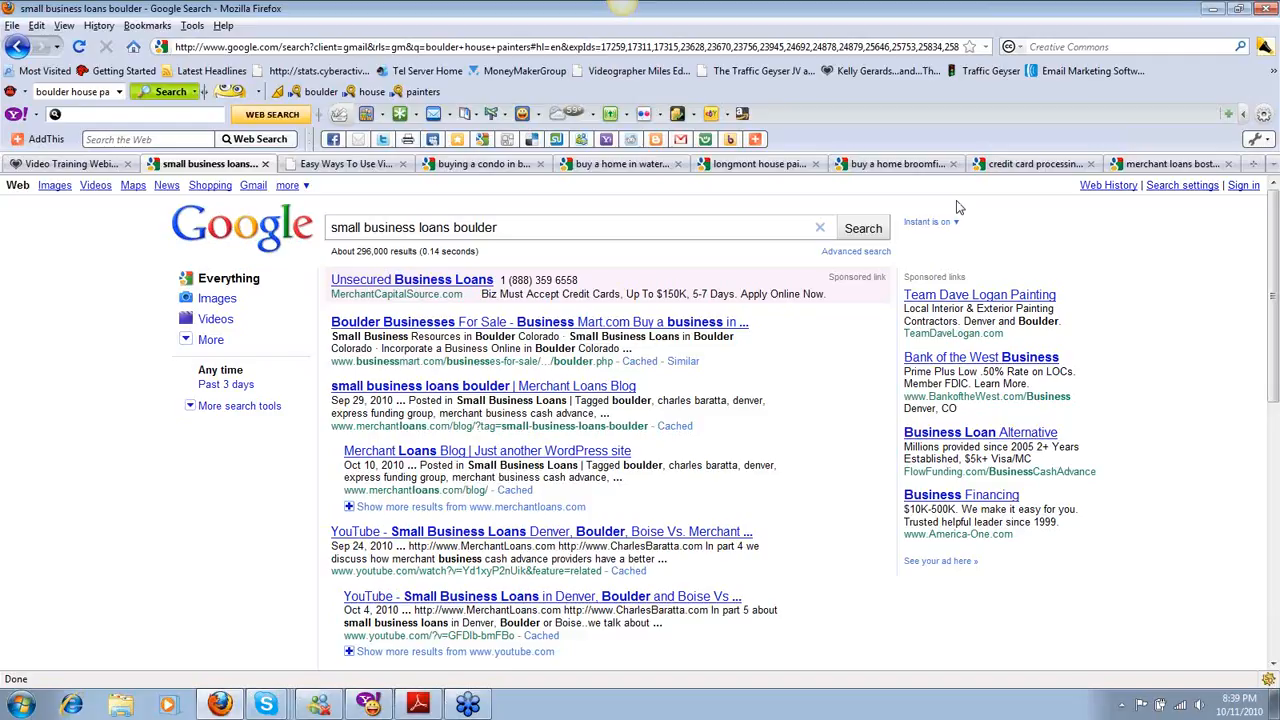
{"action": "mouse_move", "coordinate": [954, 218]}
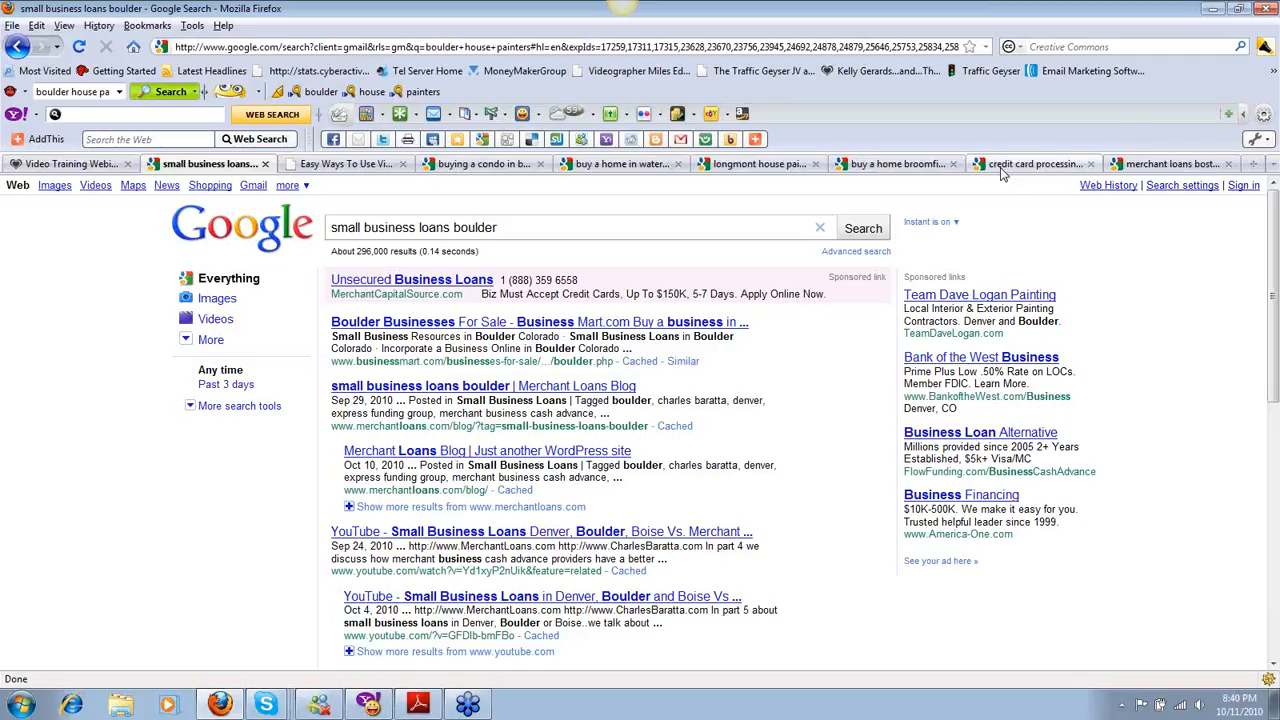
Switch to the 'credit card processing new york city' results and scroll past the map and video listings.
{"action": "left_click", "coordinate": [1032, 164]}
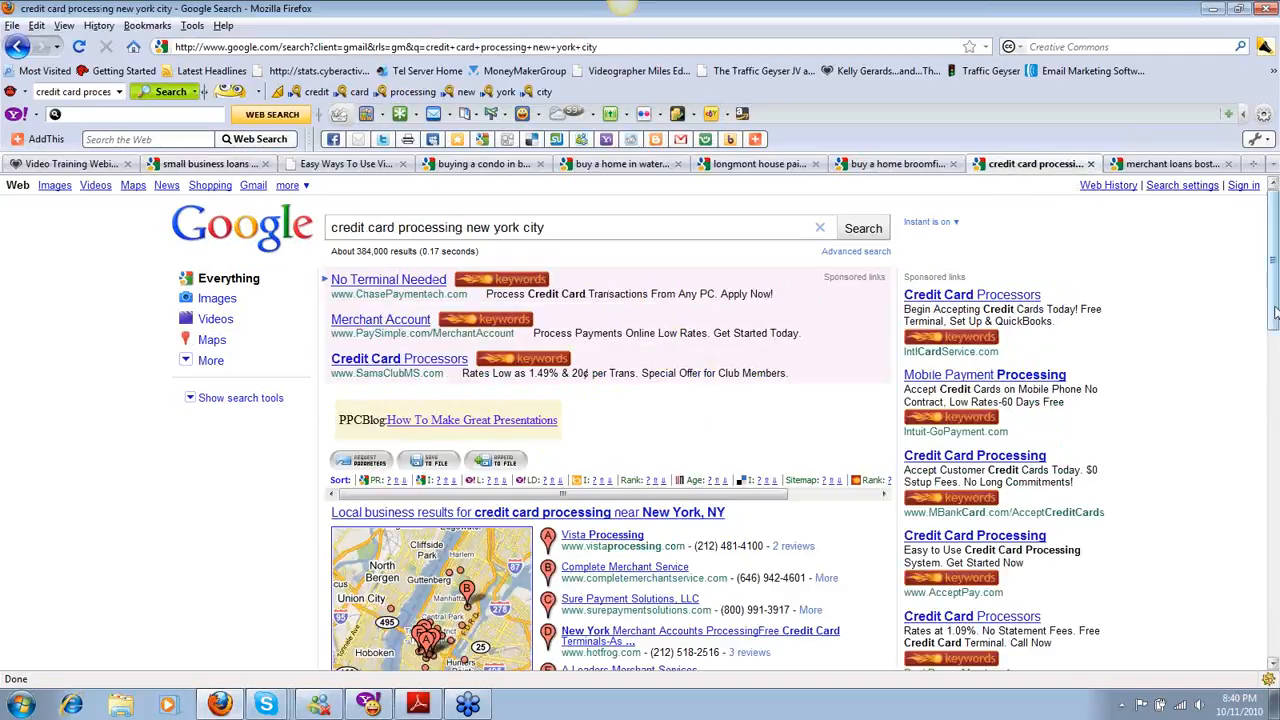
{"action": "scroll", "scroll_direction": "up", "scroll_amount": 3}
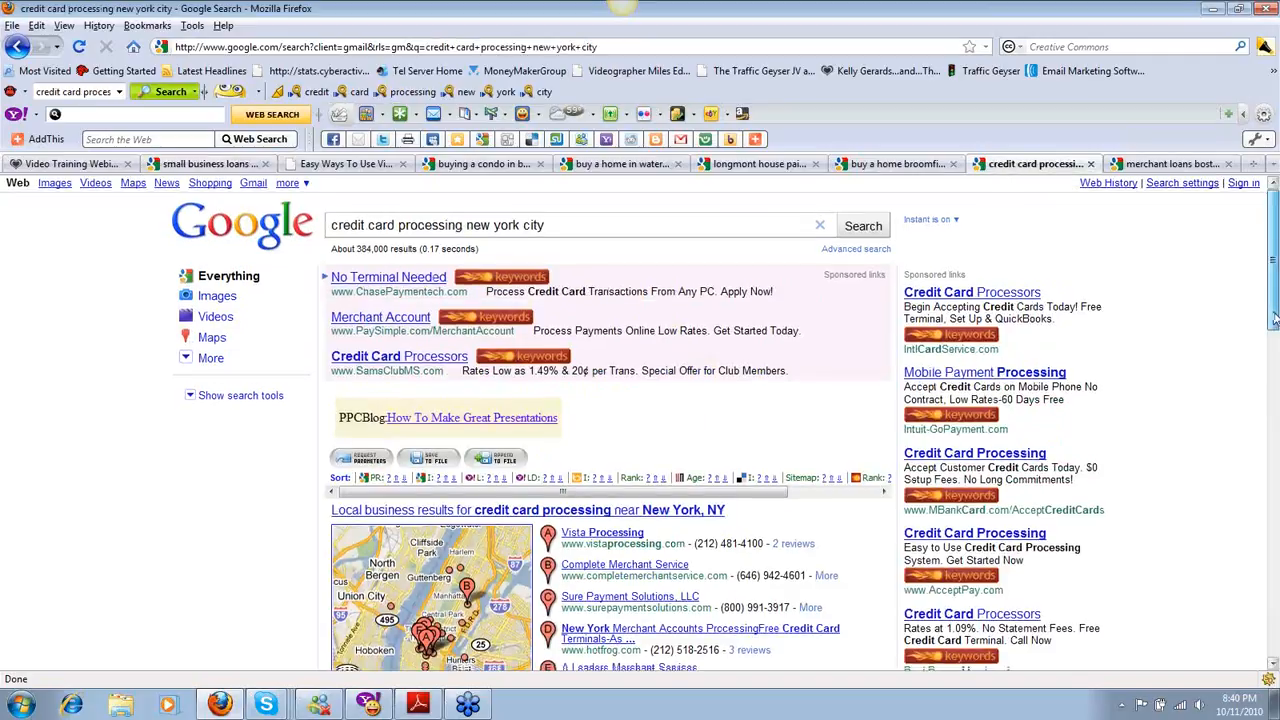
{"action": "scroll", "scroll_direction": "down", "scroll_amount": 3}
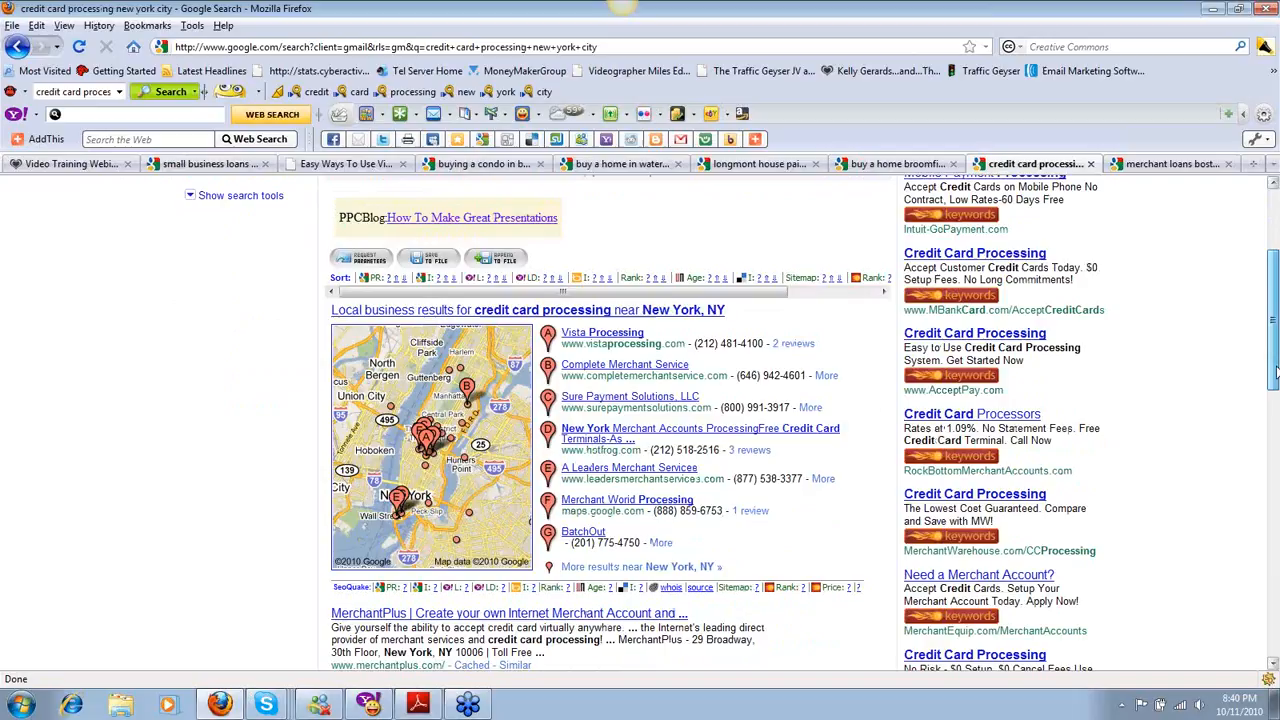
{"action": "scroll", "scroll_direction": "down", "scroll_amount": 3}
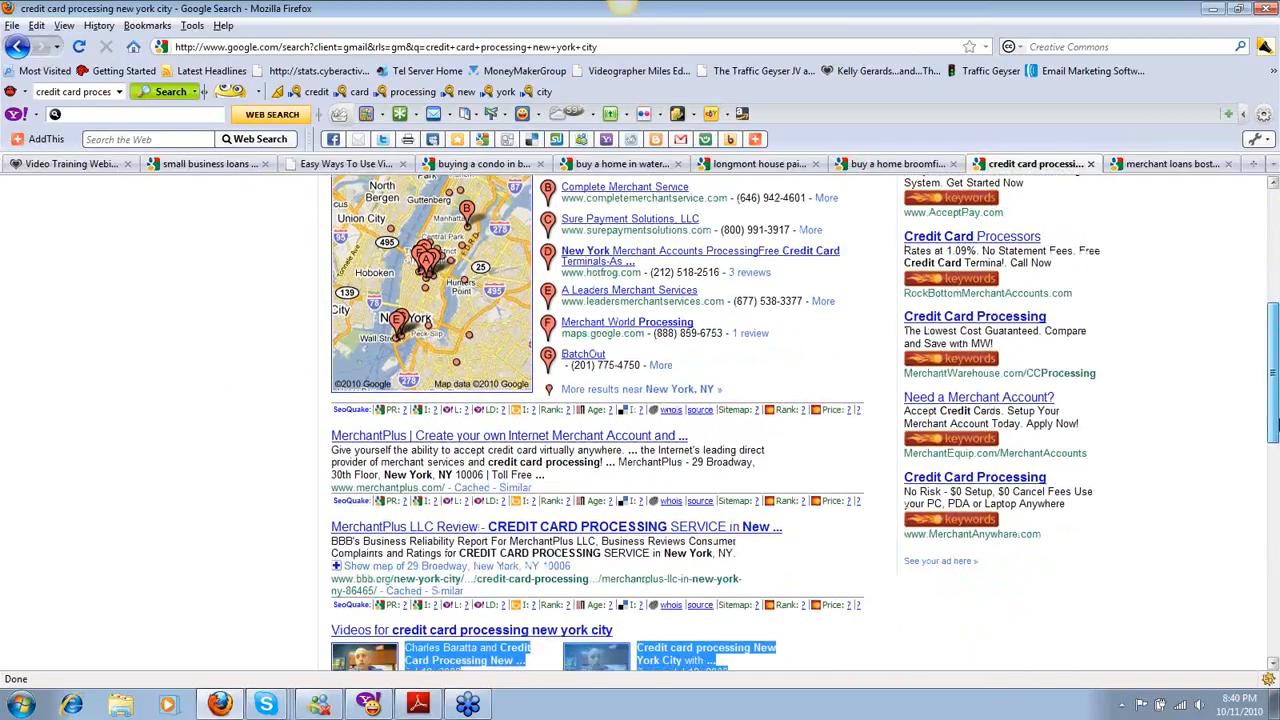
{"action": "scroll", "scroll_direction": "down", "scroll_amount": 3}
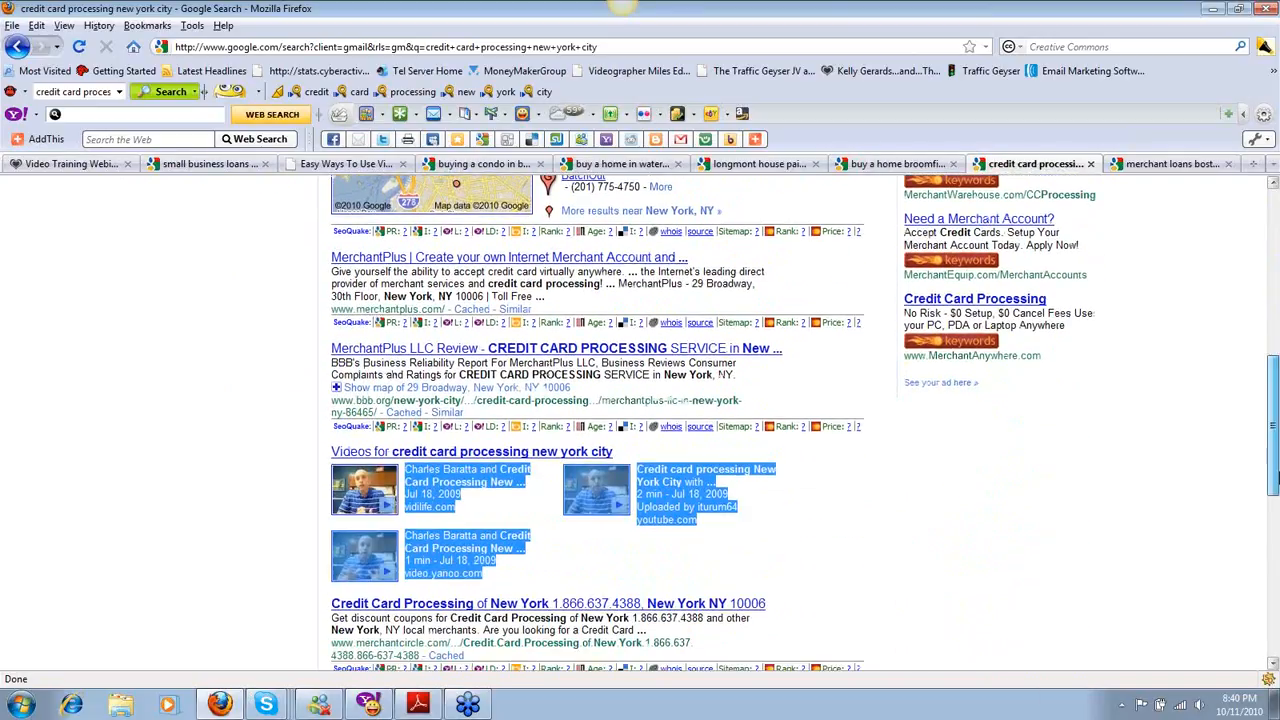
{"action": "scroll", "scroll_direction": "down", "scroll_amount": 3}
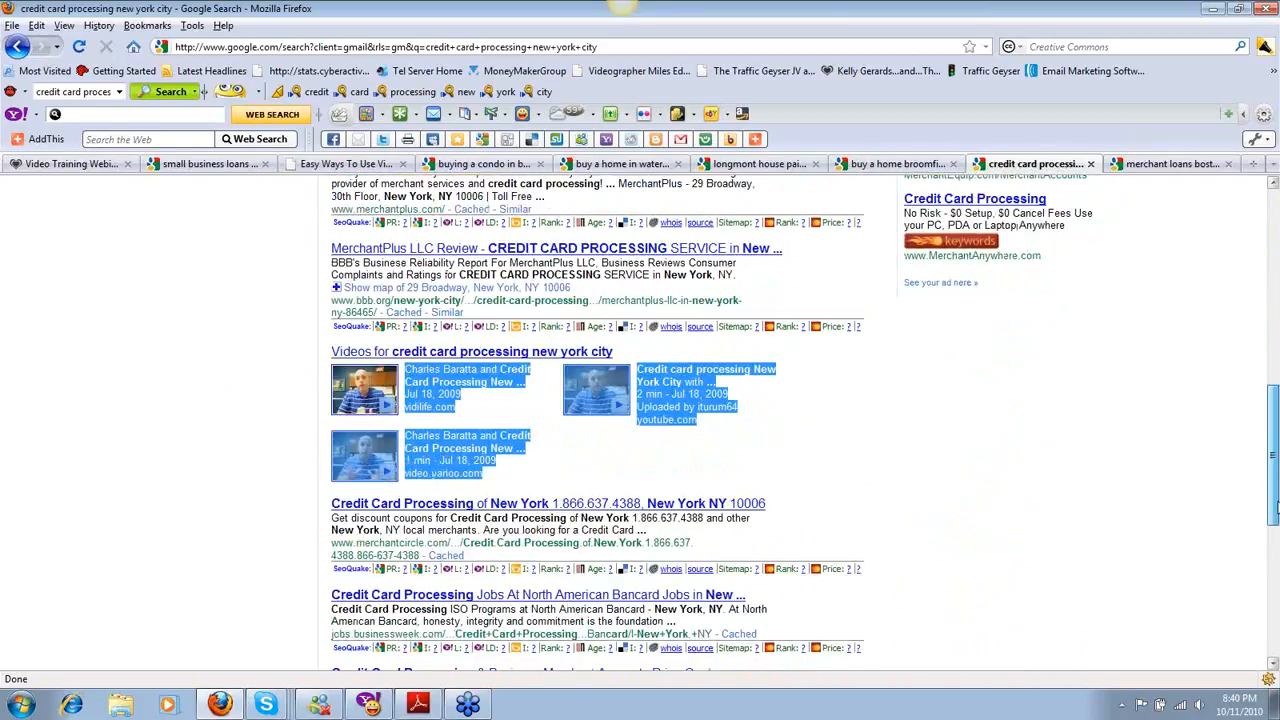
{"action": "scroll", "scroll_direction": "down", "scroll_amount": 3}
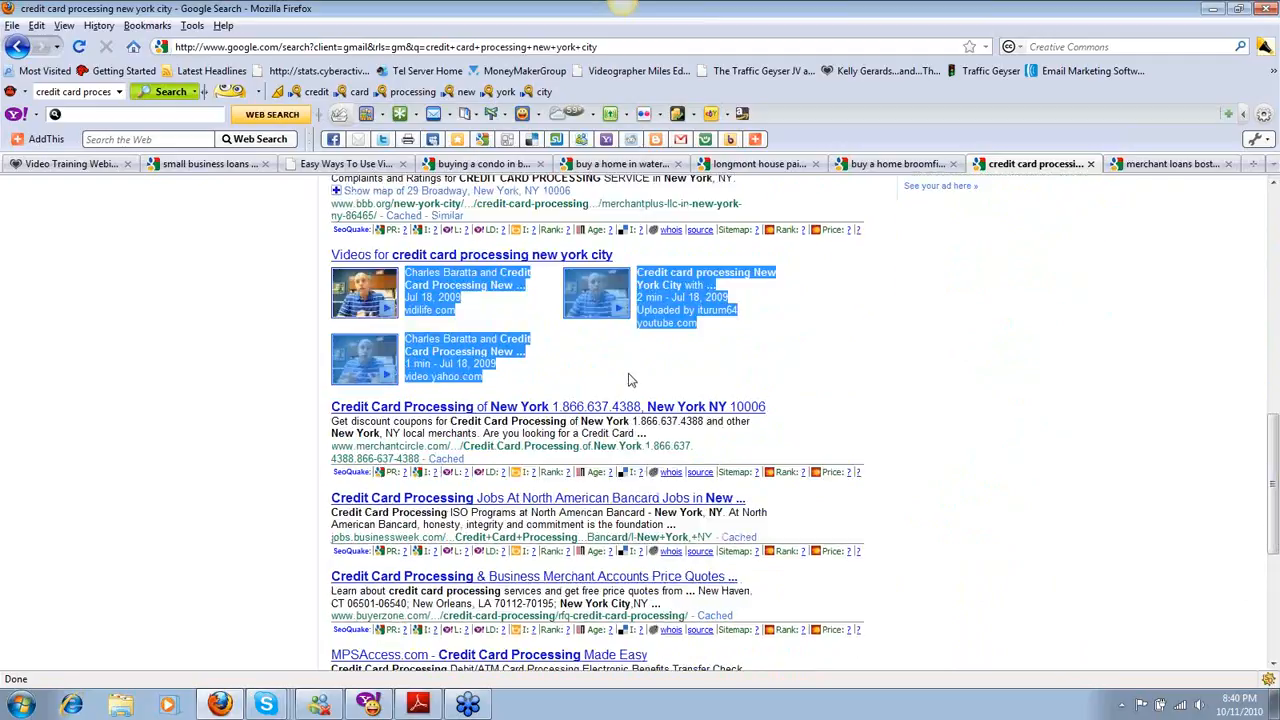
{"action": "mouse_move", "coordinate": [712, 356]}
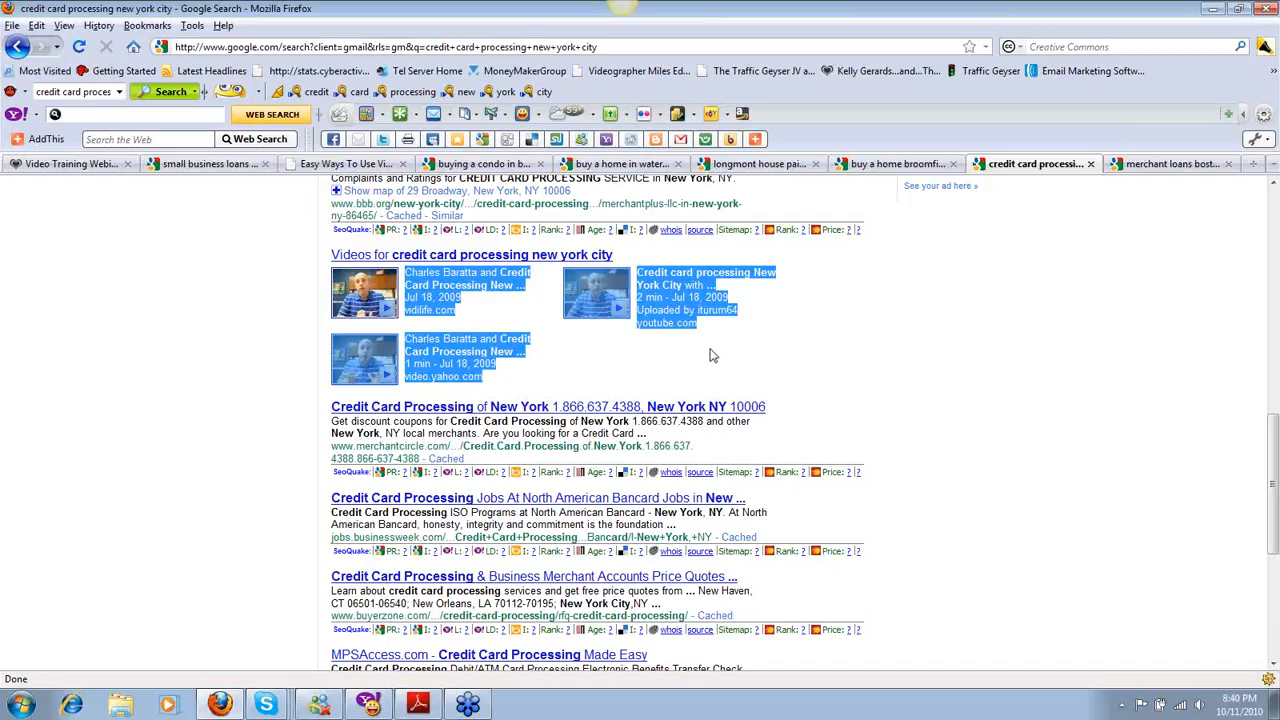
{"action": "mouse_move", "coordinate": [500, 368]}
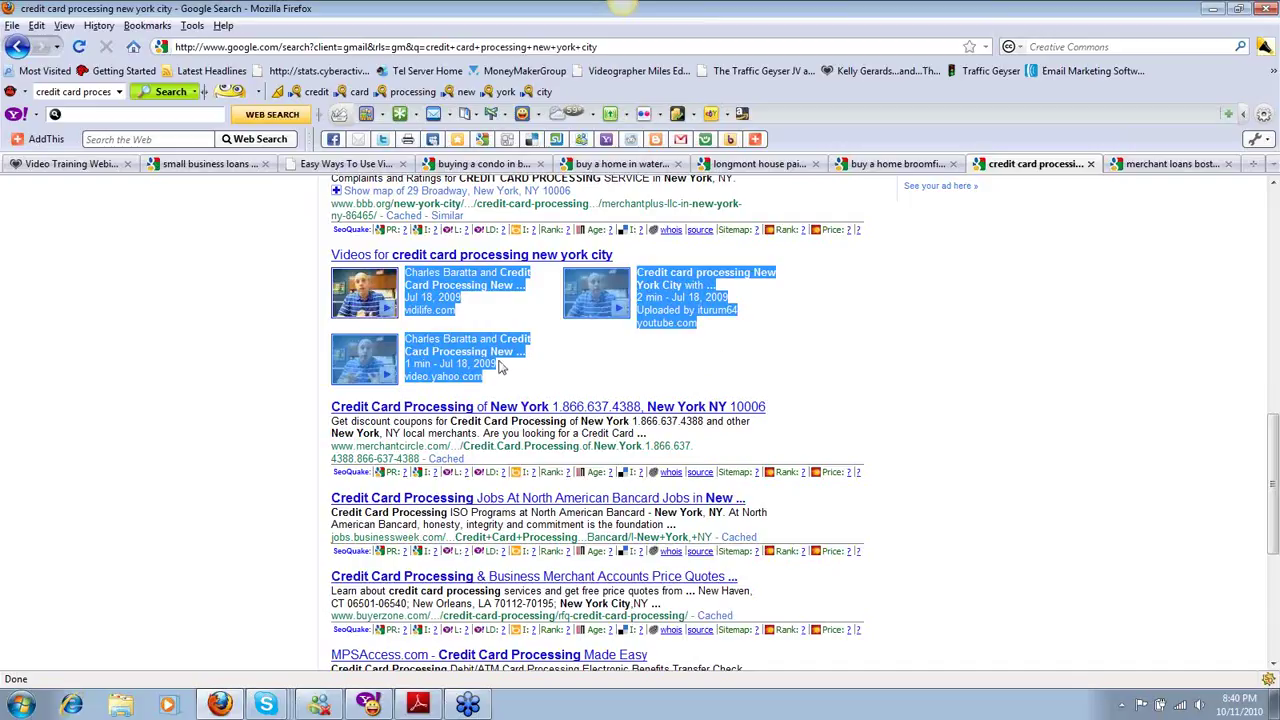
{"action": "mouse_move", "coordinate": [1240, 382]}
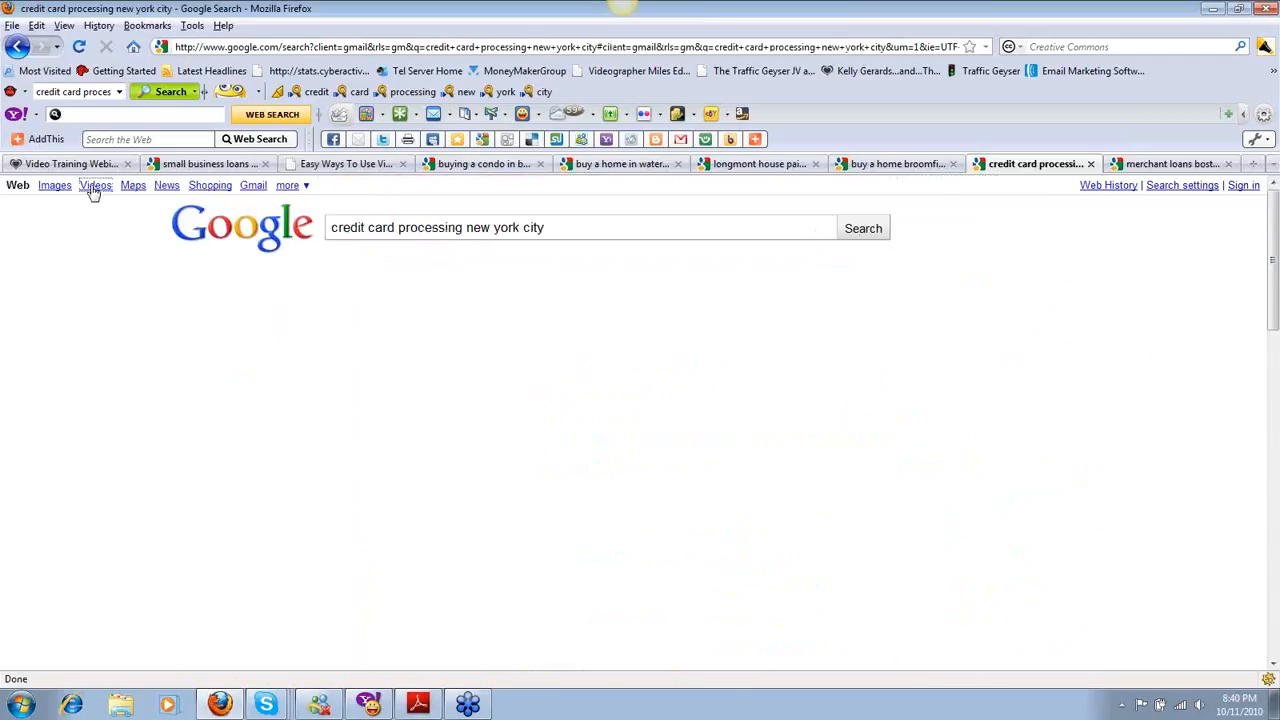
{"action": "mouse_move", "coordinate": [1244, 380]}
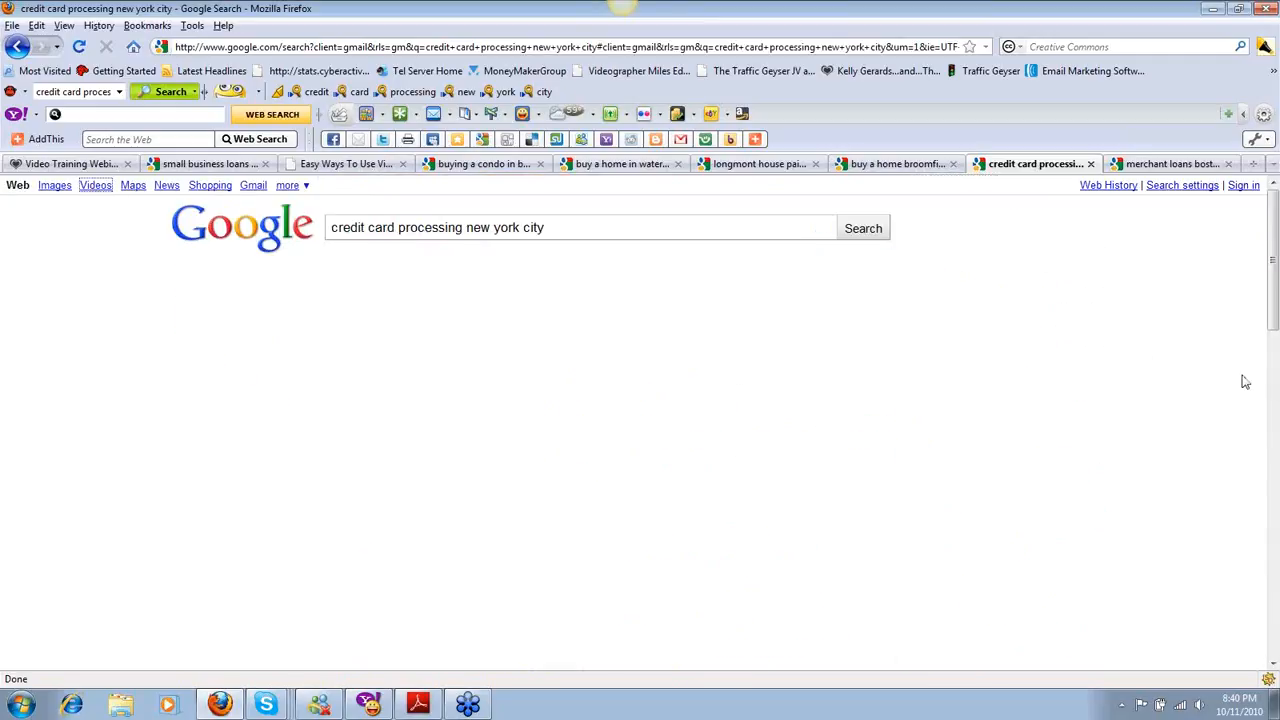
Show the video-only results for credit card processing new york city and scroll through them.
{"action": "left_click", "coordinate": [862, 228]}
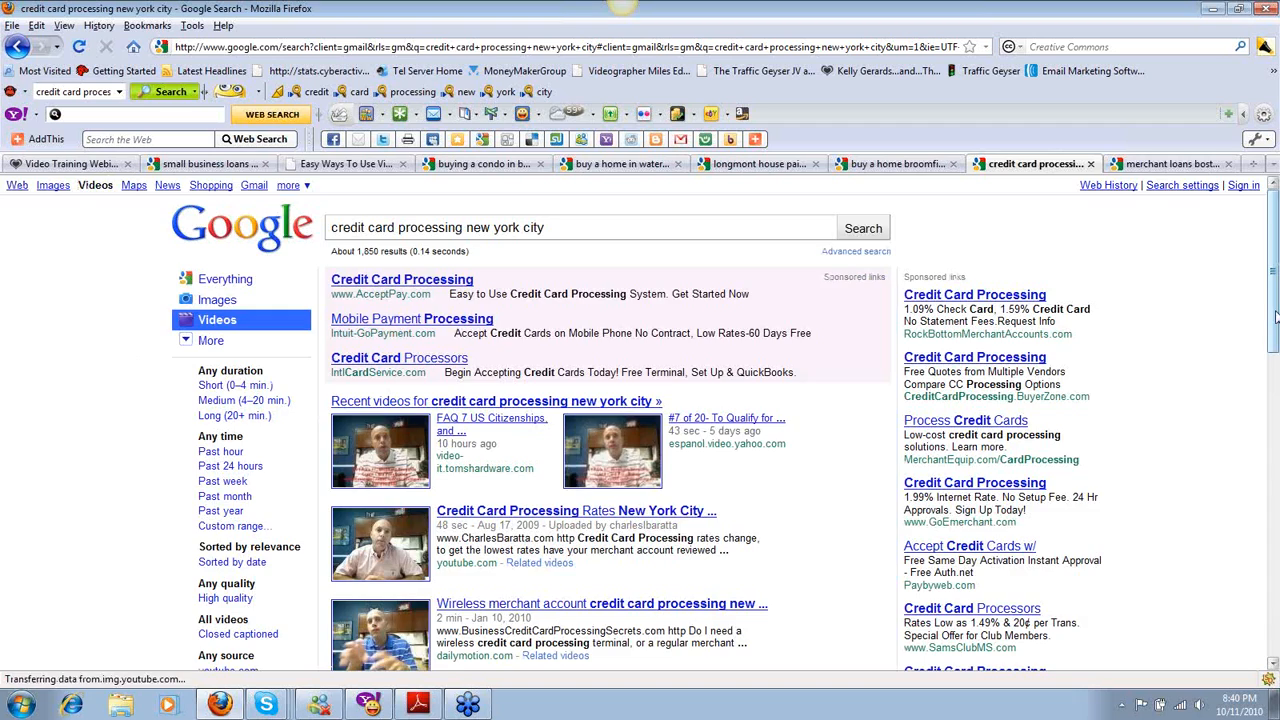
{"action": "scroll", "scroll_direction": "down", "scroll_amount": 3}
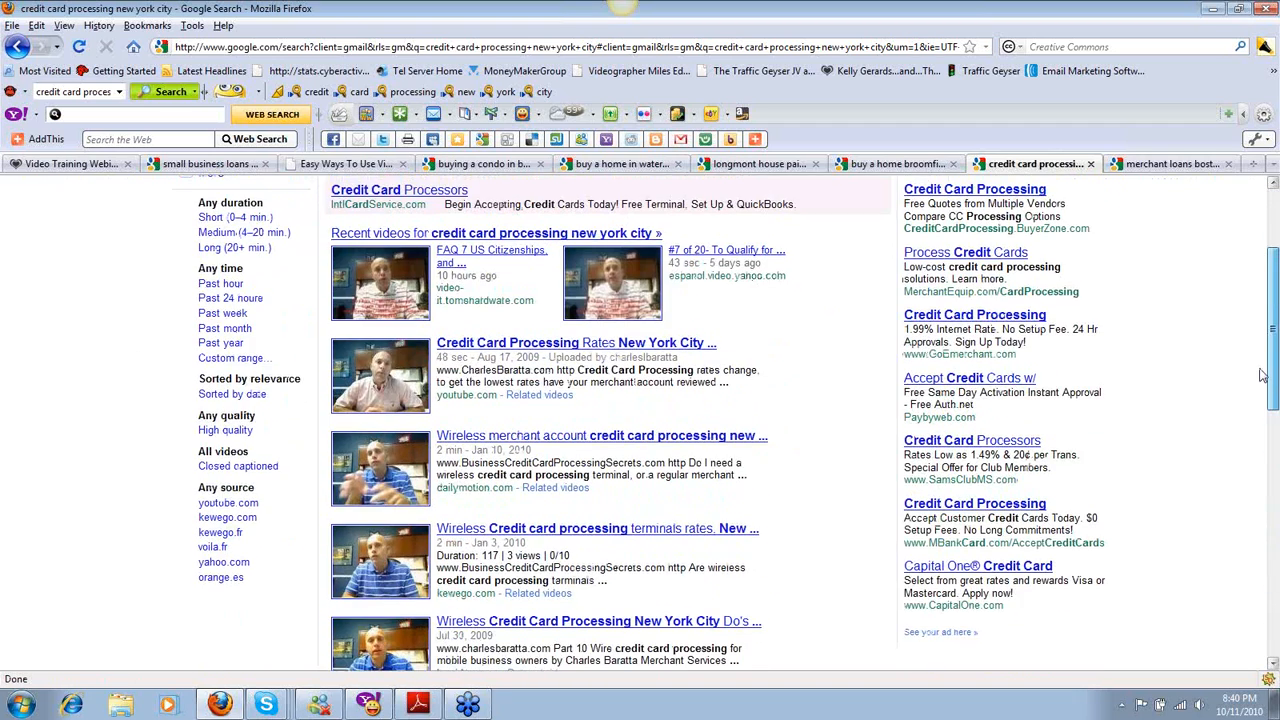
{"action": "scroll", "scroll_direction": "up", "scroll_amount": 3}
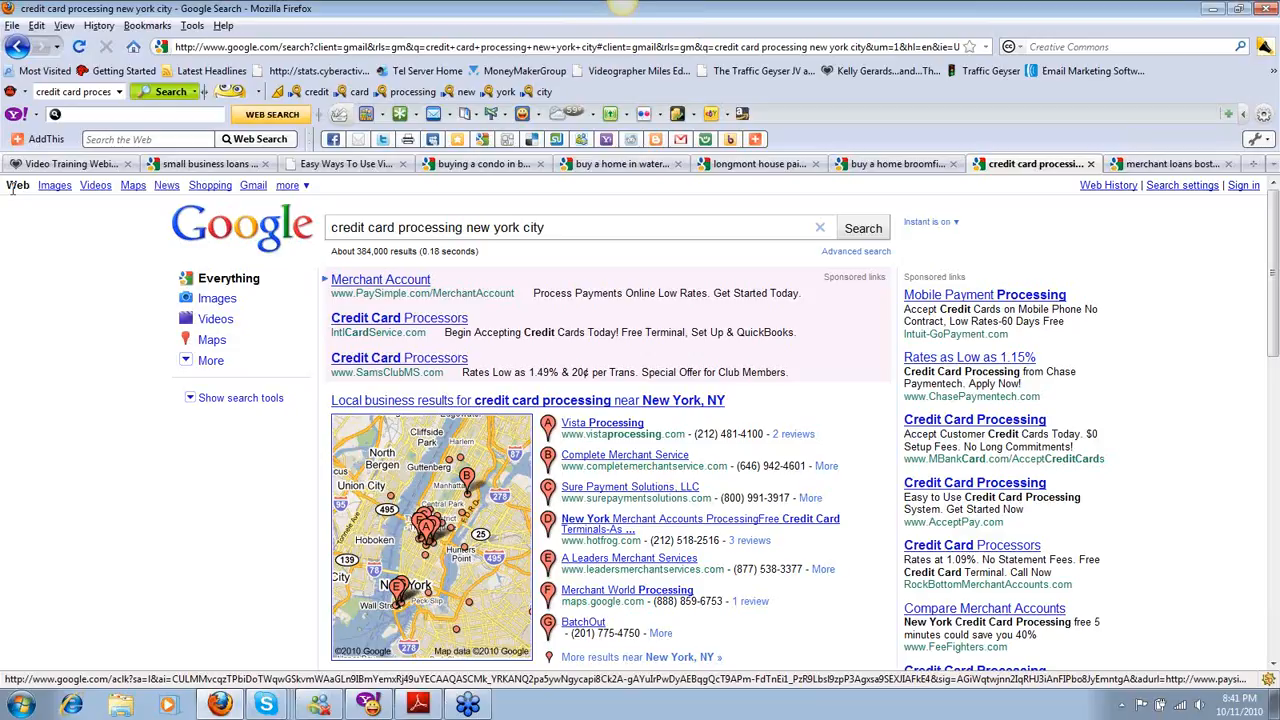
{"action": "scroll", "scroll_direction": "down", "scroll_amount": 3}
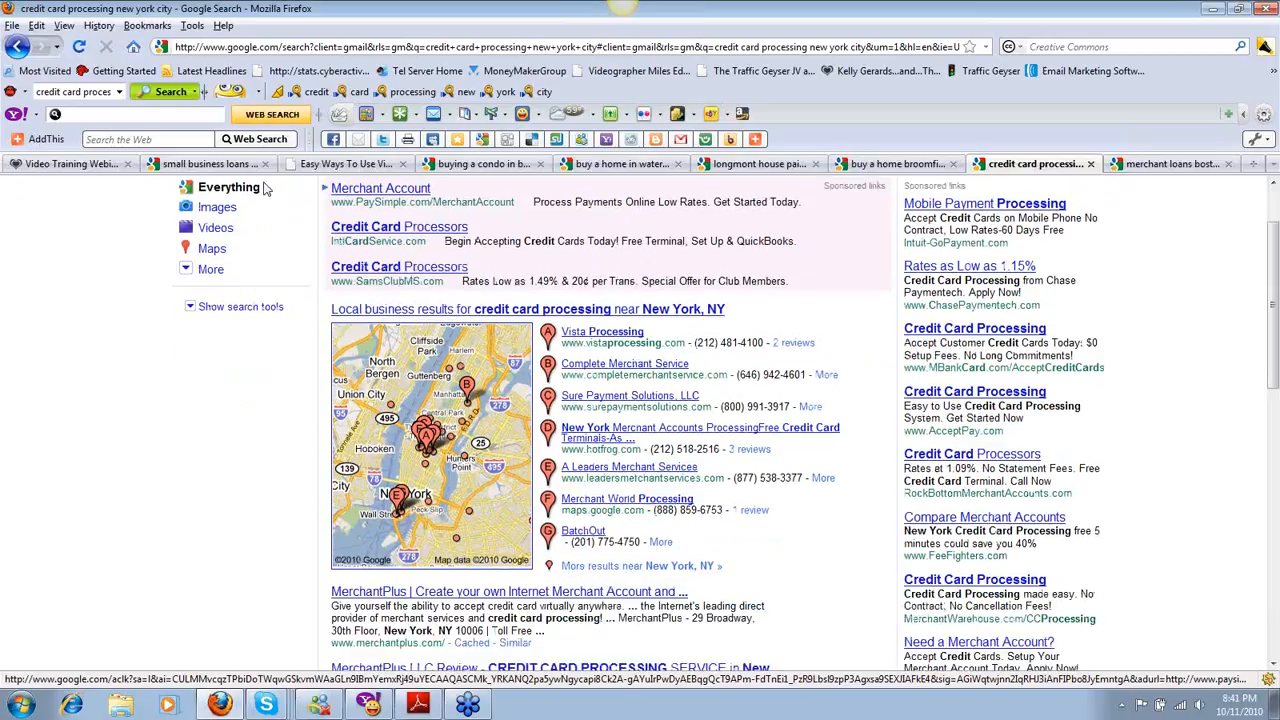
Switch to the video marketing course tab and go back to the real estate video marketing results.
{"action": "left_click", "coordinate": [344, 164]}
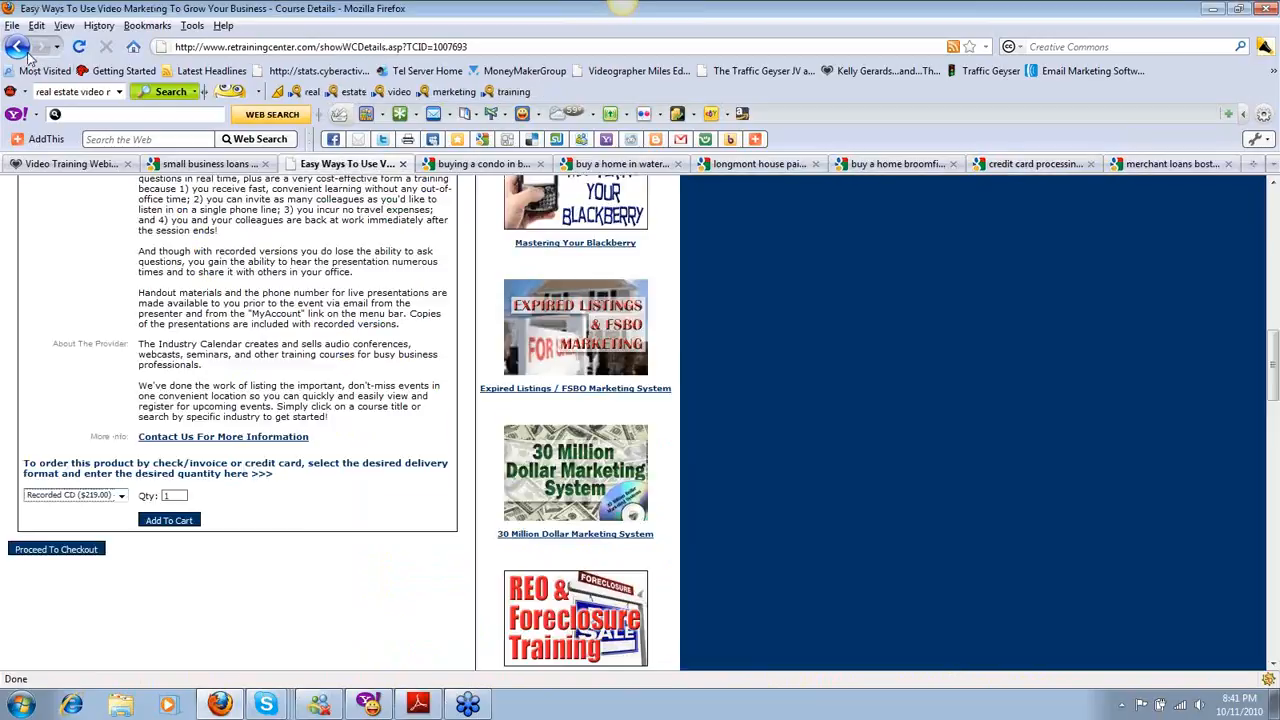
{"action": "left_click", "coordinate": [44, 48]}
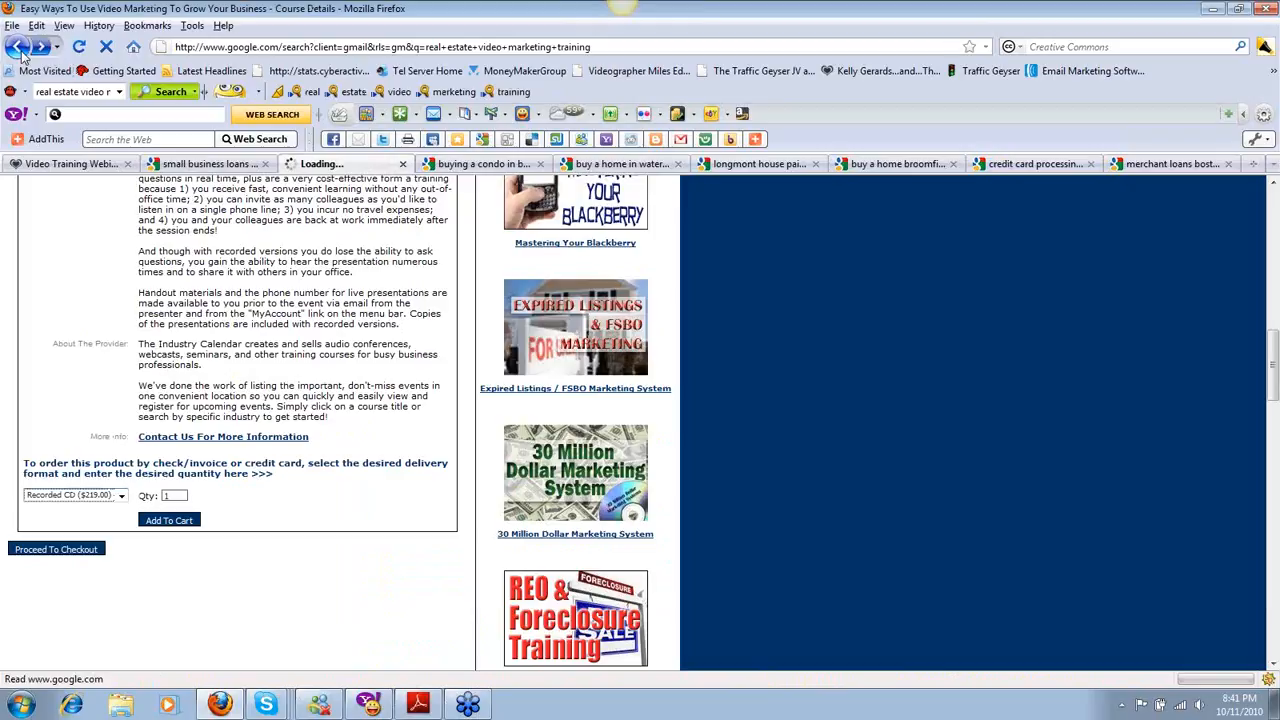
{"action": "left_click", "coordinate": [18, 48]}
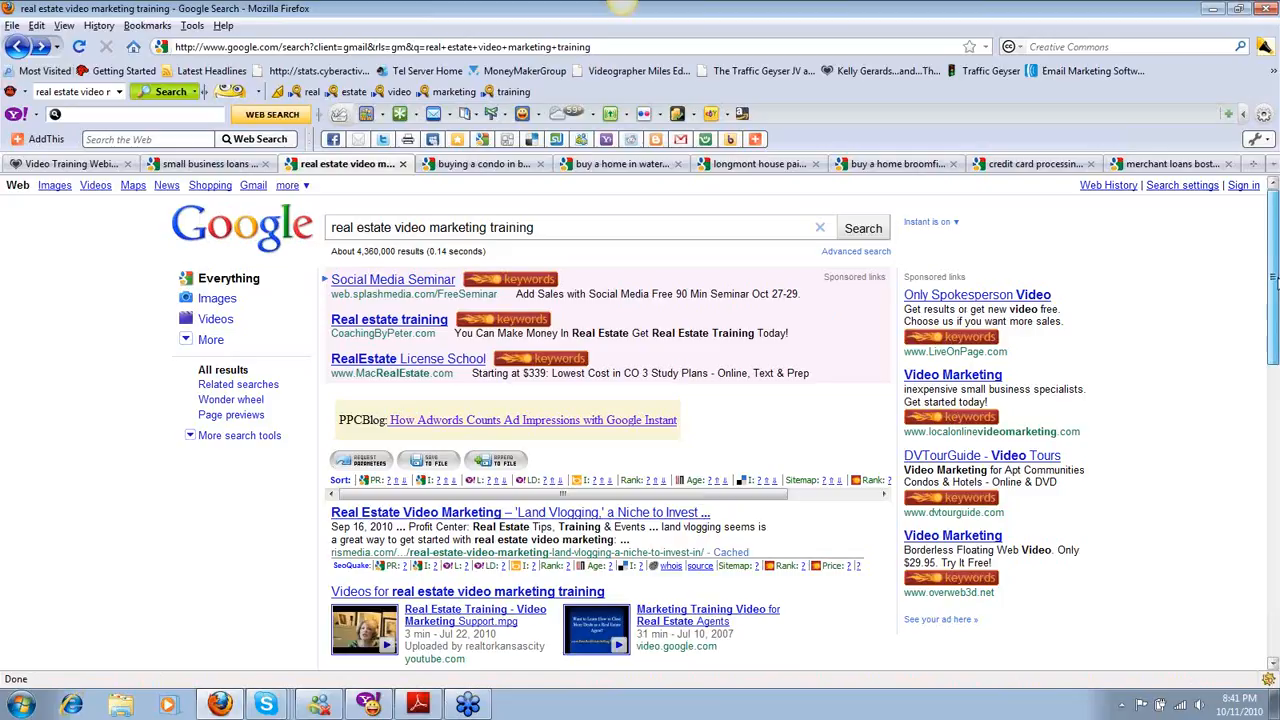
{"action": "scroll", "scroll_direction": "down", "scroll_amount": 3}
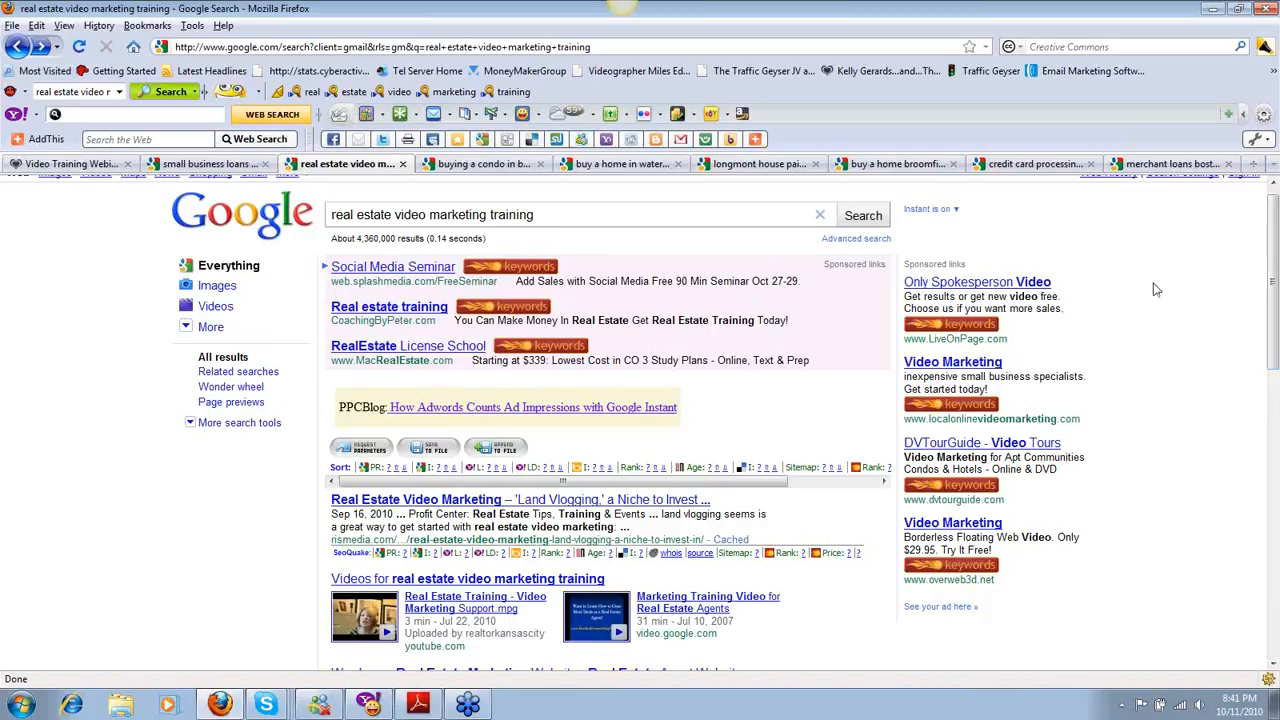
{"action": "mouse_move", "coordinate": [368, 252]}
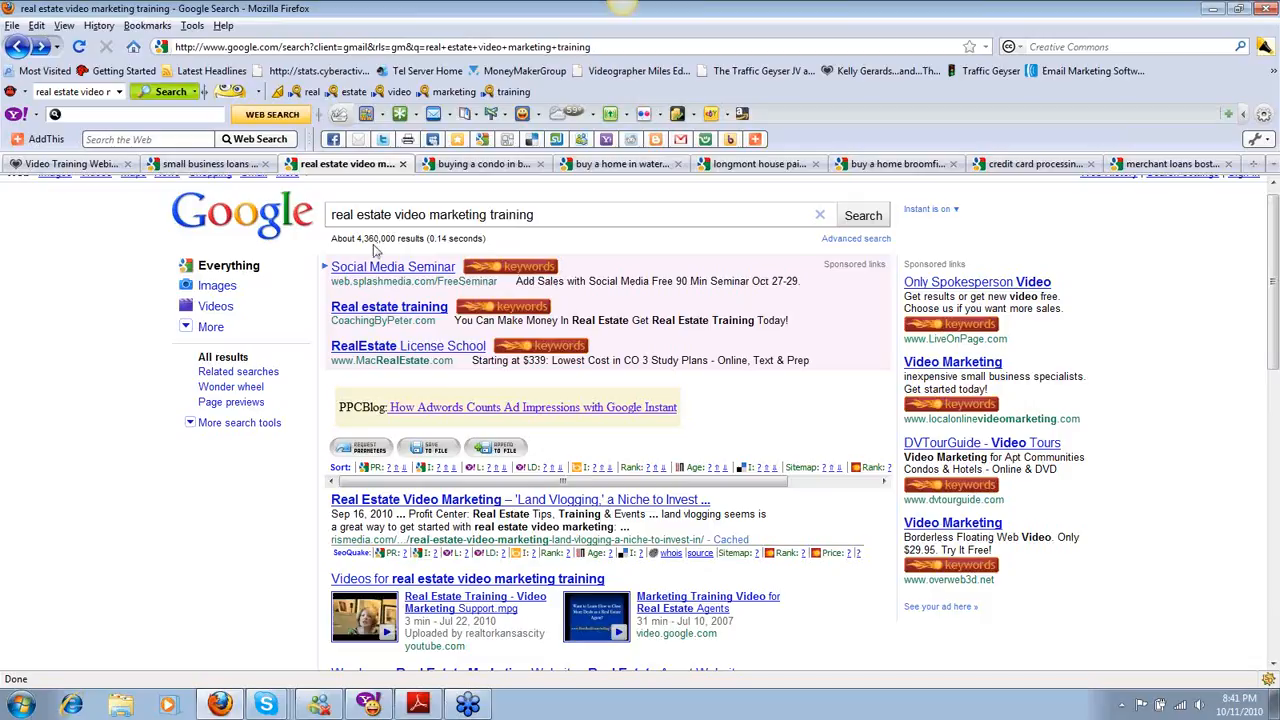
{"action": "mouse_move", "coordinate": [978, 348]}
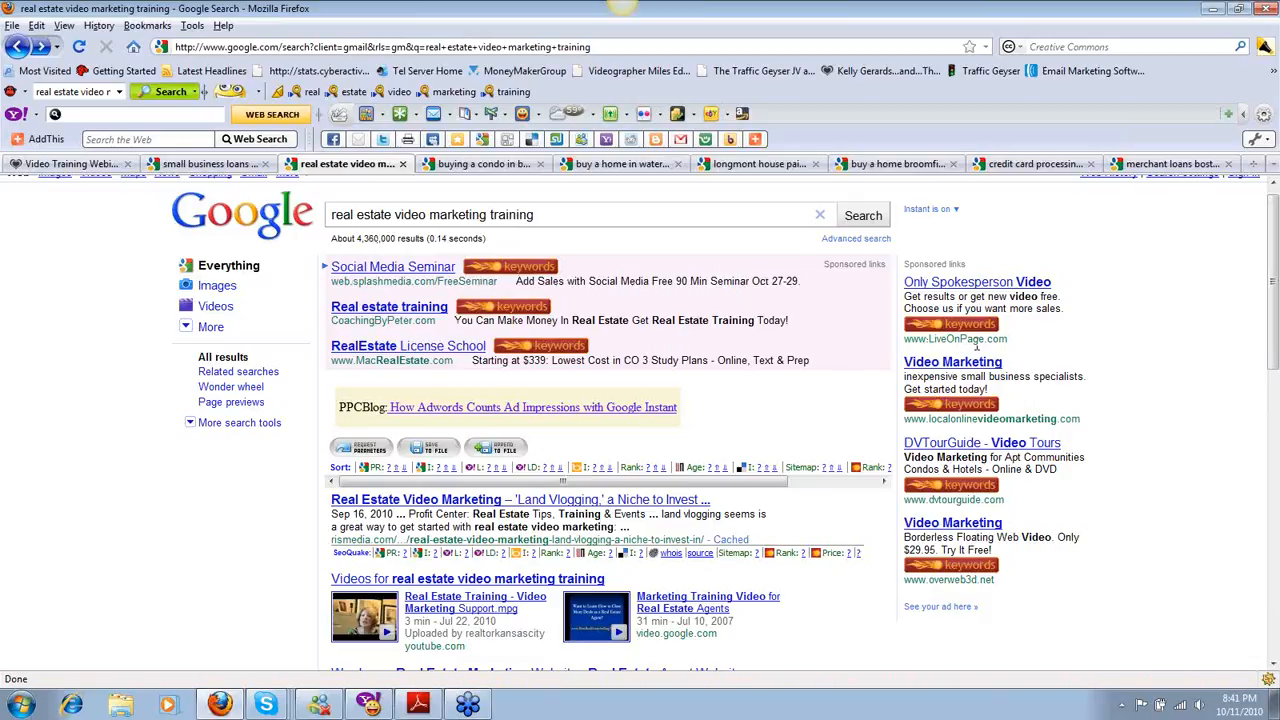
{"action": "mouse_move", "coordinate": [460, 430]}
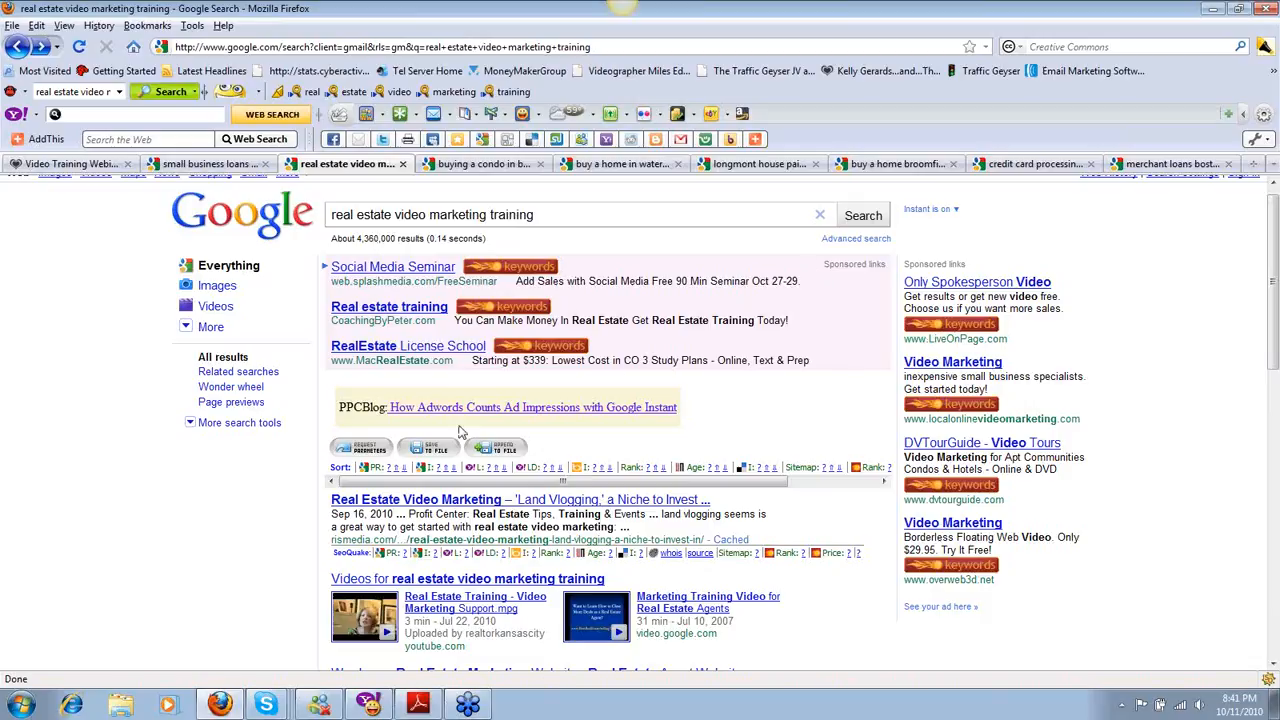
{"action": "scroll", "scroll_direction": "down", "scroll_amount": 3}
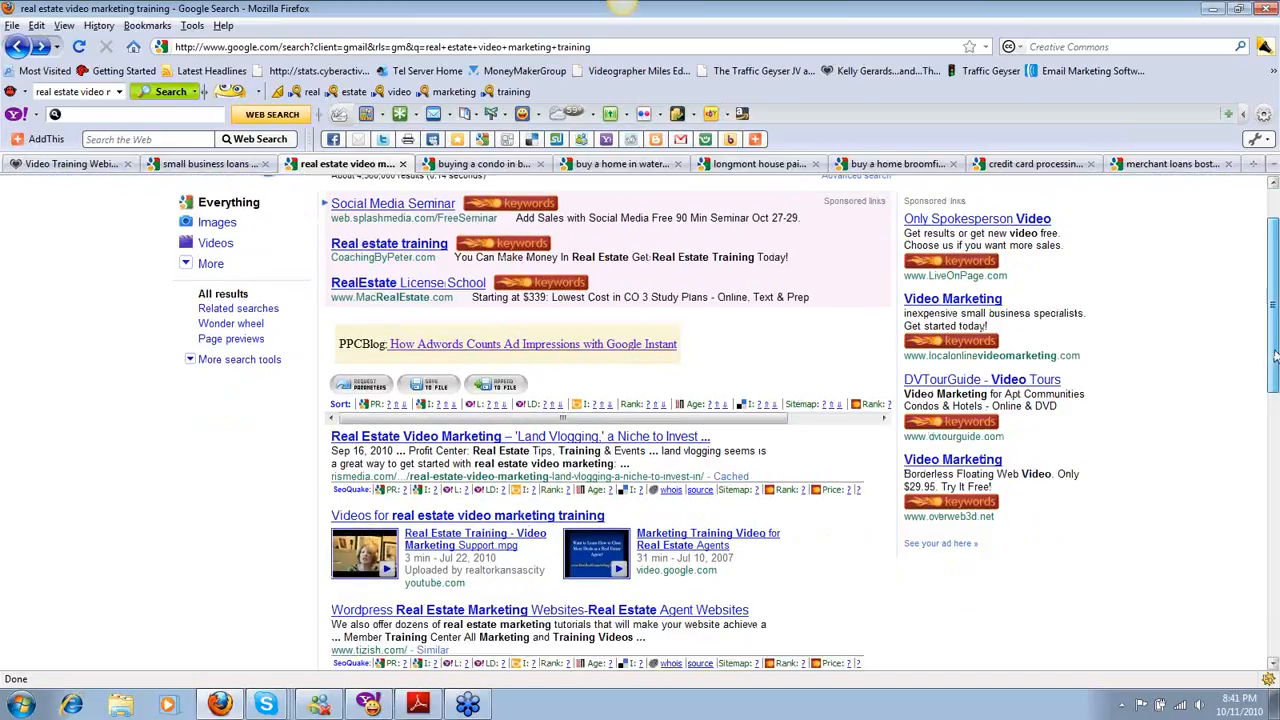
{"action": "scroll", "scroll_direction": "down", "scroll_amount": 3}
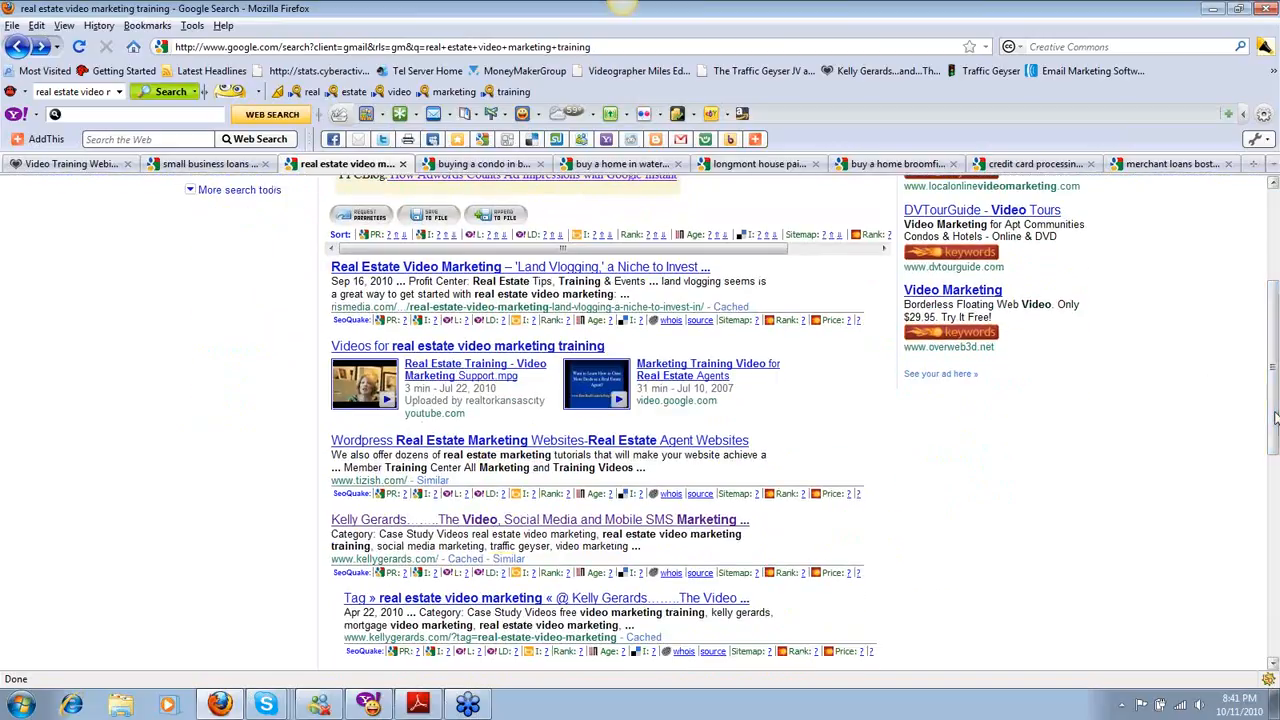
{"action": "mouse_move", "coordinate": [316, 262]}
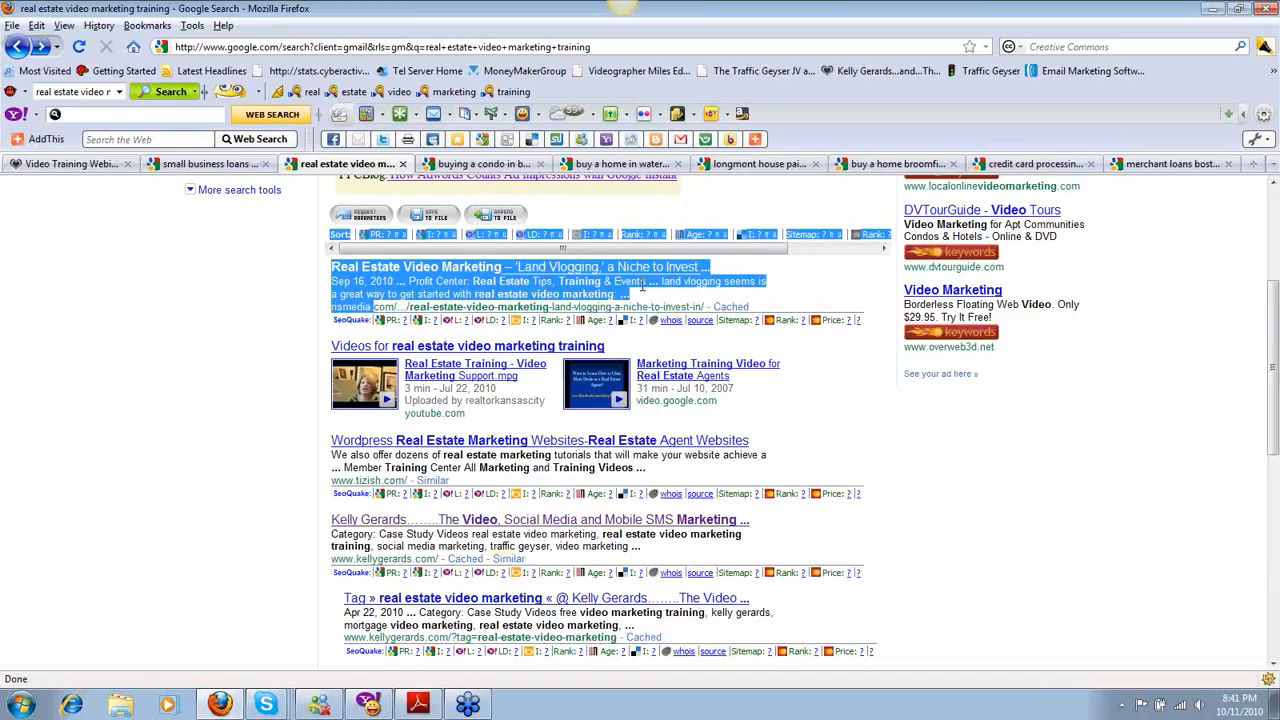
{"action": "scroll", "scroll_direction": "down", "scroll_amount": 3}
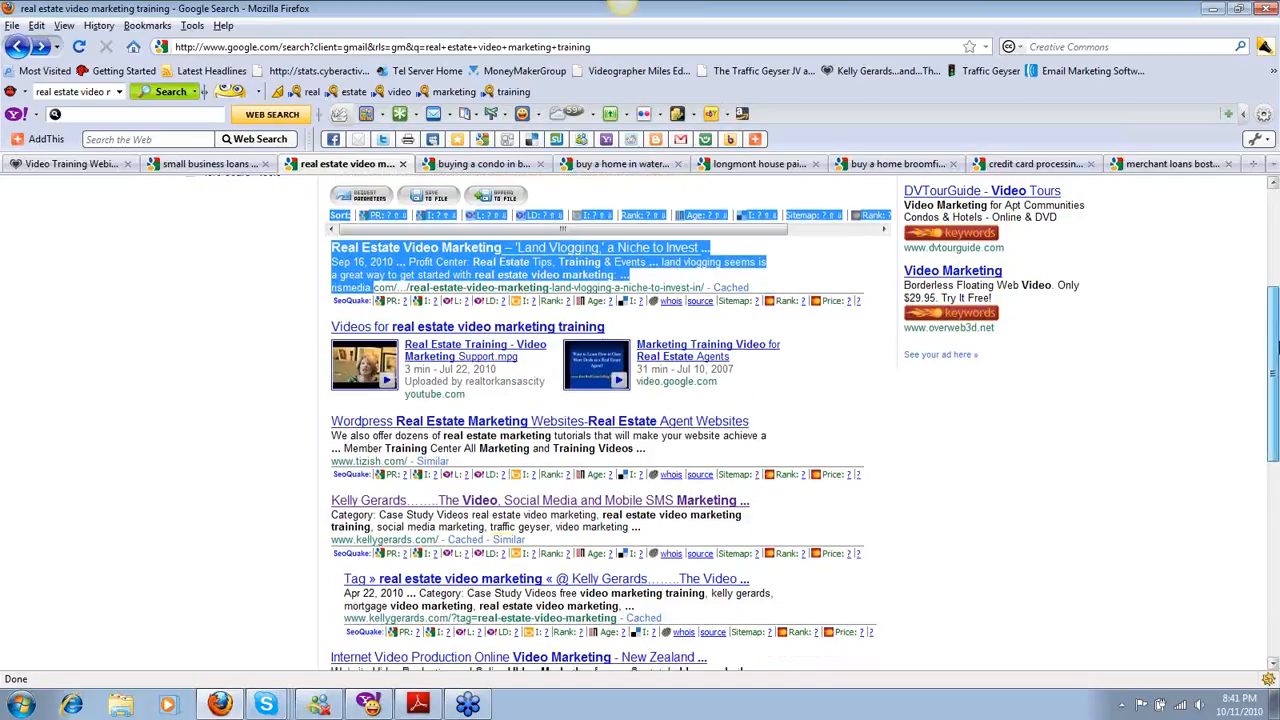
{"action": "scroll", "scroll_direction": "down", "scroll_amount": 3}
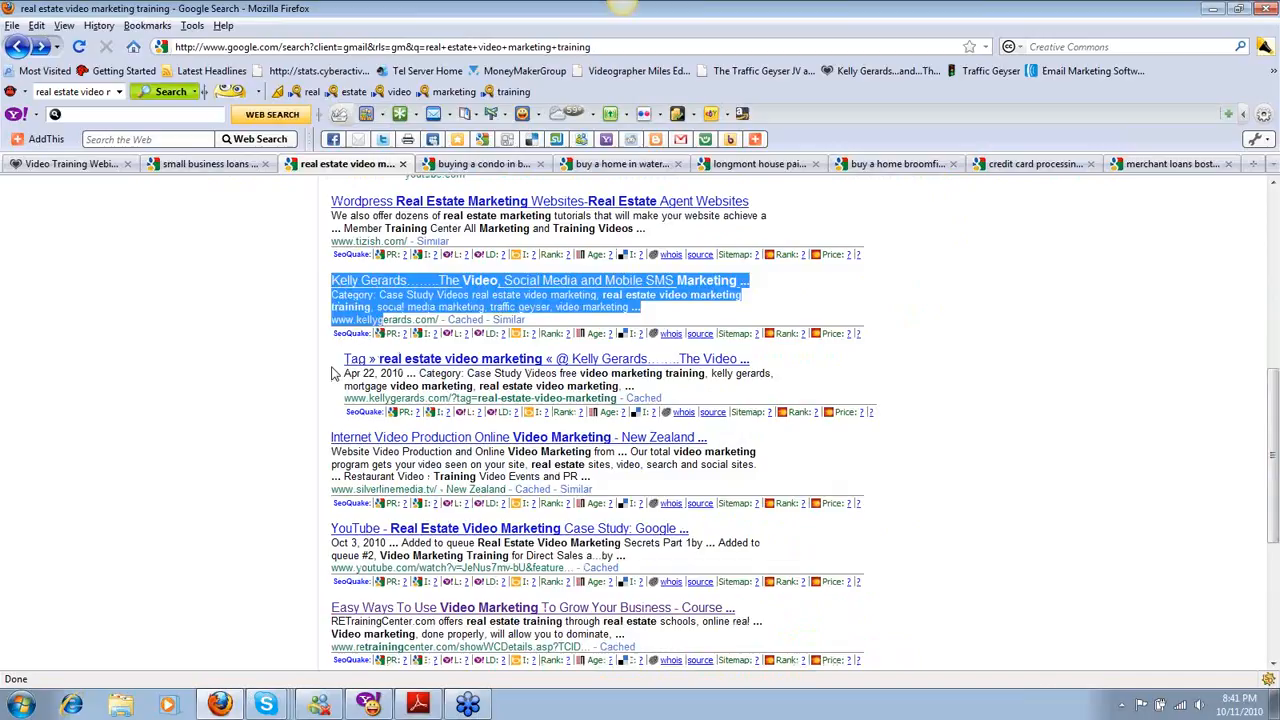
{"action": "left_click", "coordinate": [544, 378]}
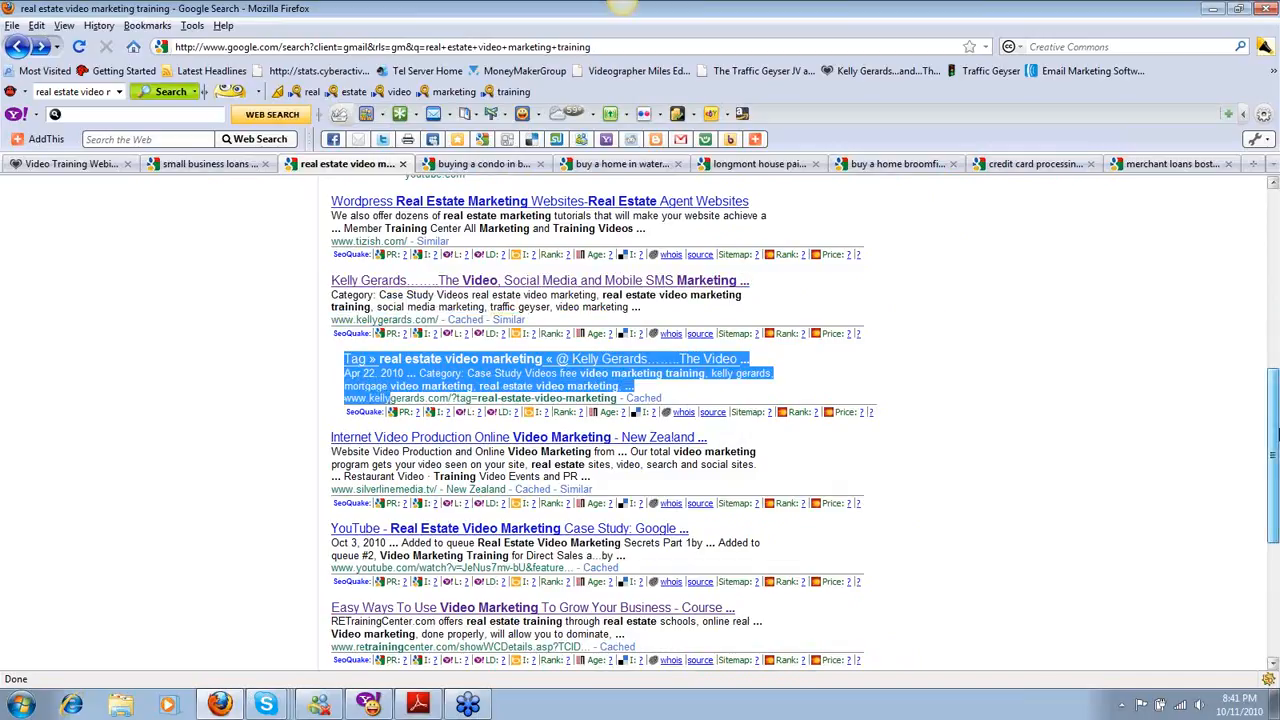
{"action": "scroll", "scroll_direction": "down", "scroll_amount": 3}
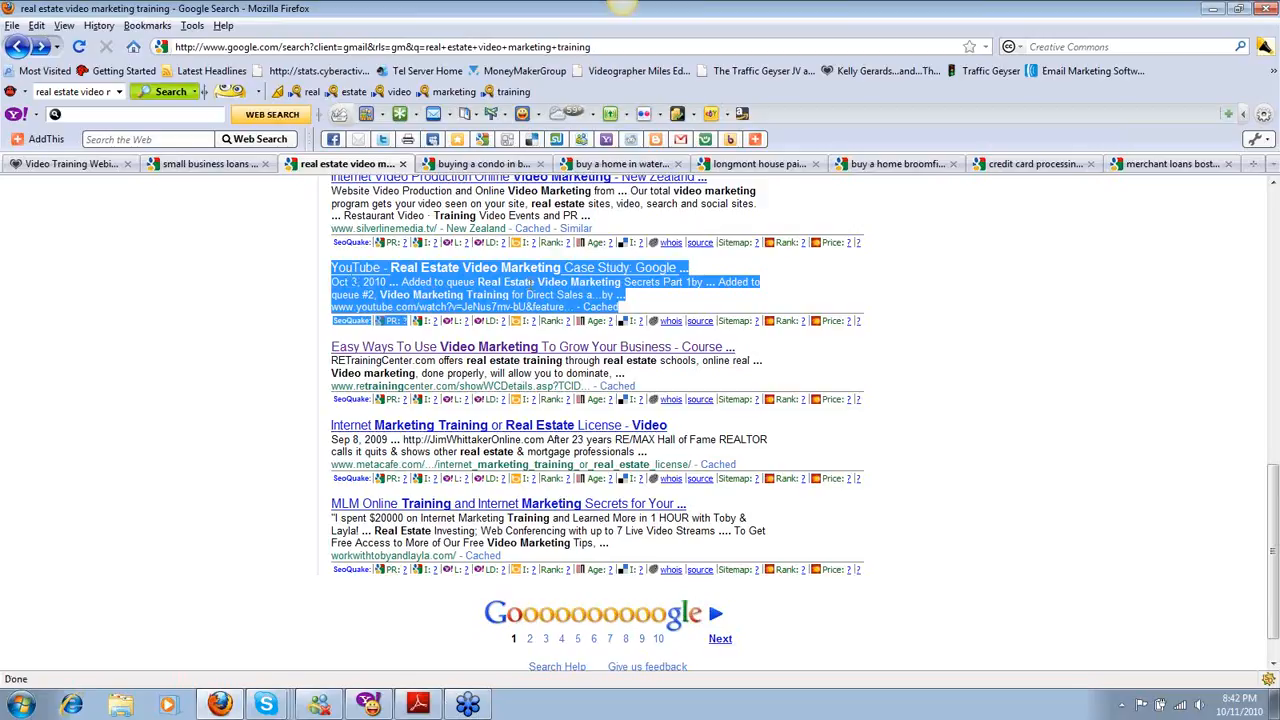
{"action": "mouse_move", "coordinate": [310, 428]}
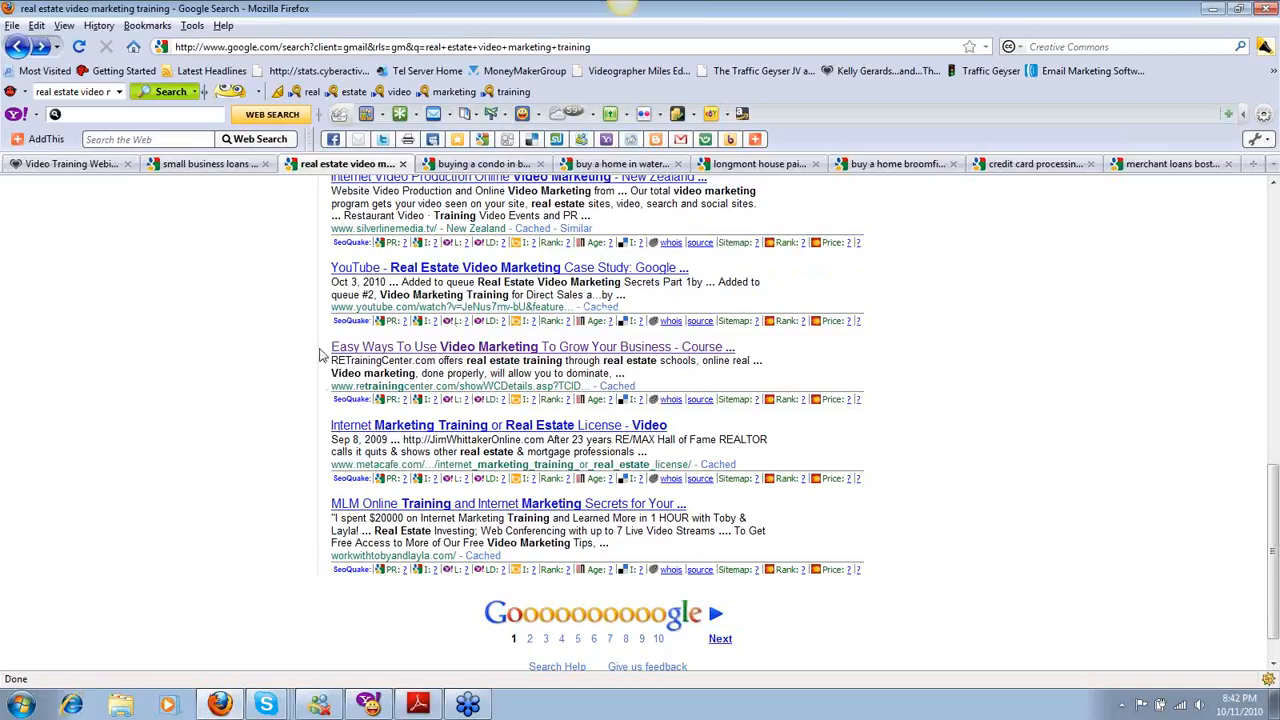
Load the Easy Ways To Use Video Marketing course page and highlight its summary and speaker paragraphs.
{"action": "left_click", "coordinate": [532, 346]}
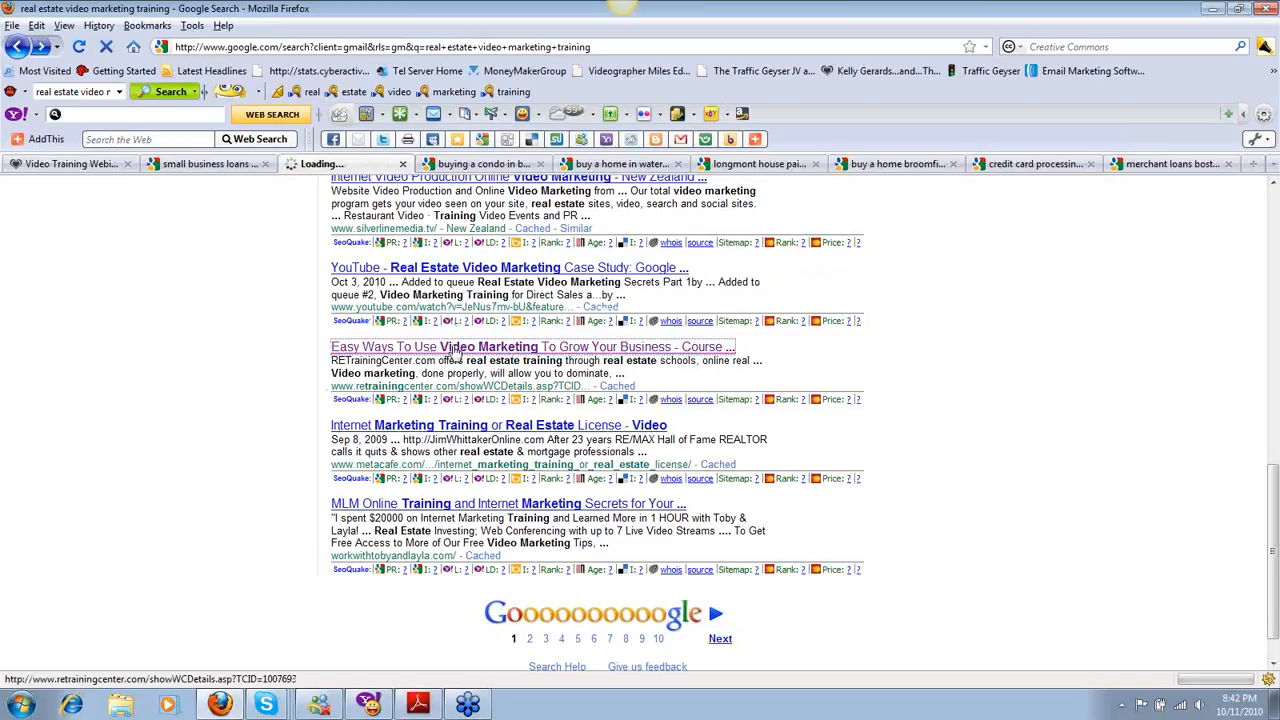
{"action": "left_click", "coordinate": [532, 346]}
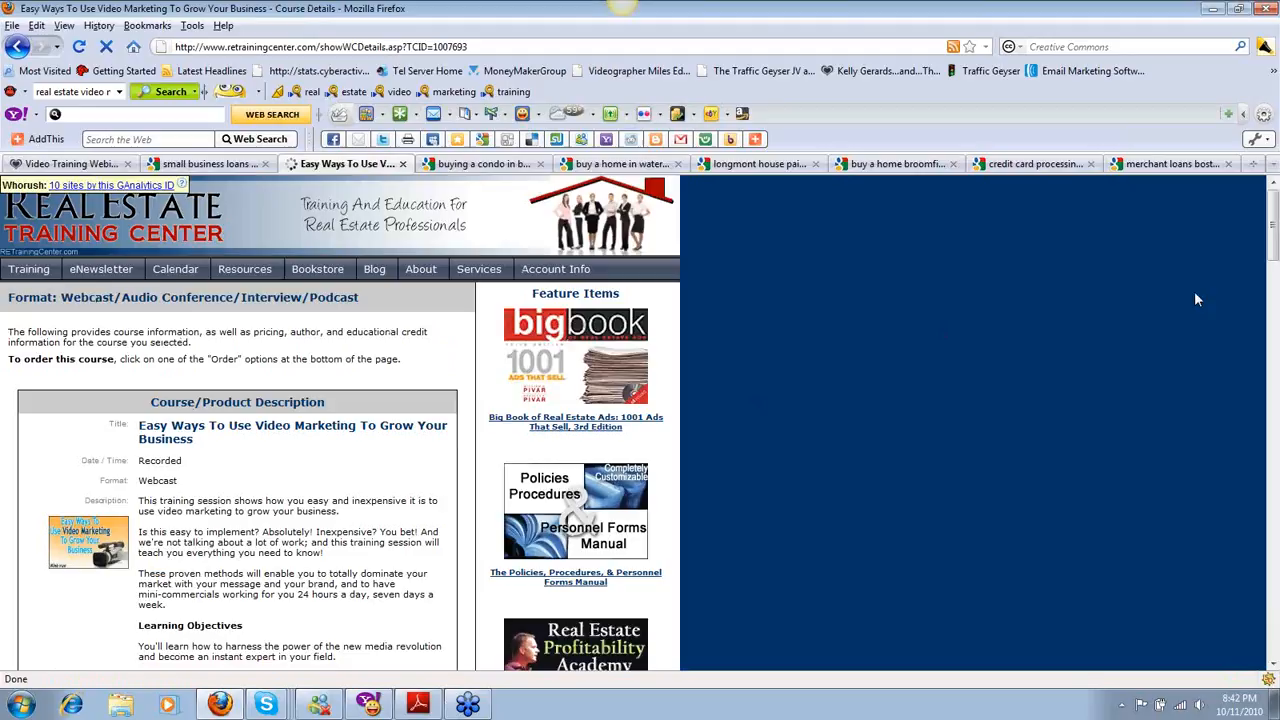
{"action": "scroll", "scroll_direction": "down", "scroll_amount": 3}
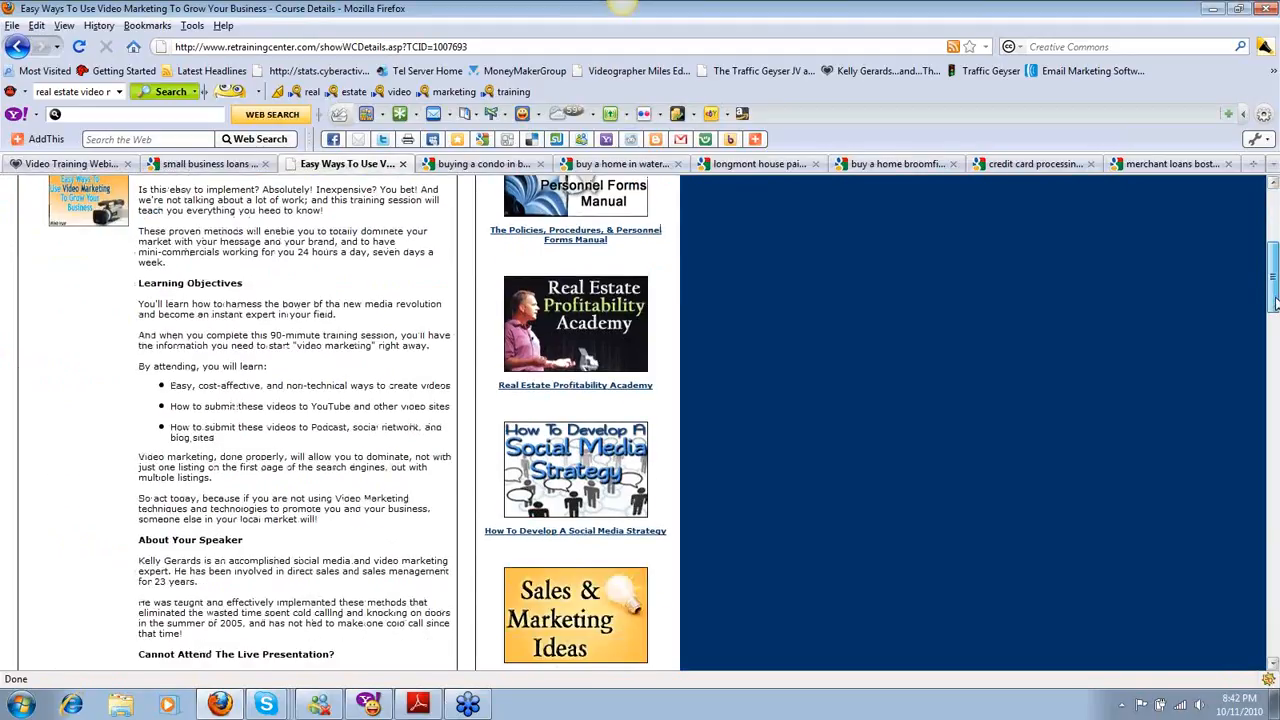
{"action": "scroll", "scroll_direction": "down", "scroll_amount": 3}
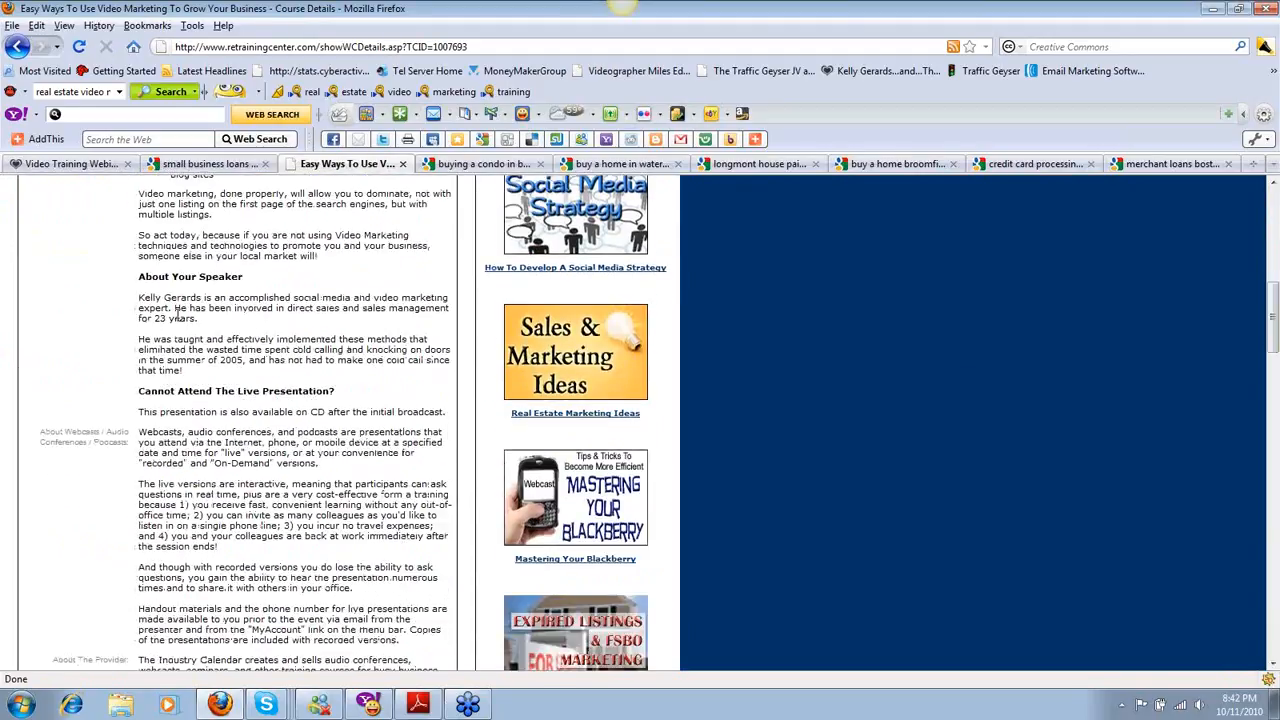
{"action": "left_click_drag", "start_coordinate": [136, 190], "coordinate": [448, 304]}
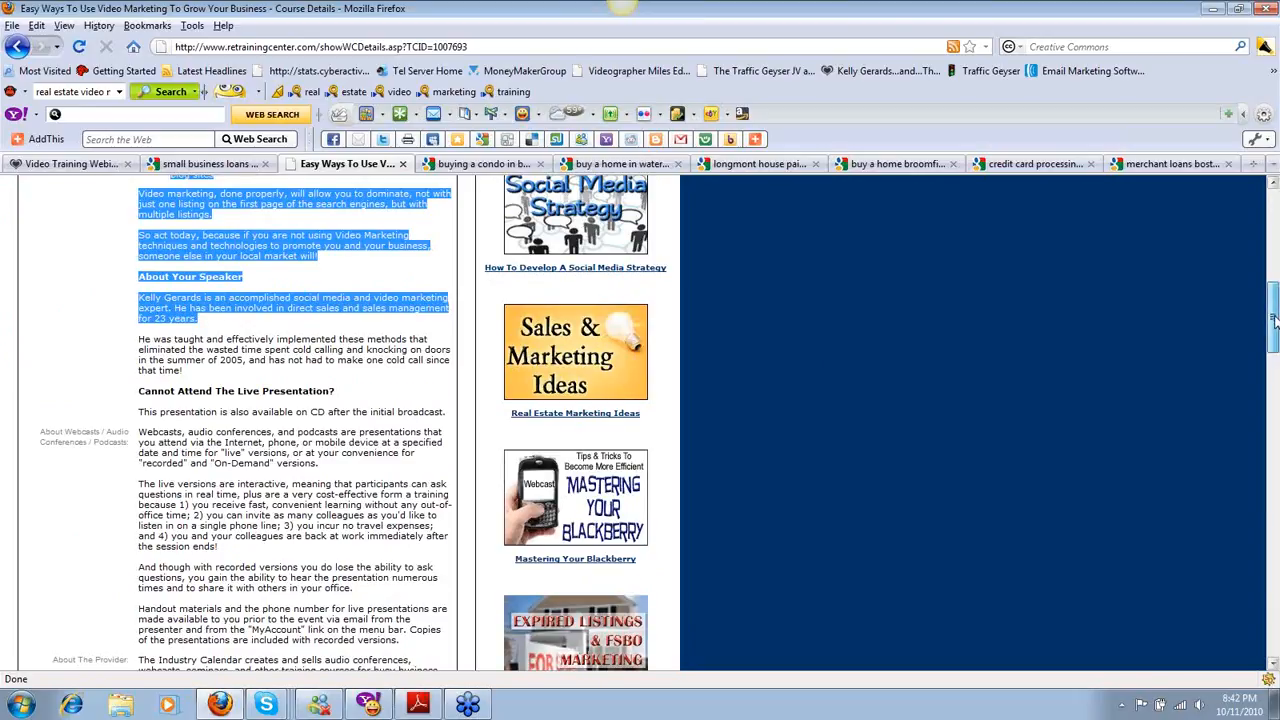
Reveal the course delivery format choices above Add To Cart.
{"action": "scroll", "scroll_direction": "down", "scroll_amount": 3}
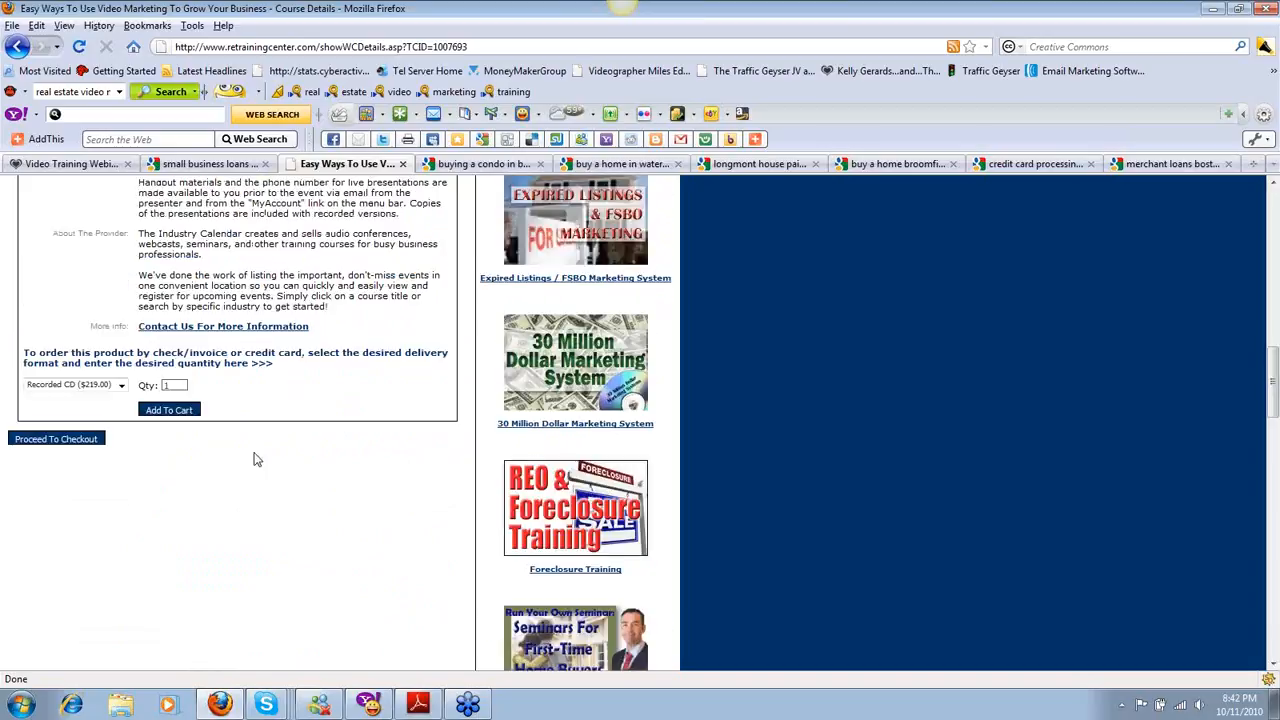
{"action": "mouse_move", "coordinate": [60, 390]}
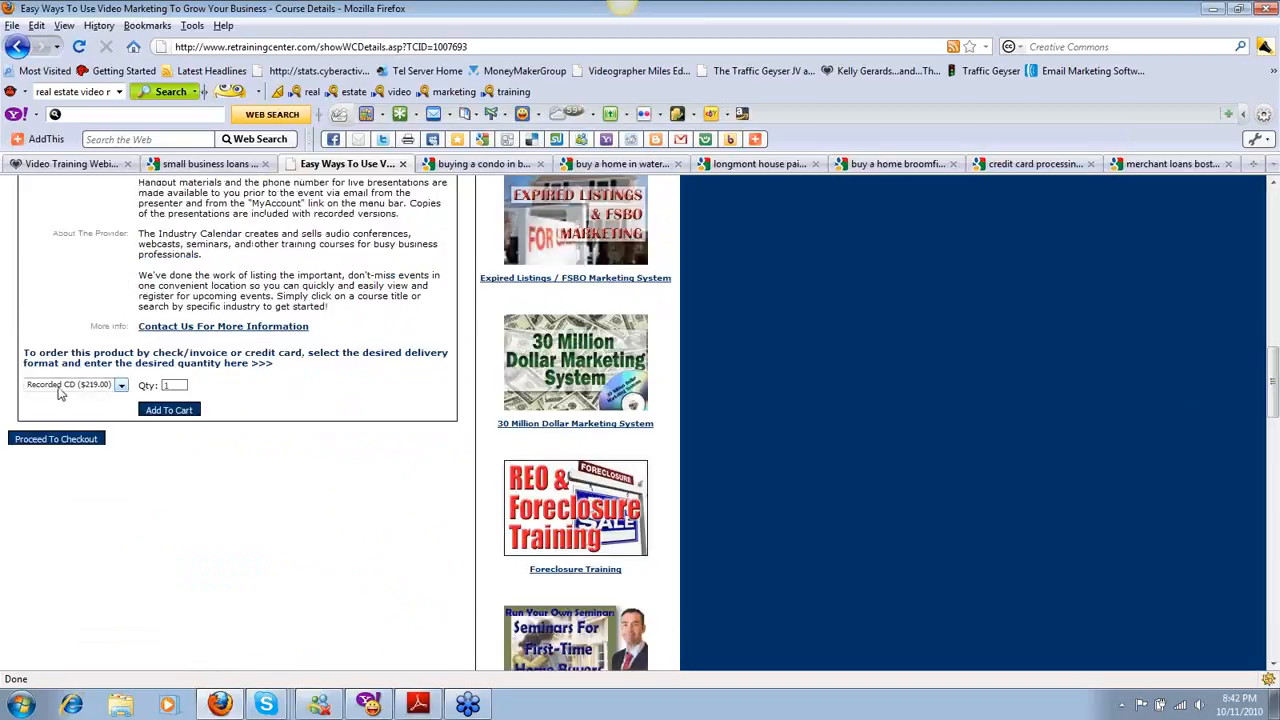
{"action": "left_click", "coordinate": [120, 384]}
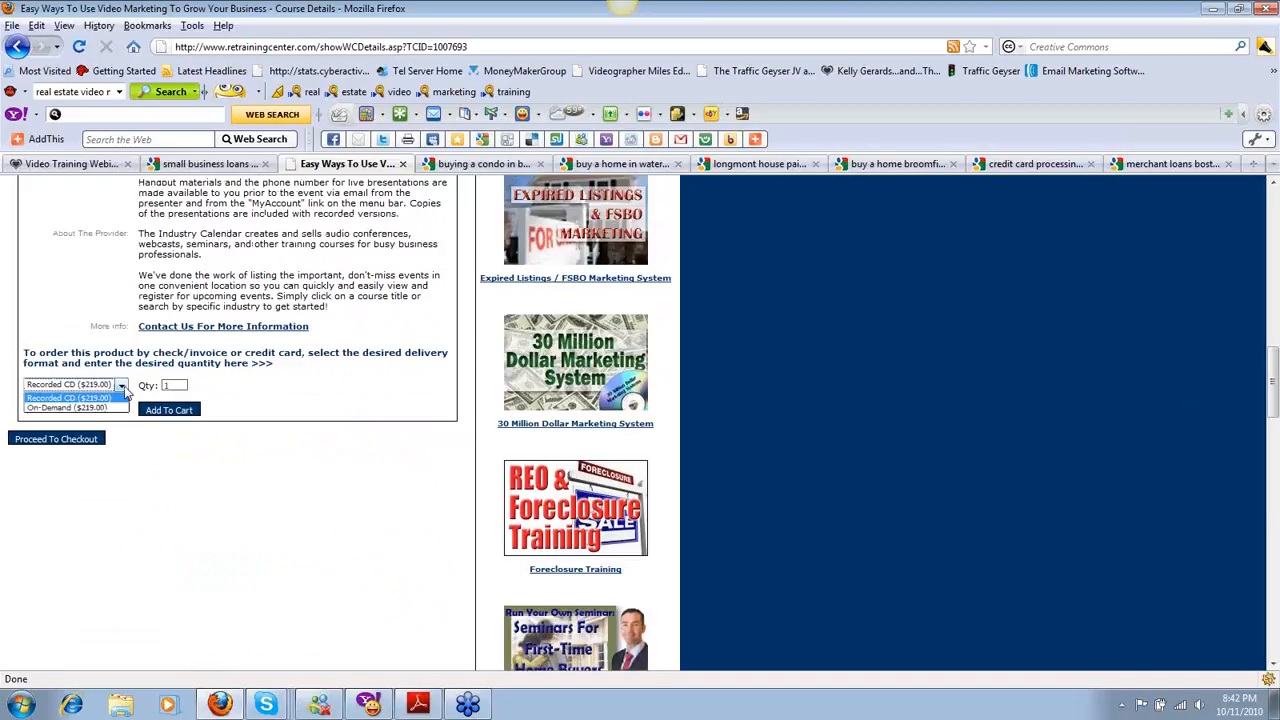
{"action": "mouse_move", "coordinate": [158, 420]}
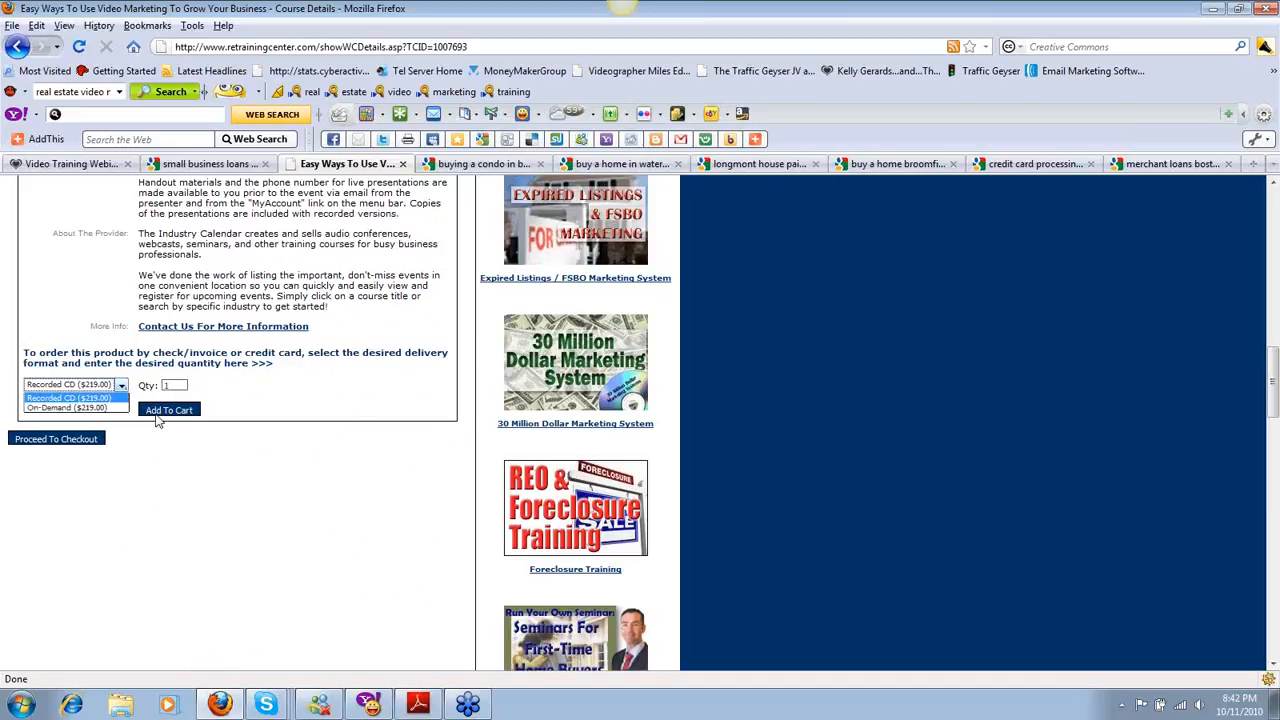